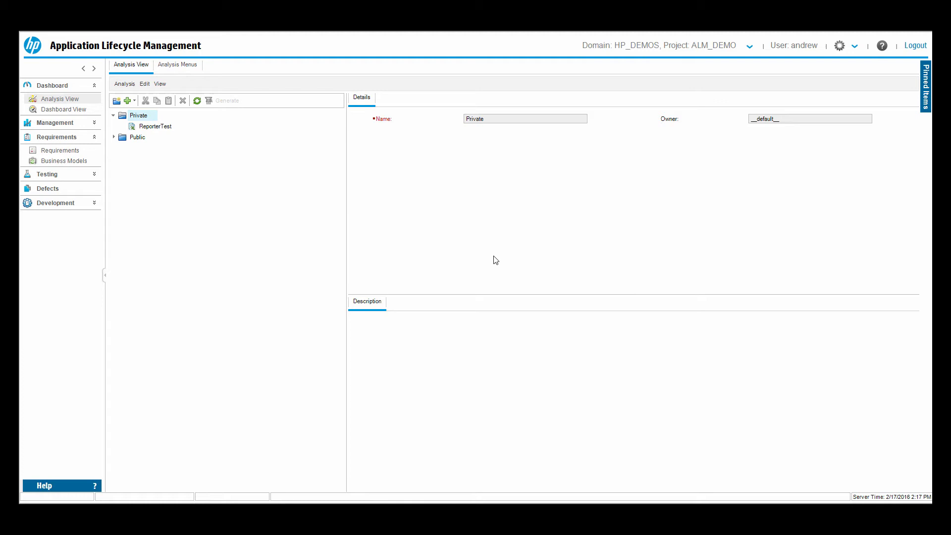
mouse_move(249, 185)
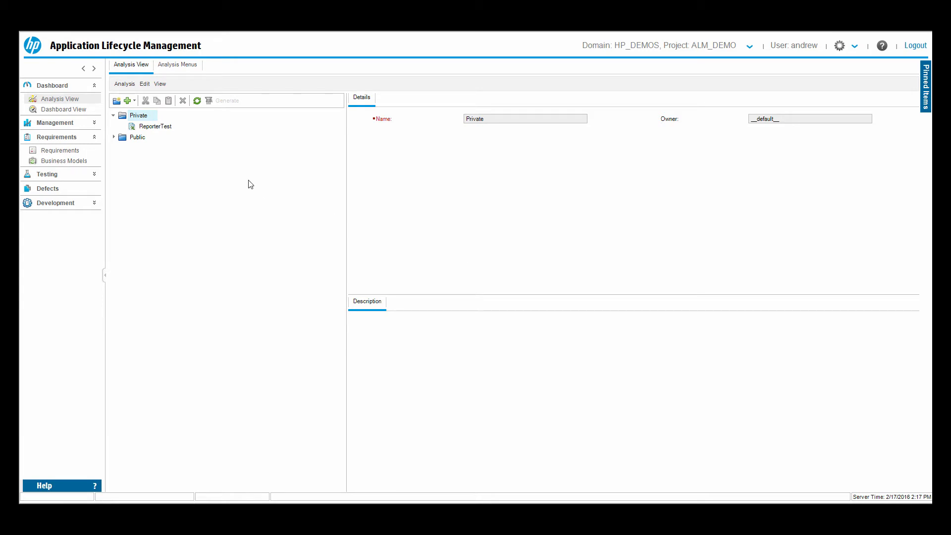
mouse_move(241, 174)
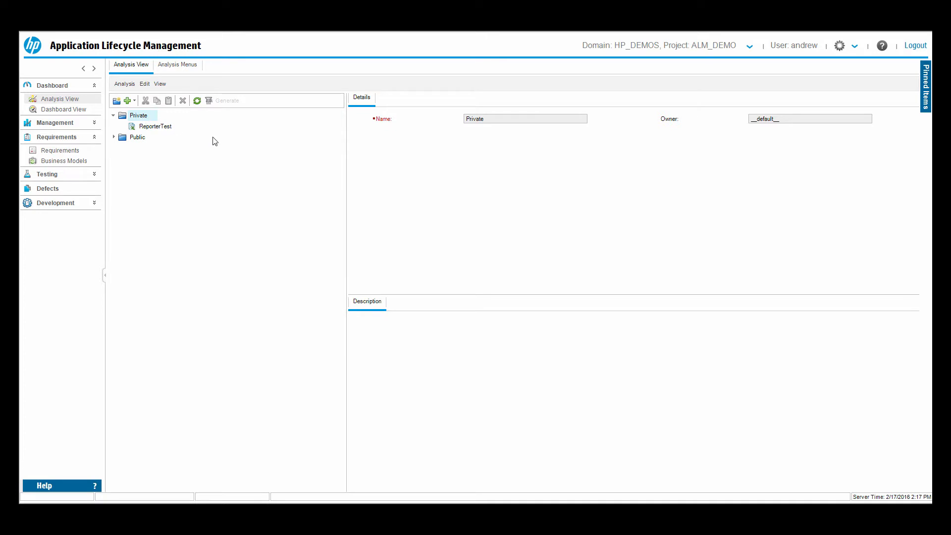
mouse_move(181, 142)
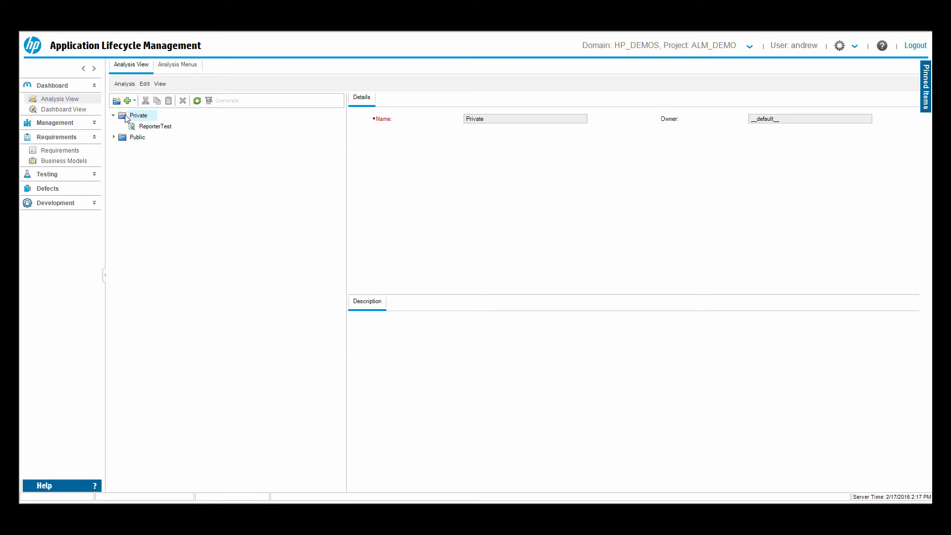
mouse_move(748, 80)
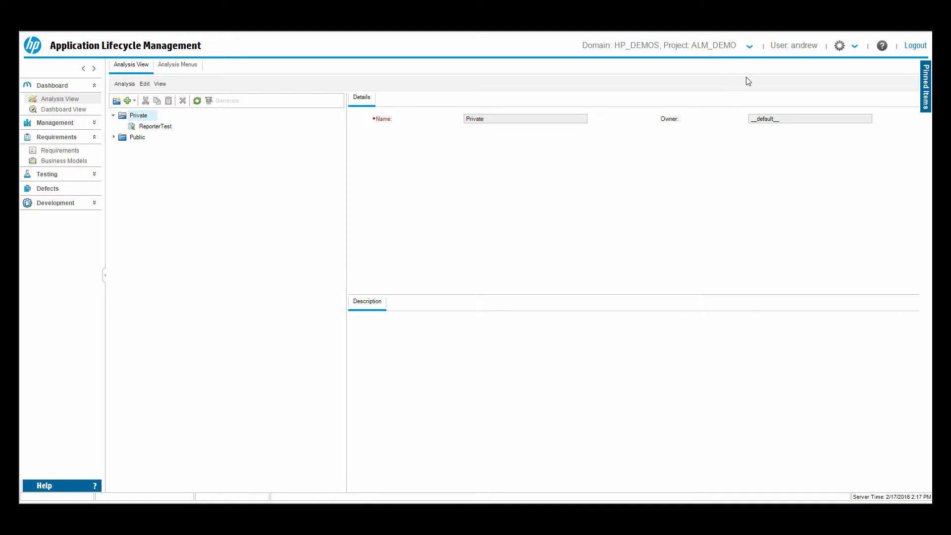
mouse_move(210, 130)
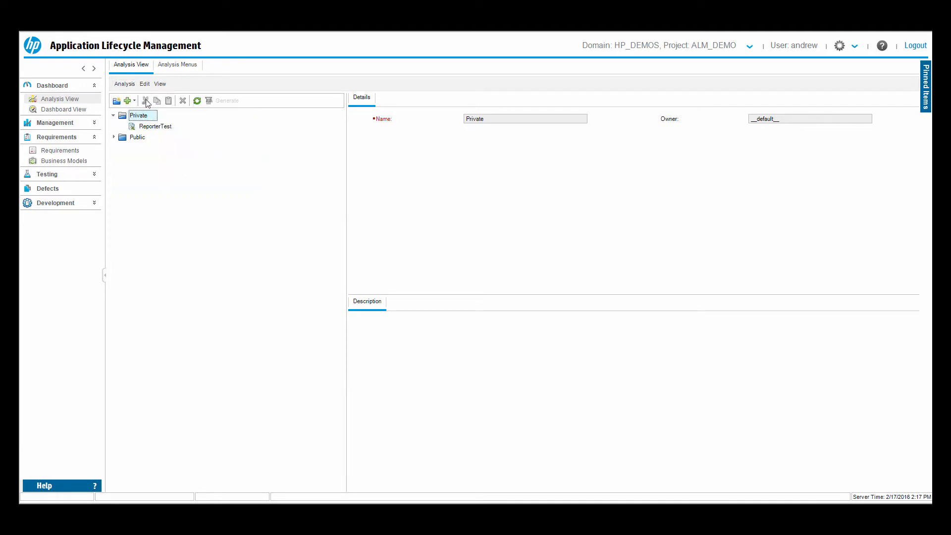
Step: Start a new Business View Excel Report named Demo Report
left_click(125, 100)
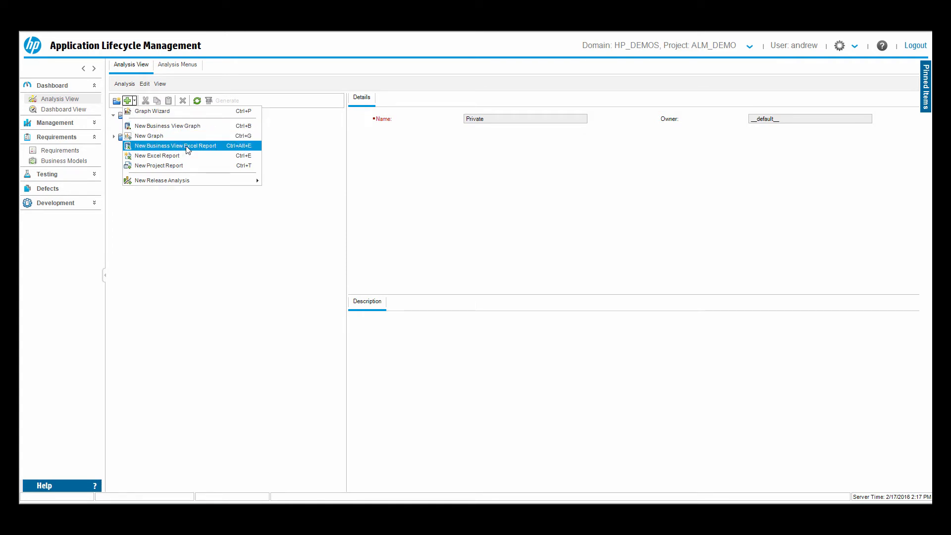
left_click(177, 145)
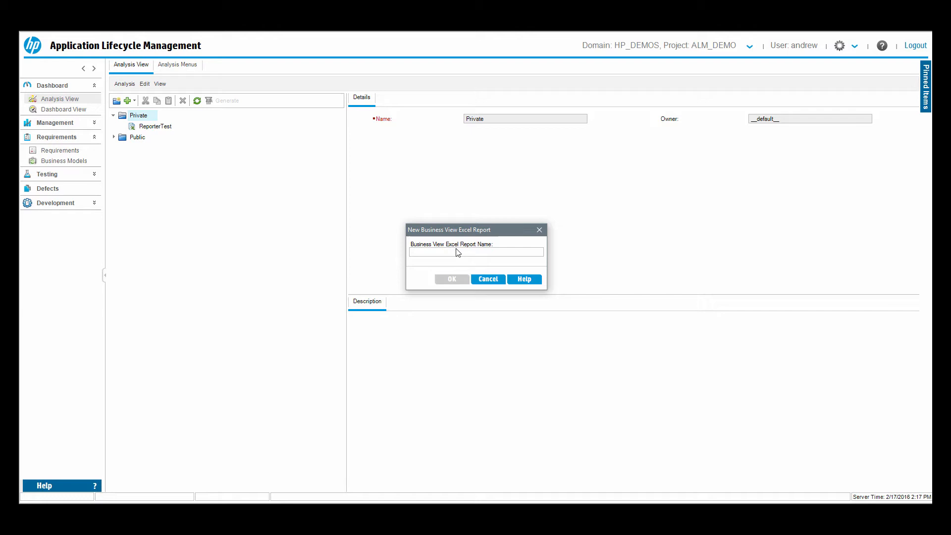
type("Demo E")
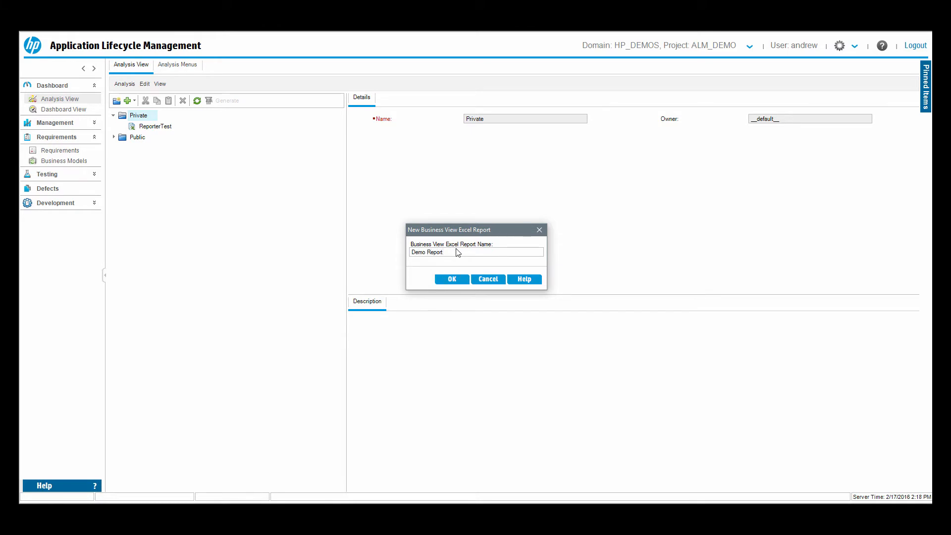
Step: Confirm creating Demo Report under Private and show its Configuration
left_click(452, 279)
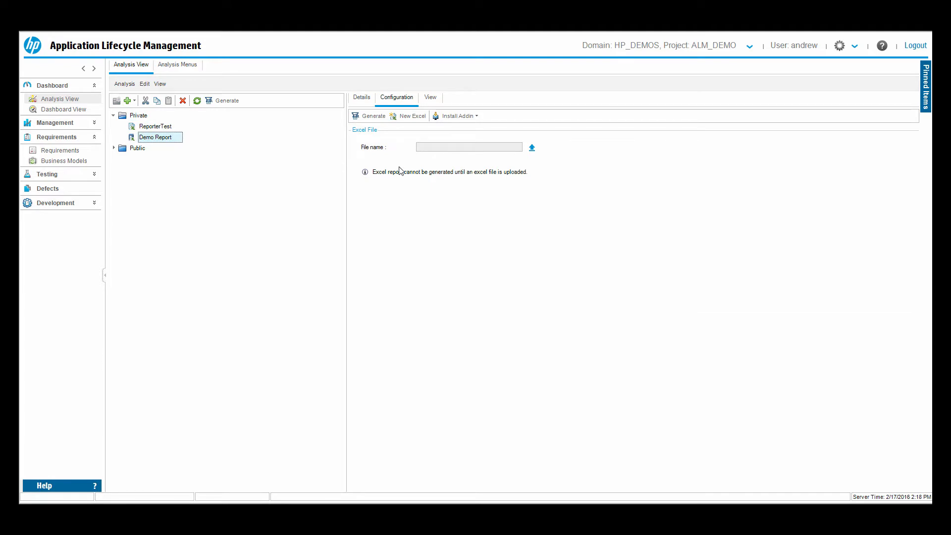
mouse_move(232, 195)
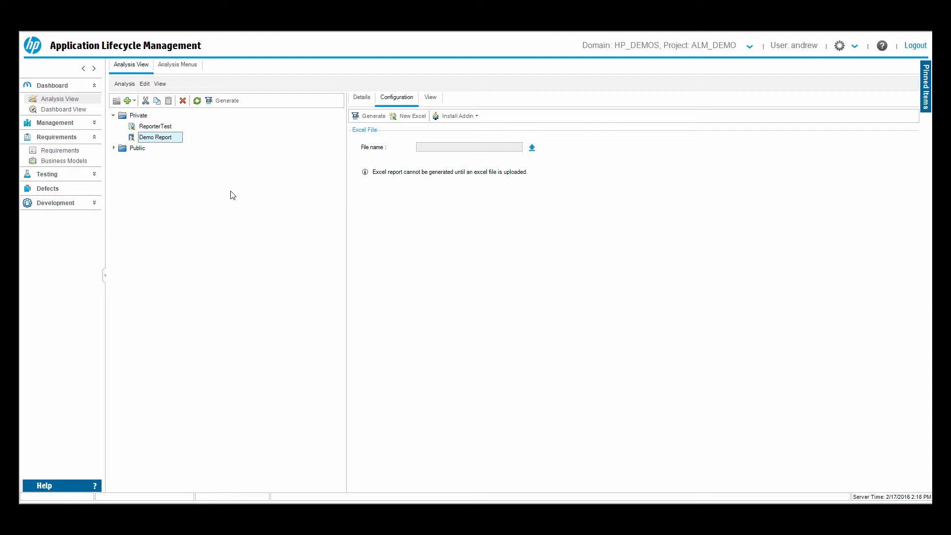
mouse_move(458, 116)
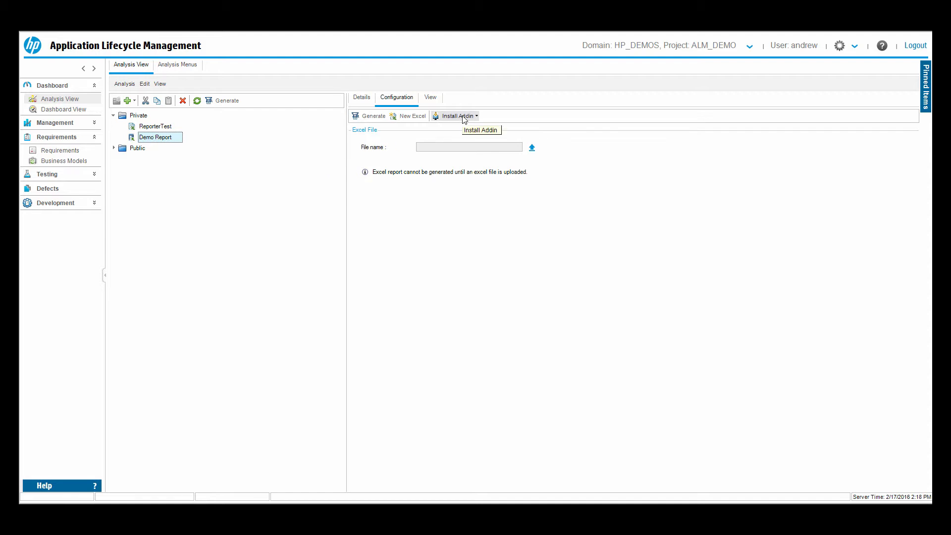
Step: Install the Excel Report Add-in and dismiss the success message
left_click(455, 116)
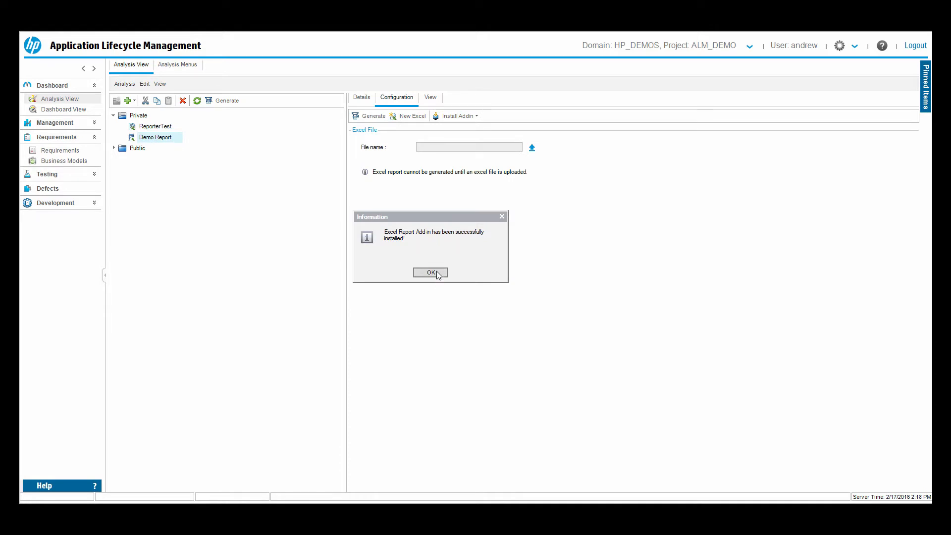
left_click(430, 272)
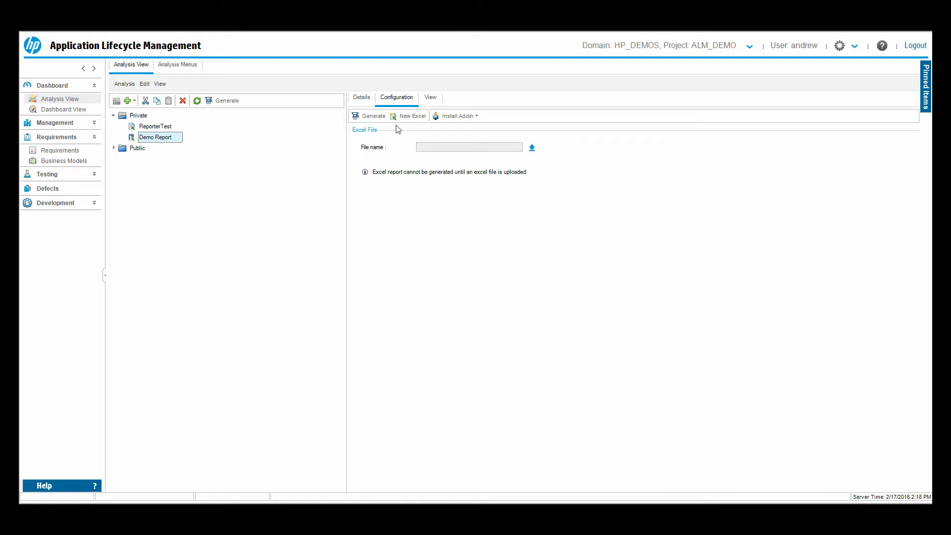
mouse_move(413, 116)
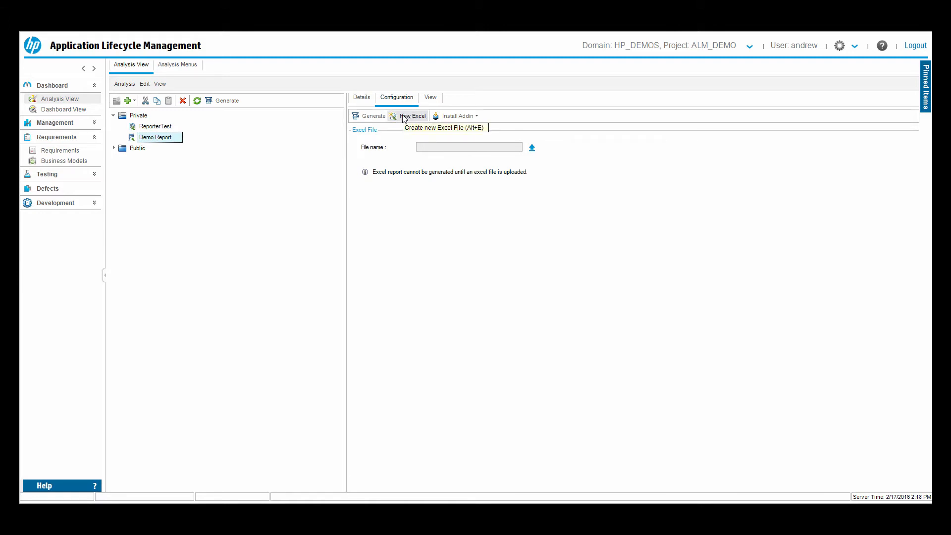
Step: Create a new Excel workbook for the report and show the HP ALM ribbon commands
left_click(414, 116)
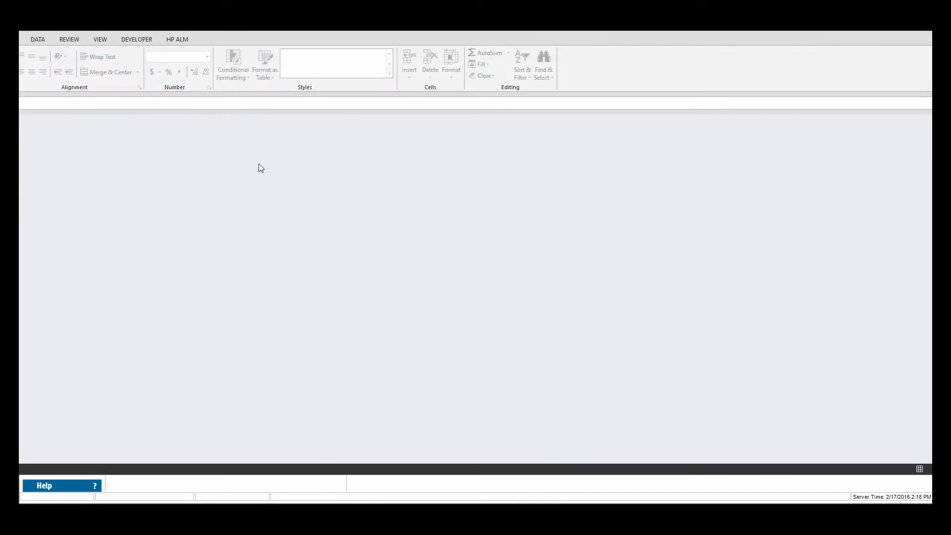
mouse_move(163, 170)
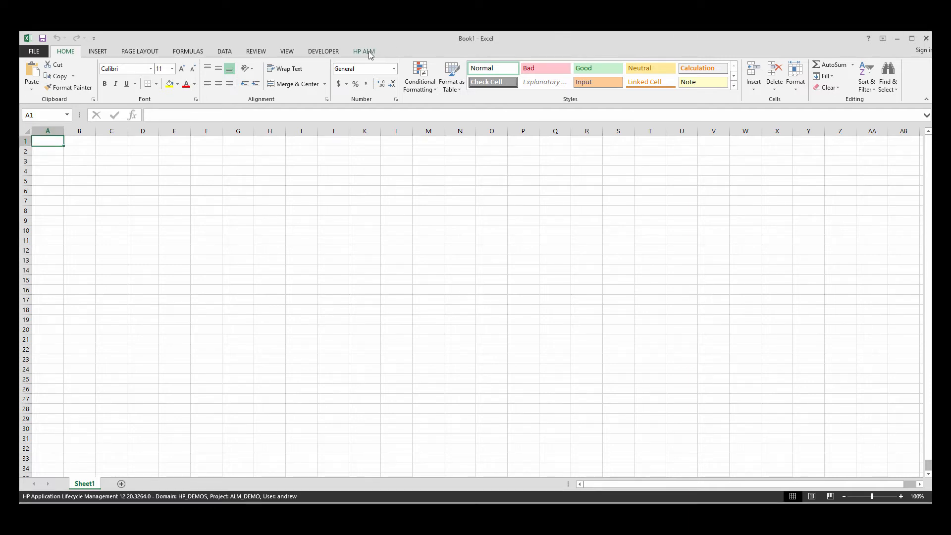
left_click(363, 50)
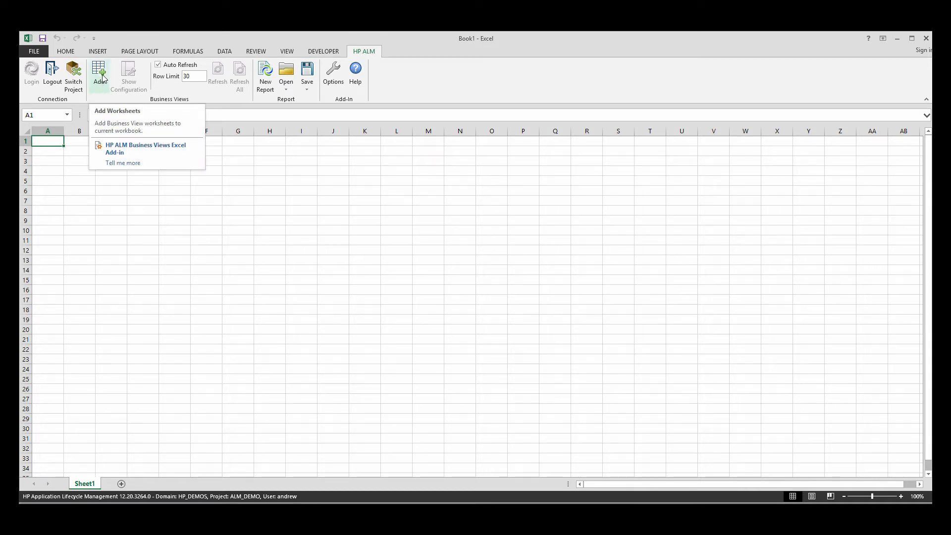
Step: Add a worksheet from the Defects business view filled with defect records
left_click(98, 72)
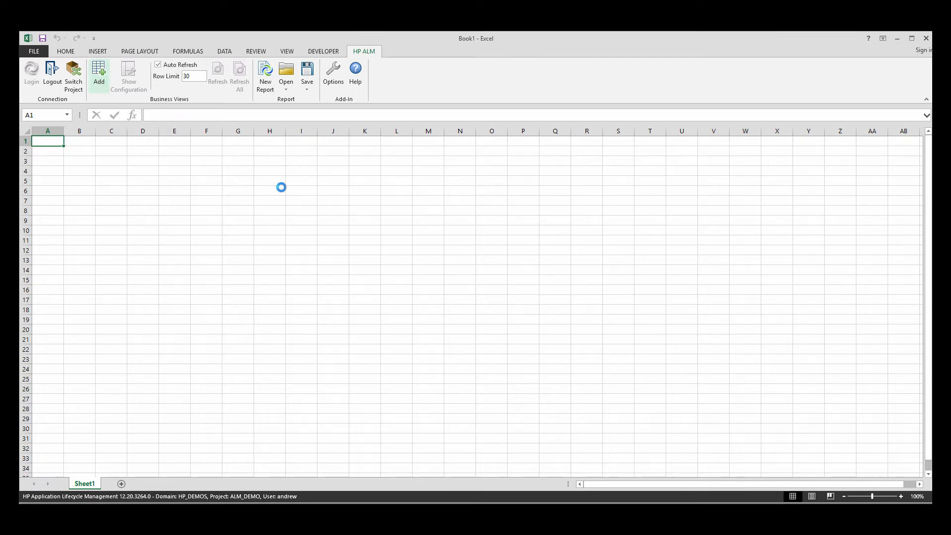
left_click(99, 72)
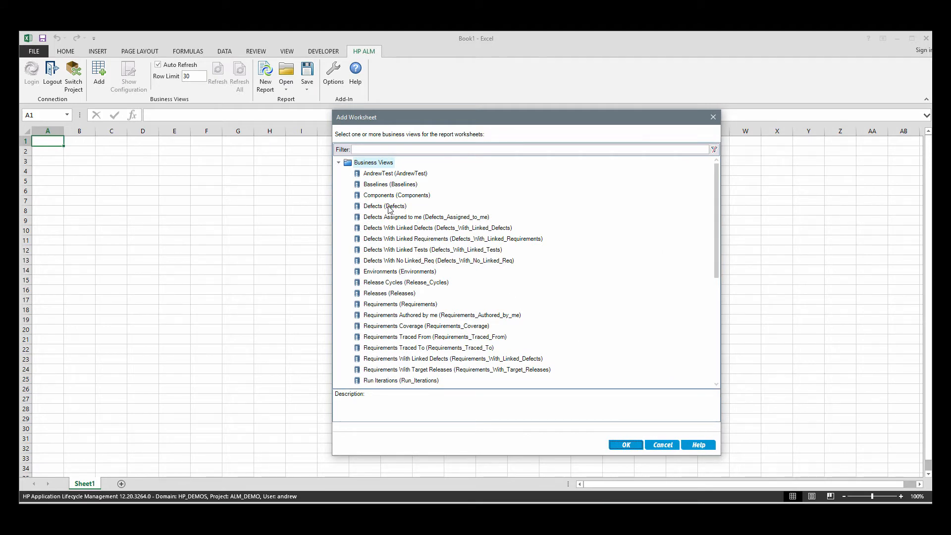
left_click(384, 206)
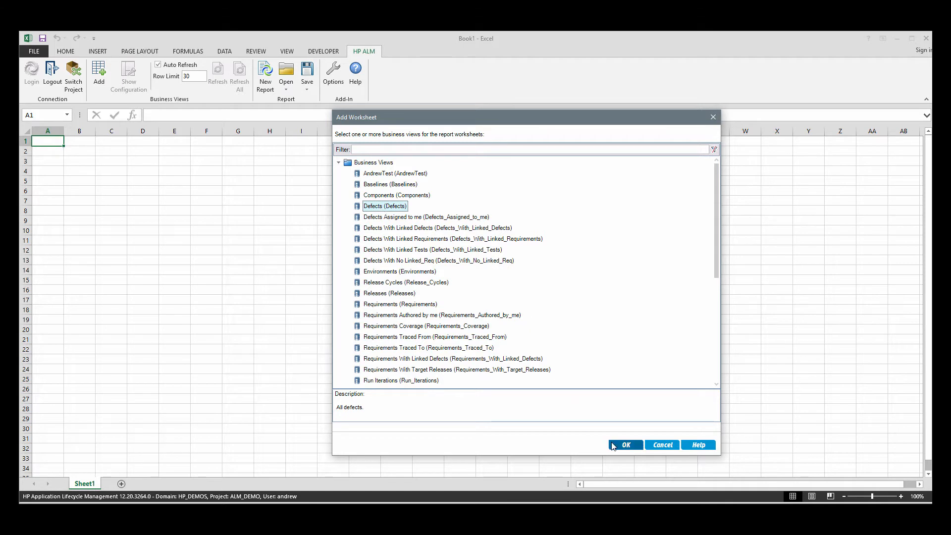
left_click(625, 445)
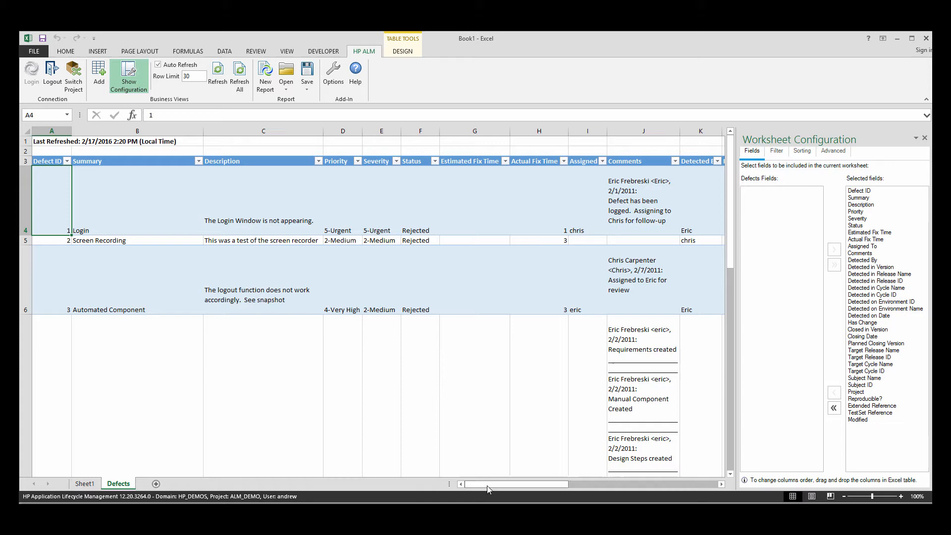
Step: Limit the Defects worksheet fields to Defect ID, Severity and Status
left_click_drag(491, 484, 615, 485)
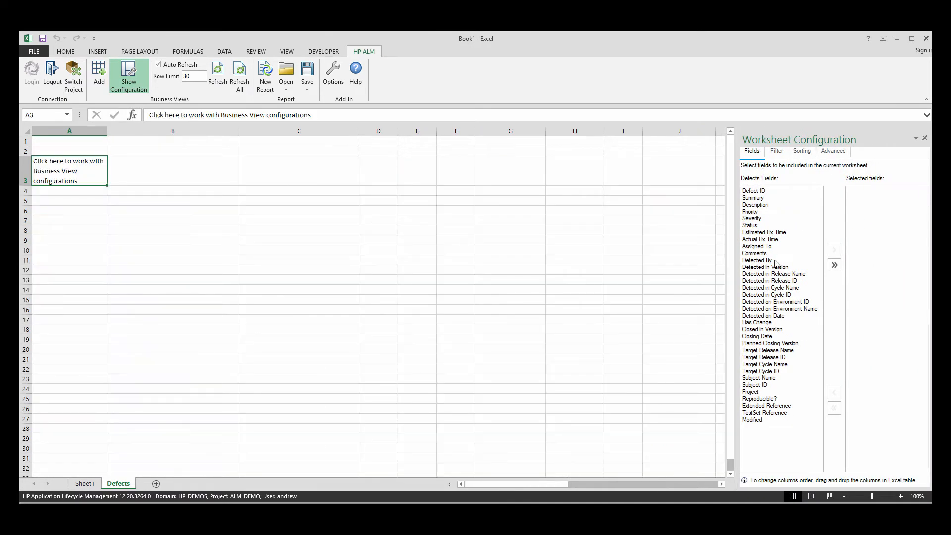
mouse_move(790, 331)
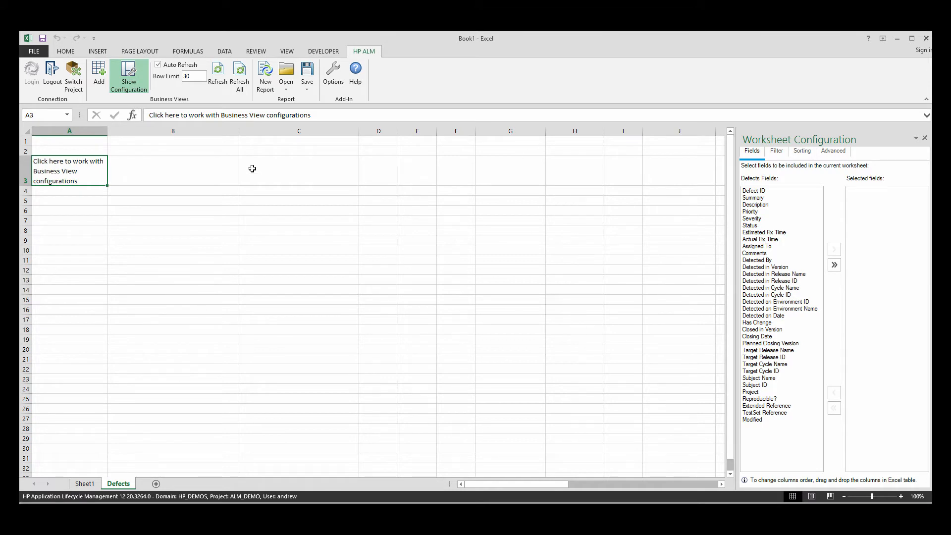
left_click(753, 190)
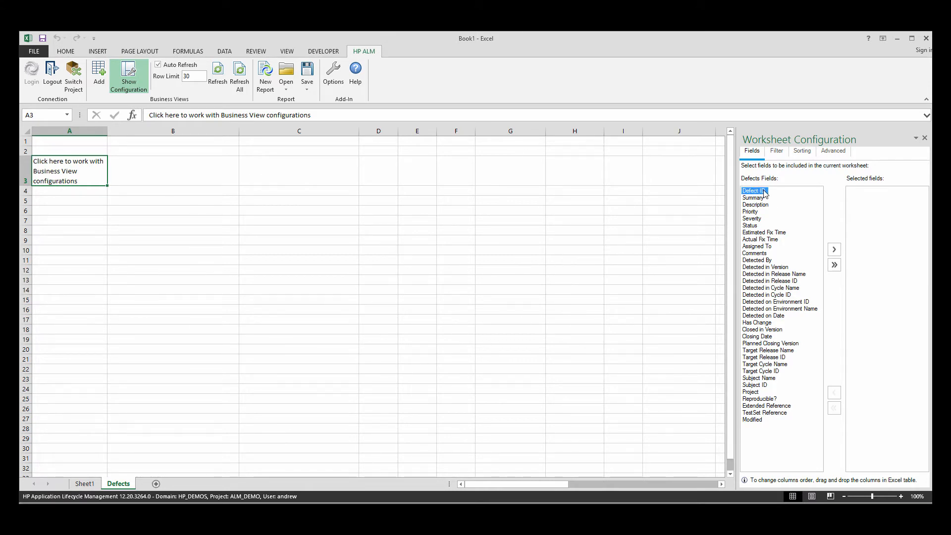
left_click(834, 250)
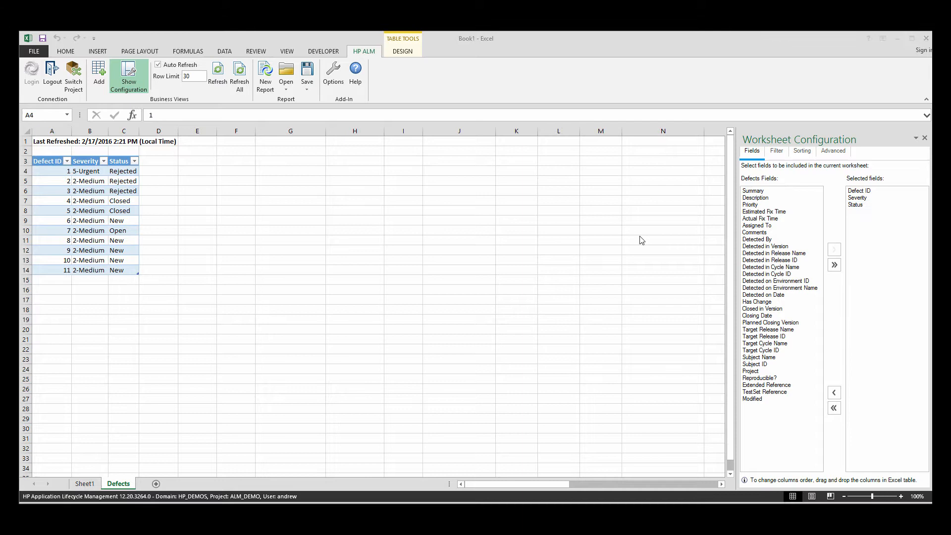
mouse_move(251, 252)
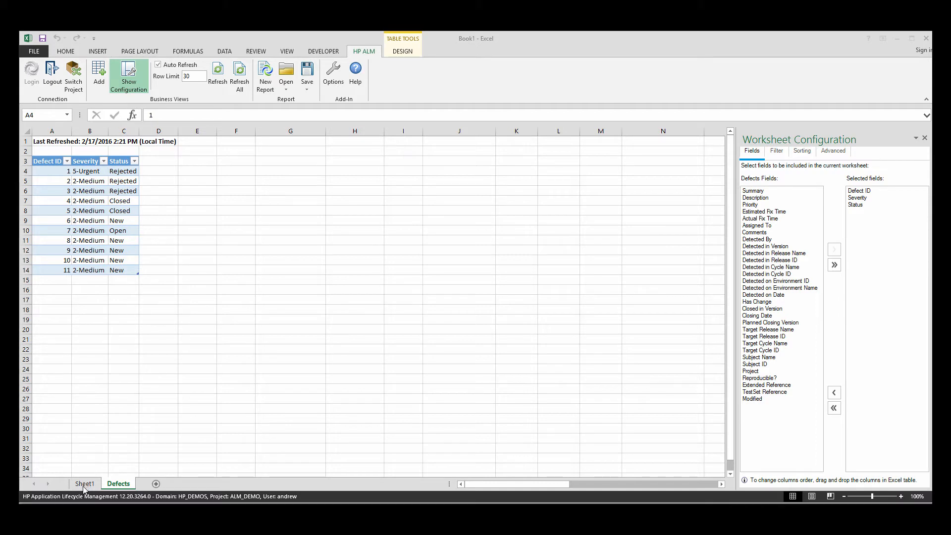
Step: On Sheet1 enter the Status heading with New through Rejected column headings
left_click(84, 484)
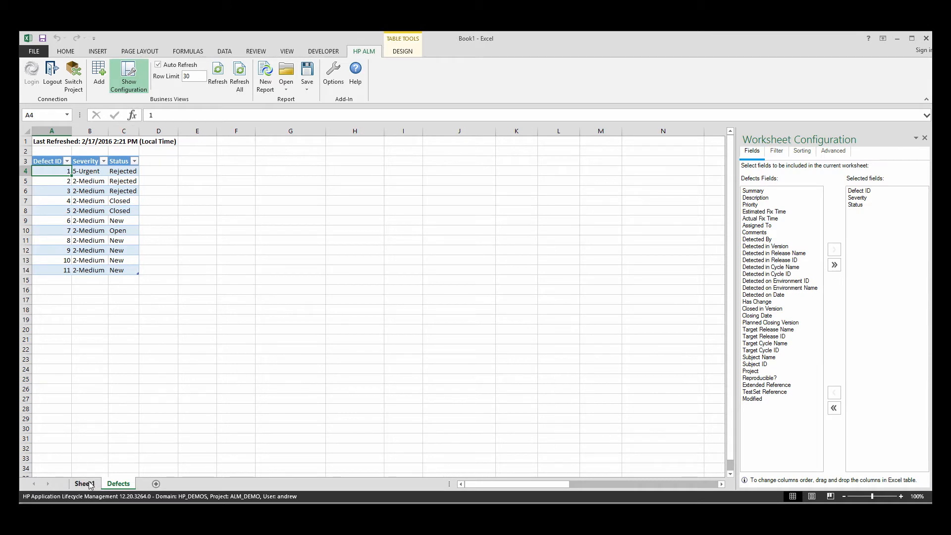
left_click(84, 483)
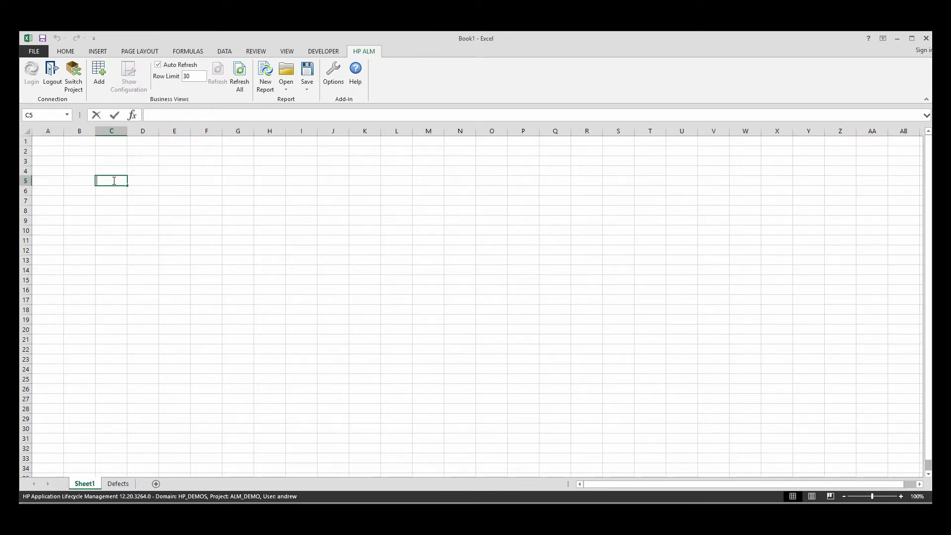
type("Status")
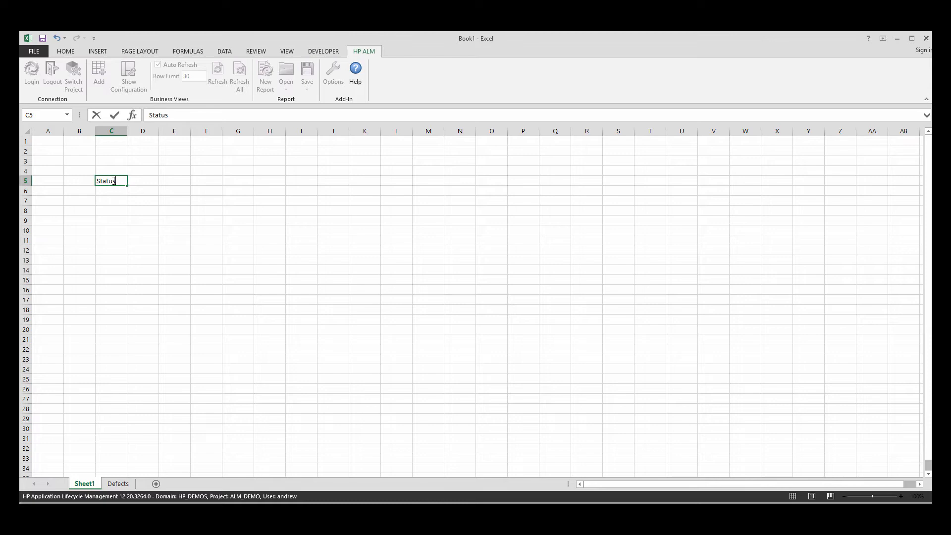
key("enter")
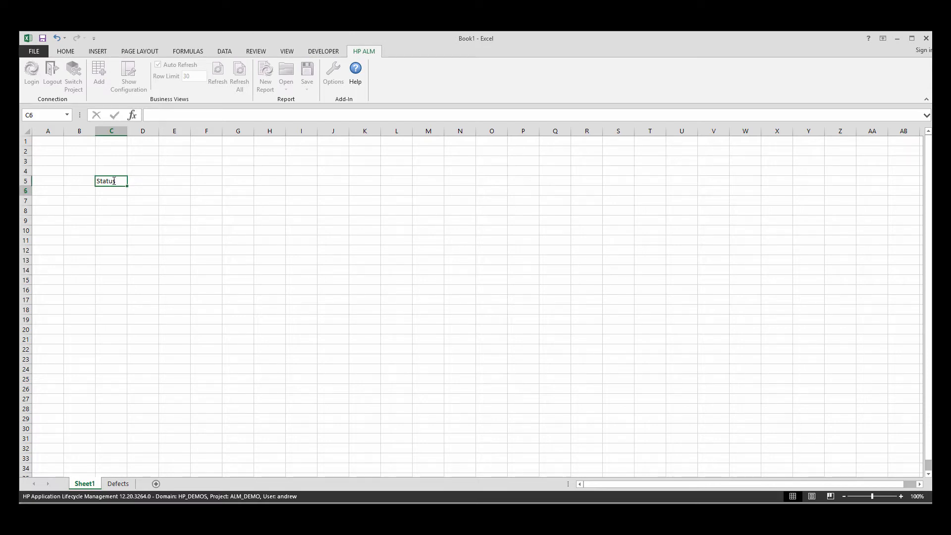
left_click(118, 484)
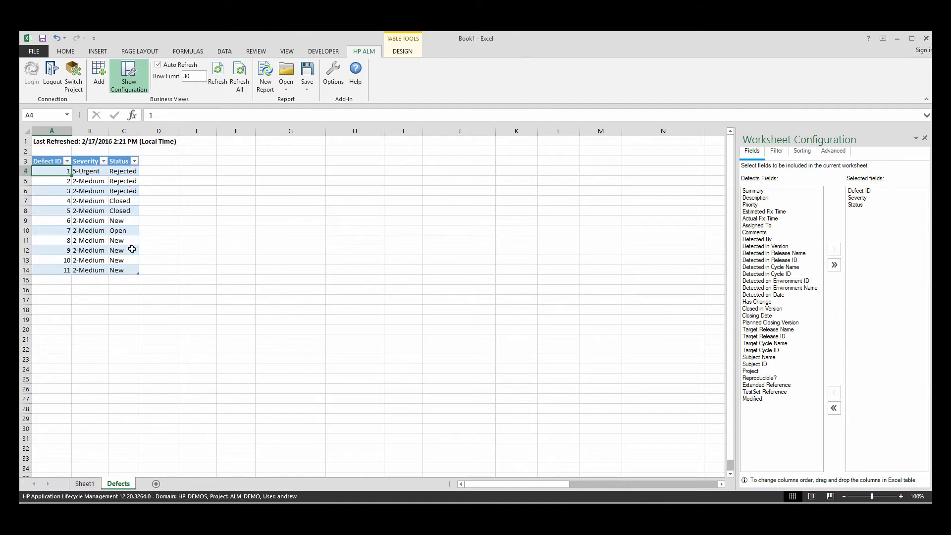
mouse_move(131, 240)
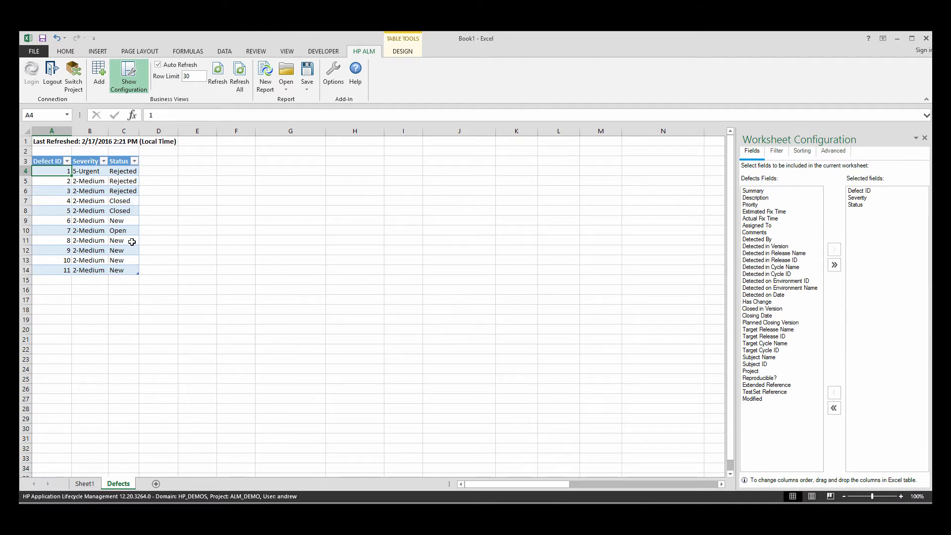
left_click(84, 484)
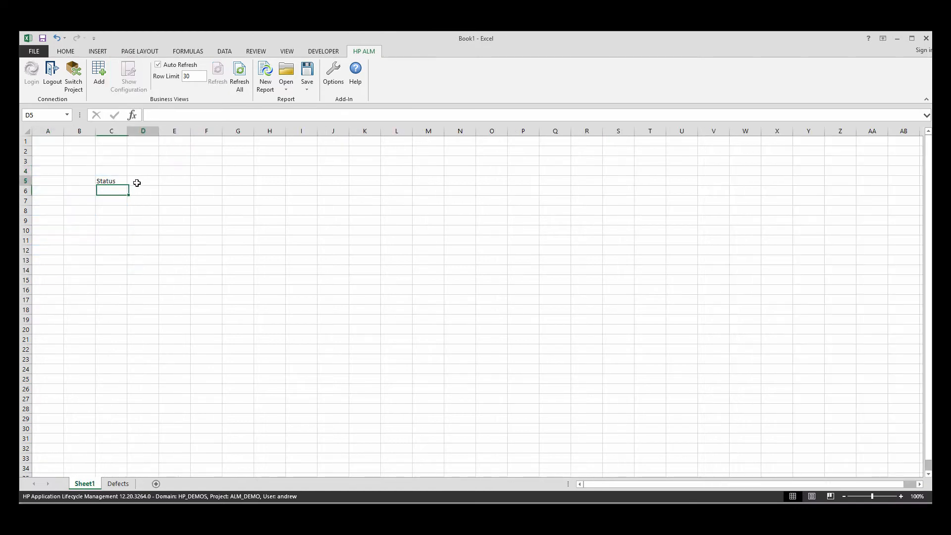
type("New")
left_click(206, 181)
type("Closed")
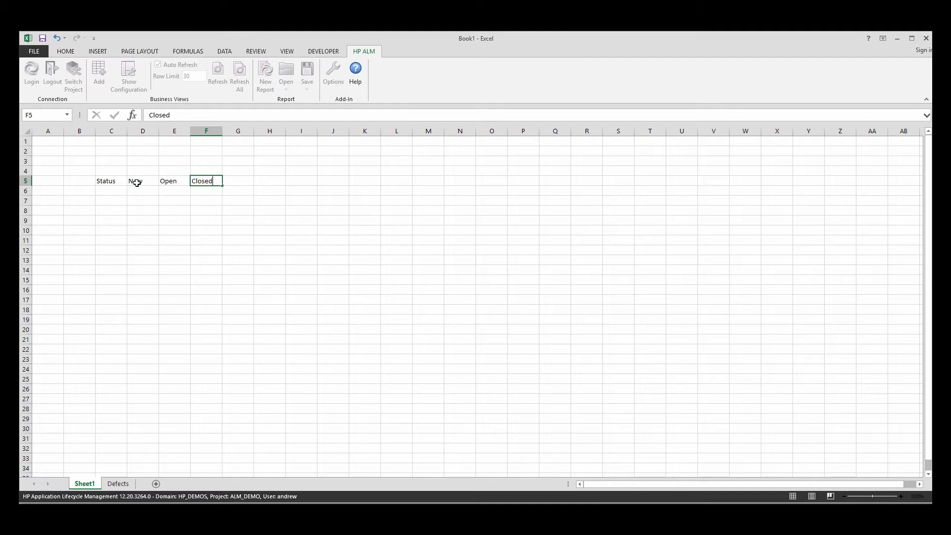
type("Rejected")
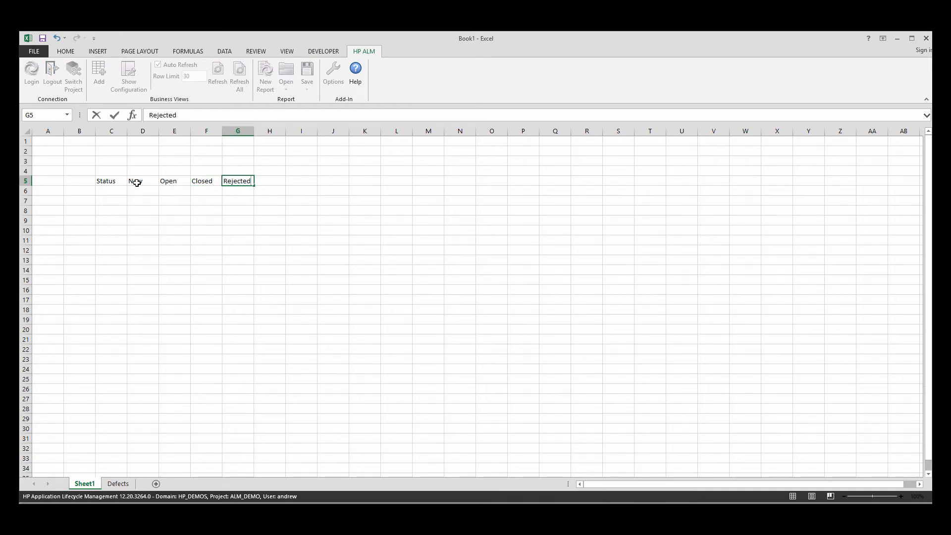
Step: List severities 1-Low to 5-Urgent down column C, widen it, and add a Totals heading
left_click(111, 190)
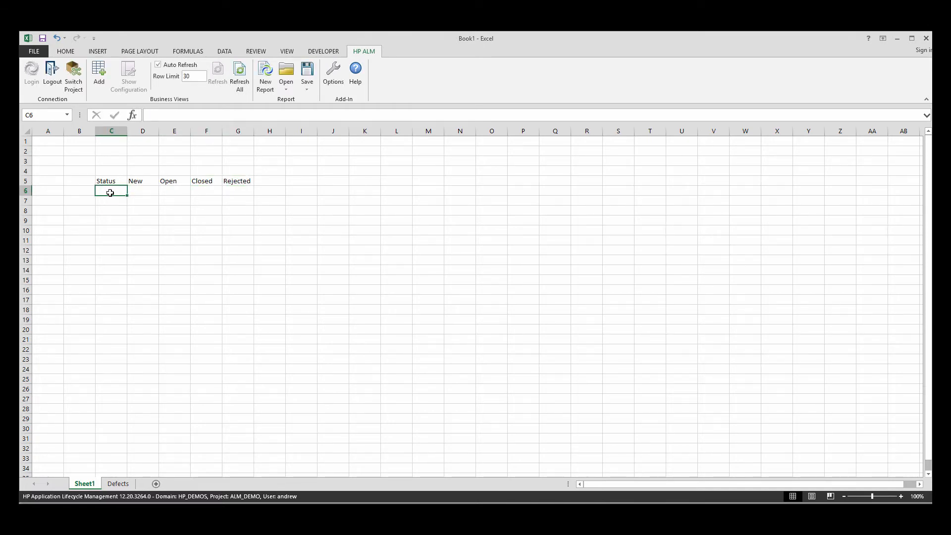
type("1-Low")
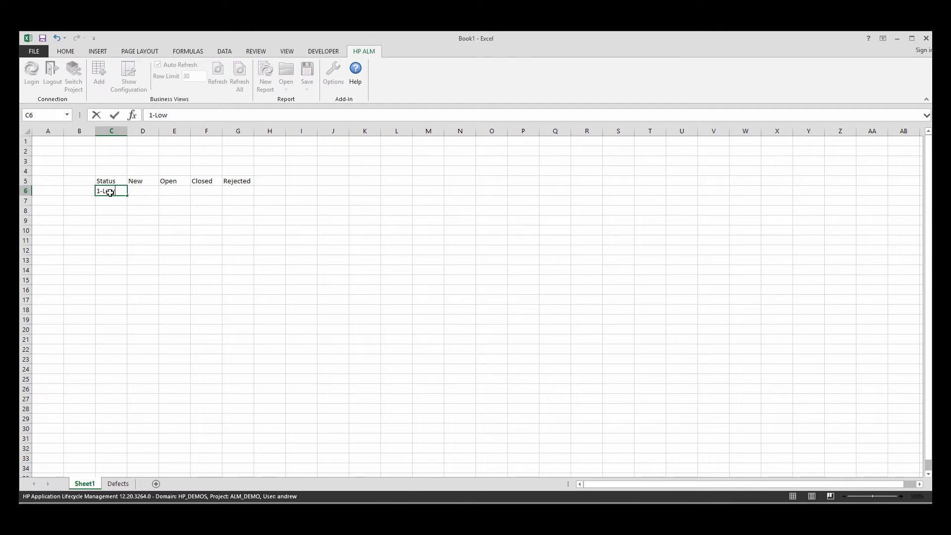
type("2-Medium")
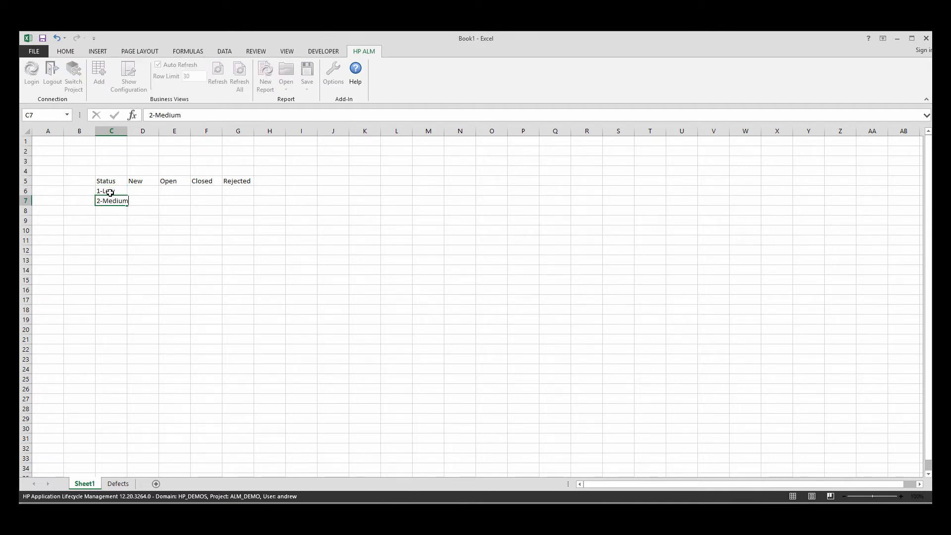
type("3-Hi")
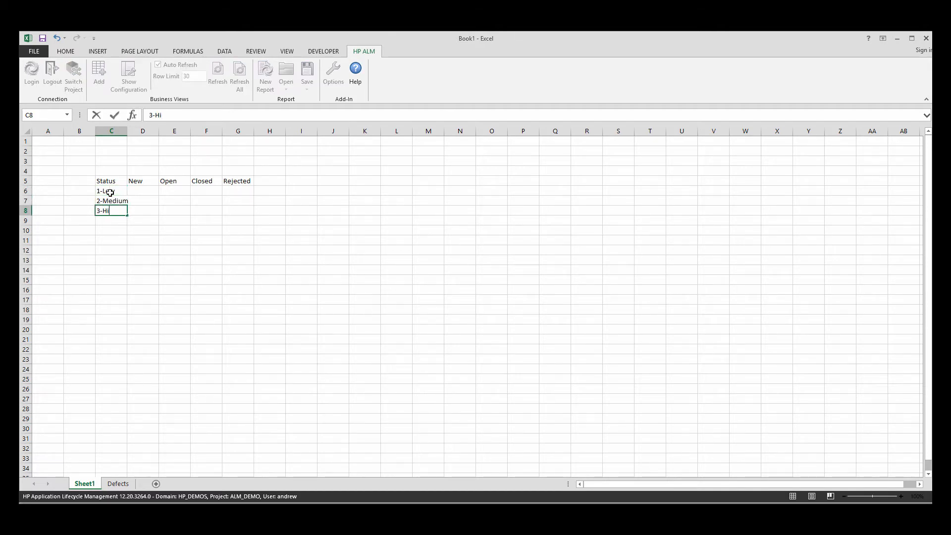
type("4-Very High")
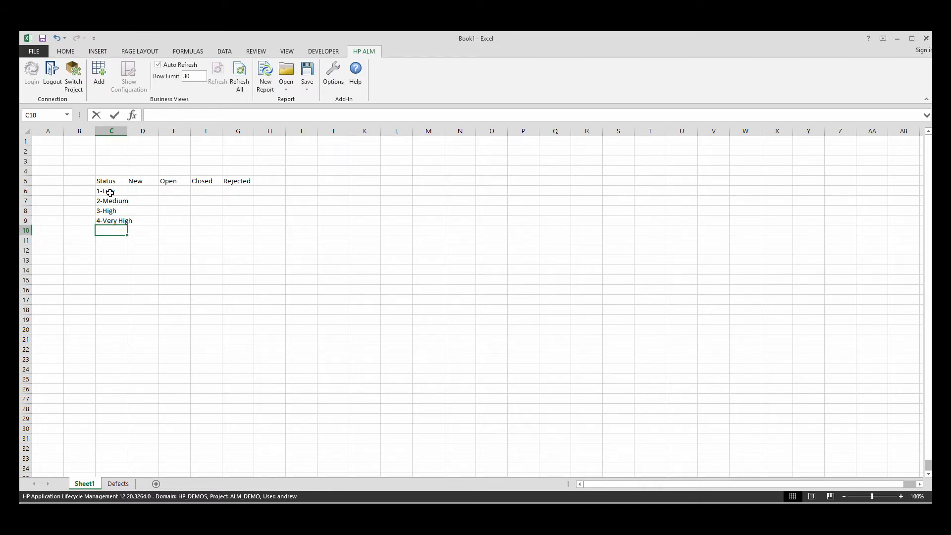
type("5-Urgent")
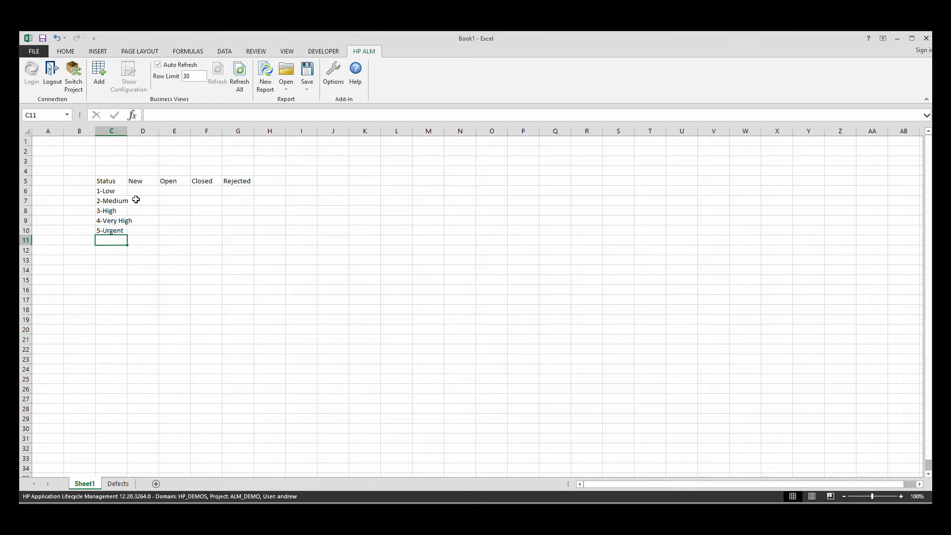
left_click_drag(143, 131, 150, 131)
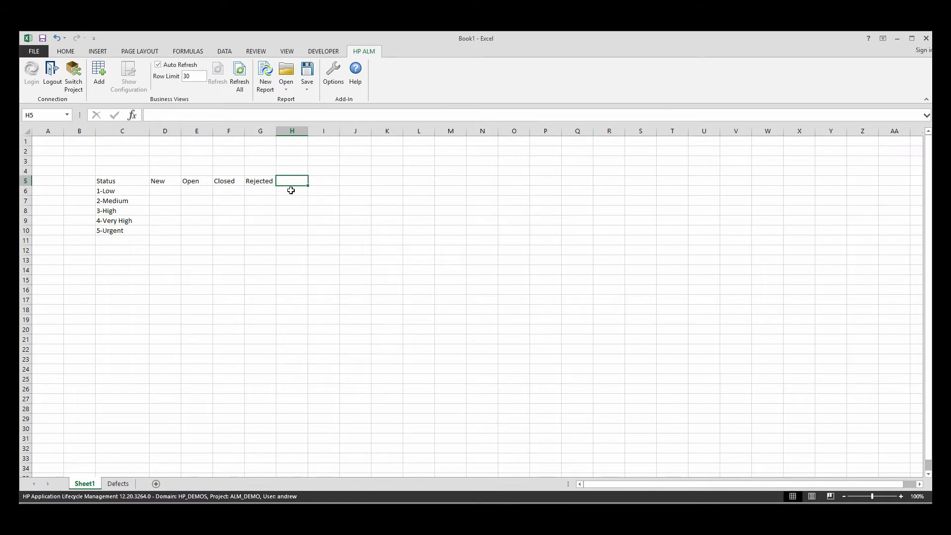
left_click(291, 190)
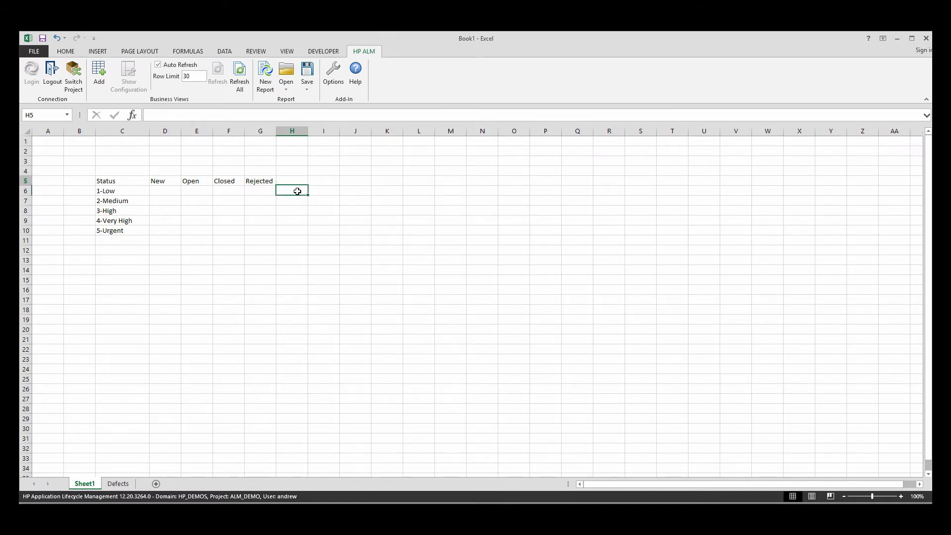
type("Totals")
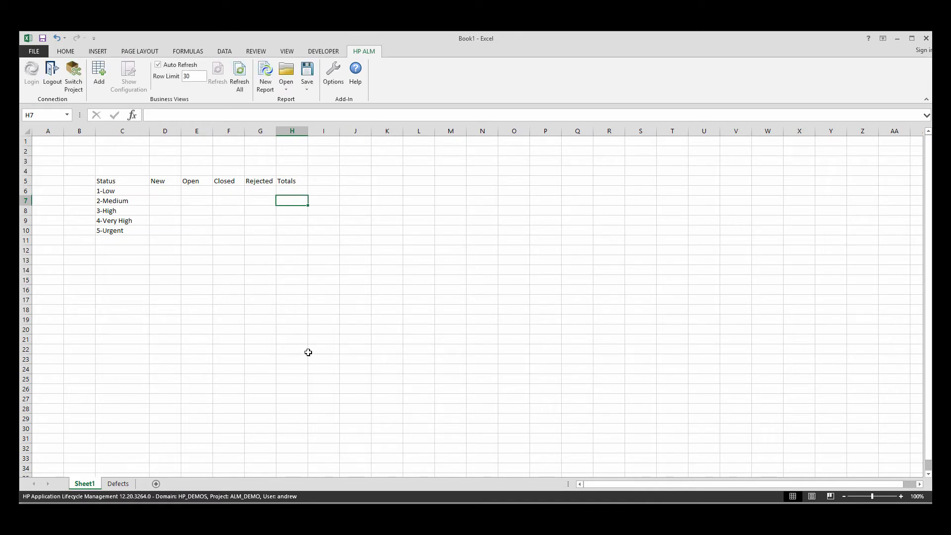
left_click(292, 190)
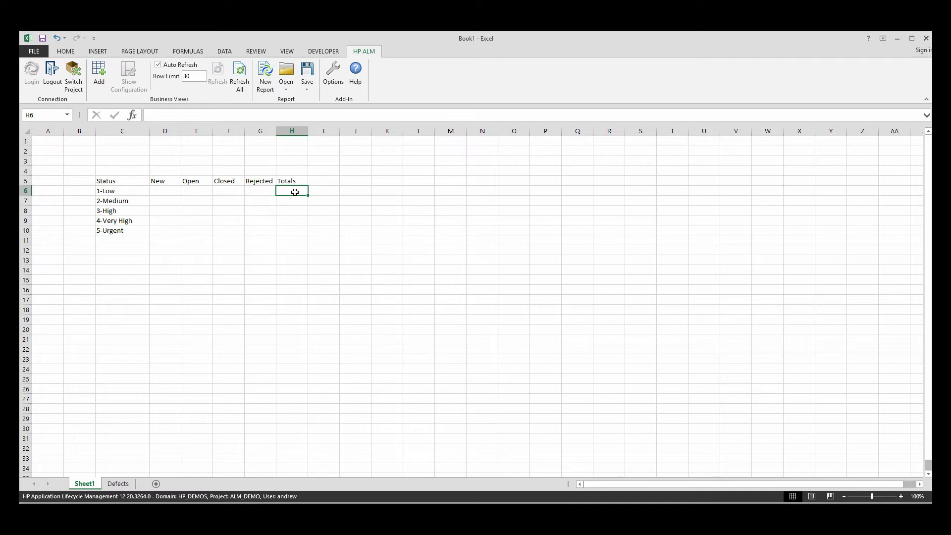
Step: Enter =SUM(D6,E6,F6,G6) in the 1-Low Totals cell and fill it down to 5-Urgent
type("=")
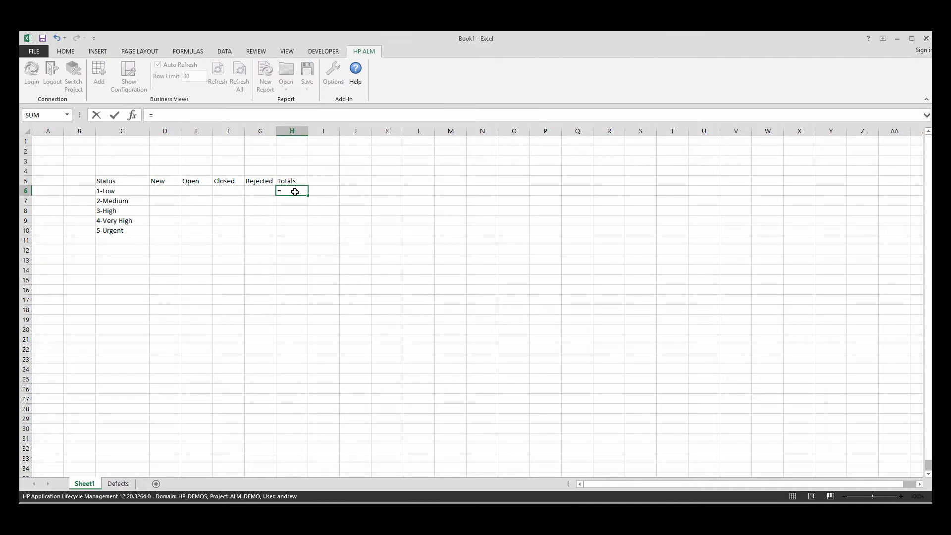
type("SUM(D6,E6,F6,G6")
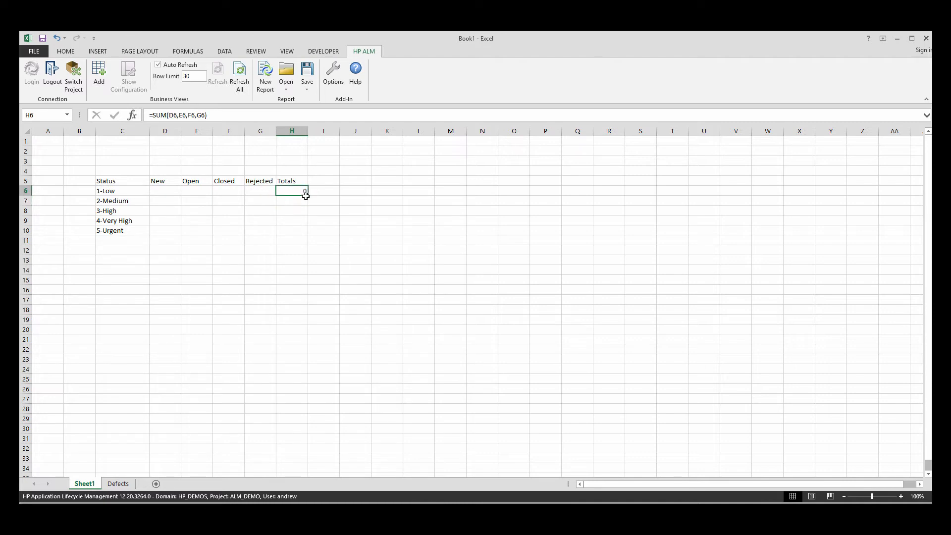
left_click_drag(307, 194, 306, 231)
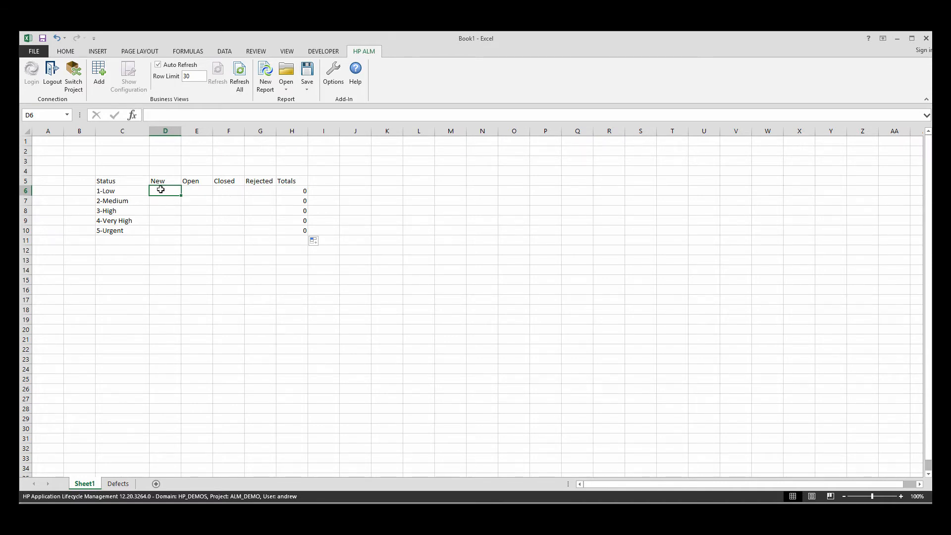
Step: Enter a COUNTIFS in D6 using Defects!C:C with the New heading and Defects!B:B with 1-Low
type("=counti")
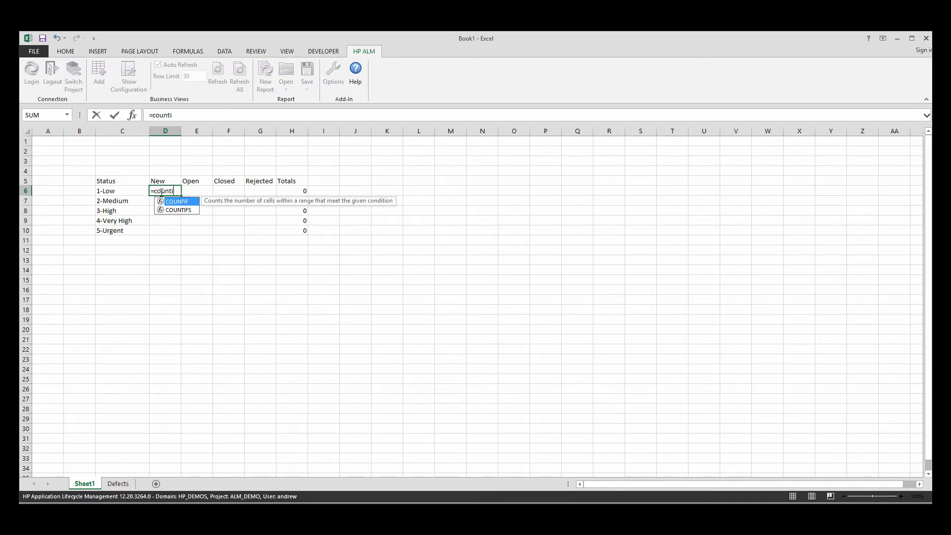
type("s")
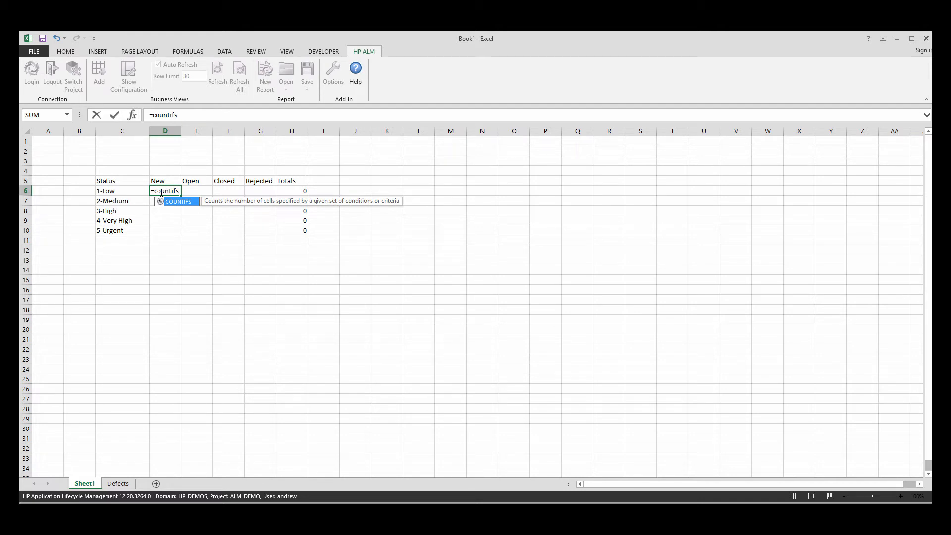
type("(")
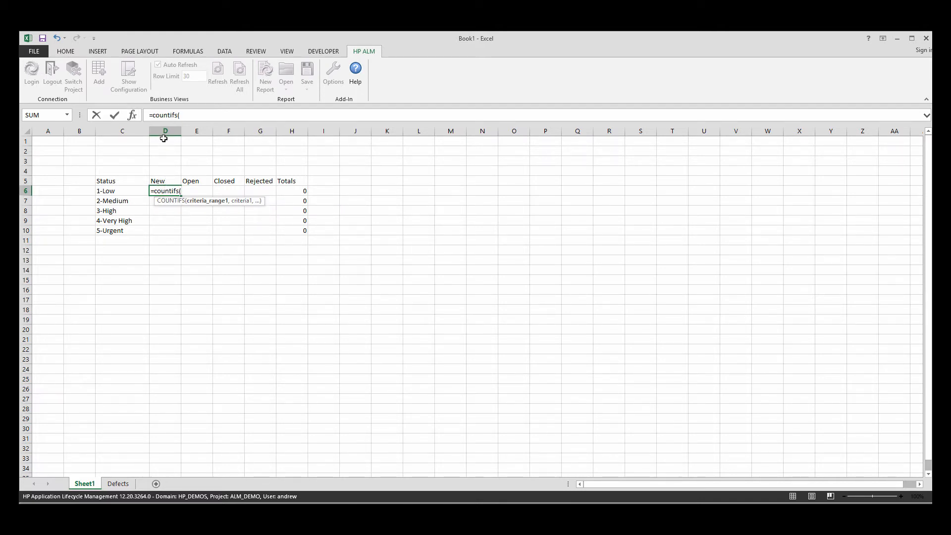
mouse_move(191, 204)
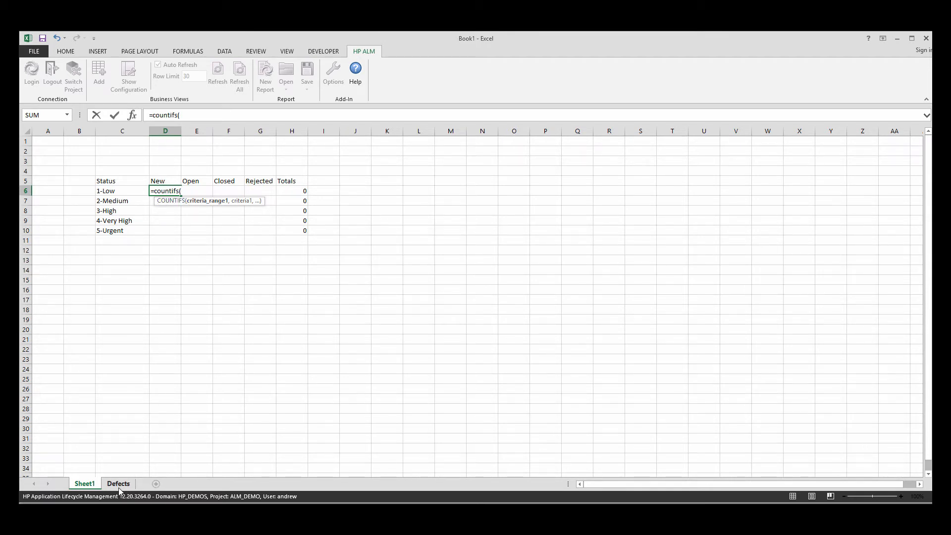
left_click(118, 484)
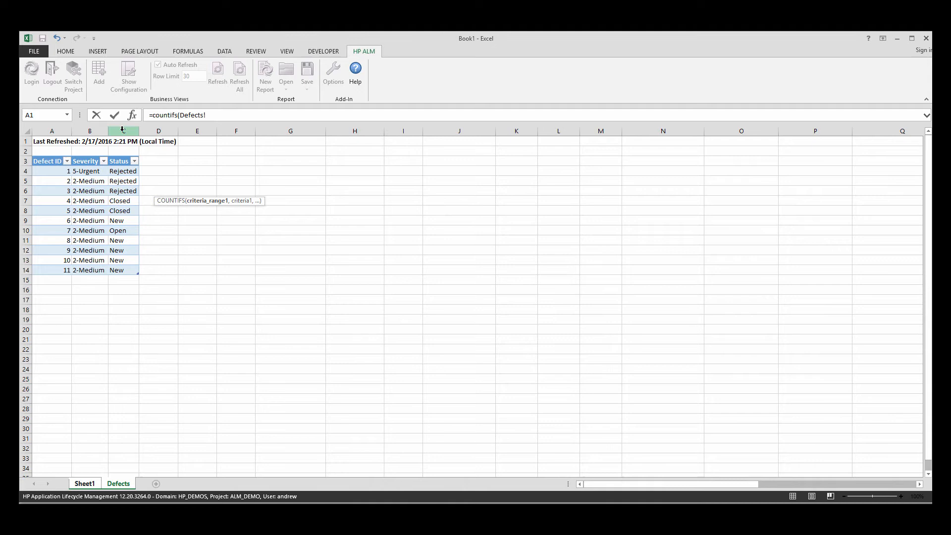
type("C:C")
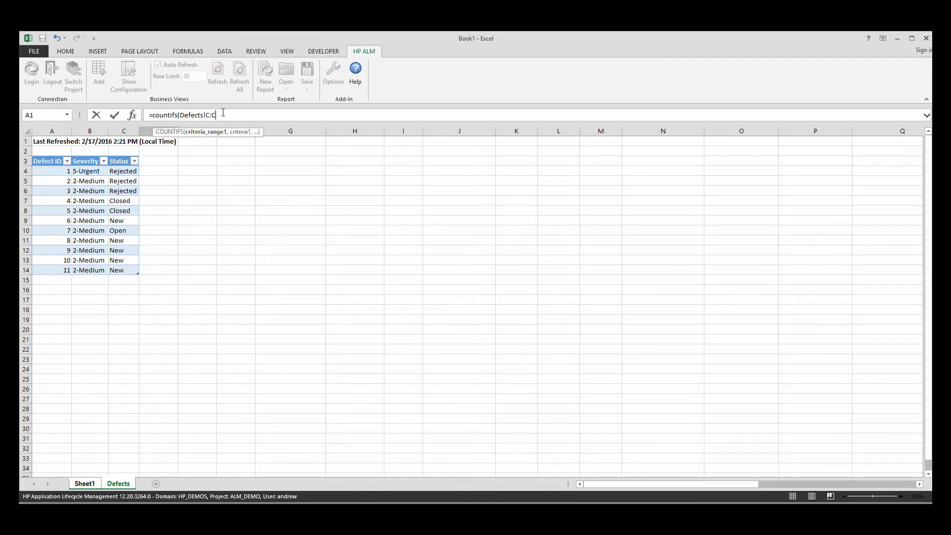
left_click(84, 484)
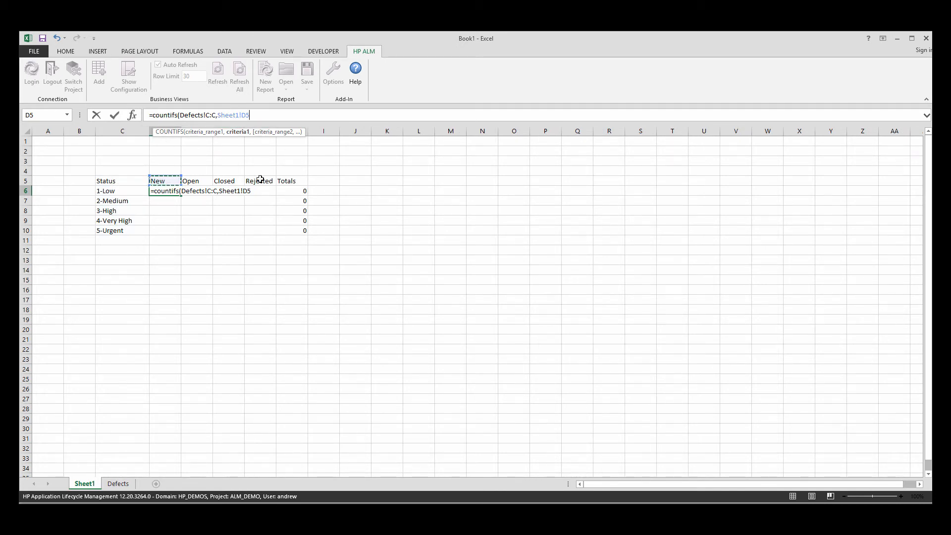
type(",")
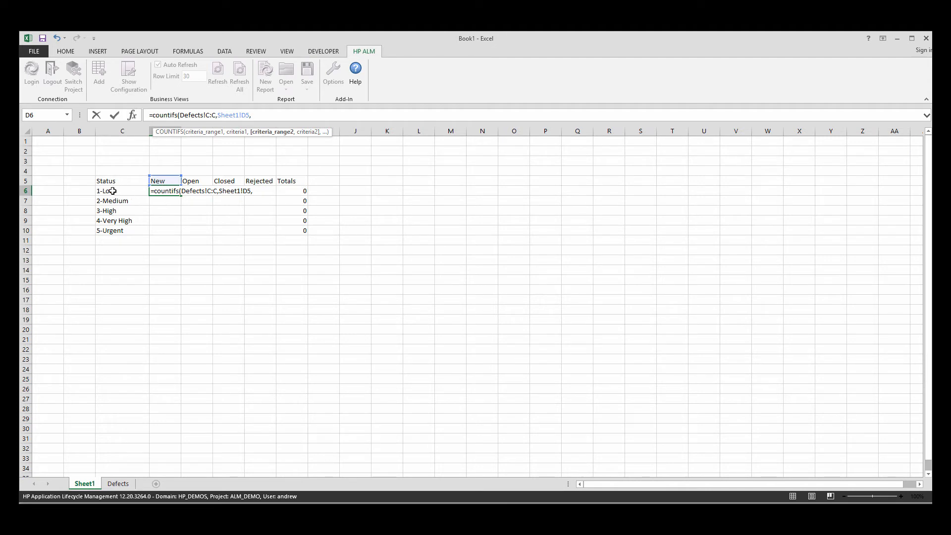
mouse_move(118, 400)
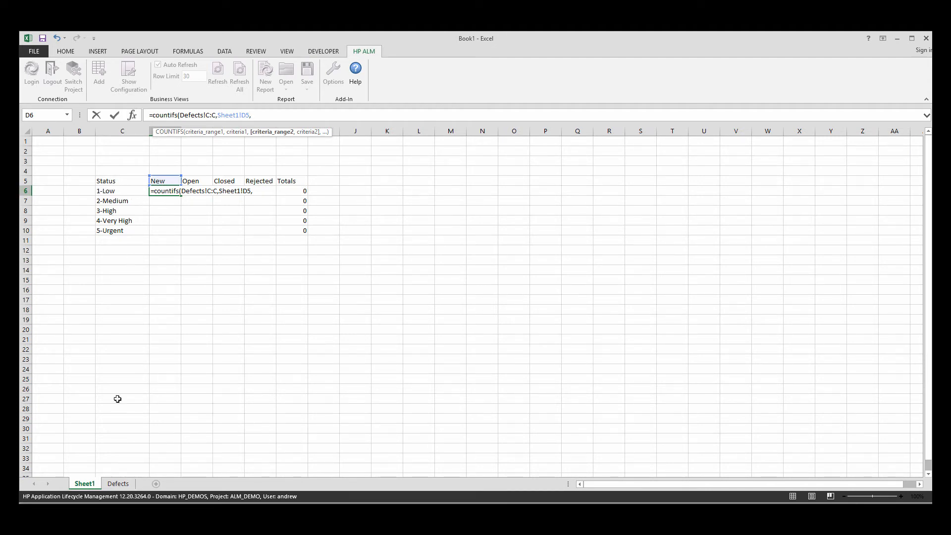
left_click(118, 484)
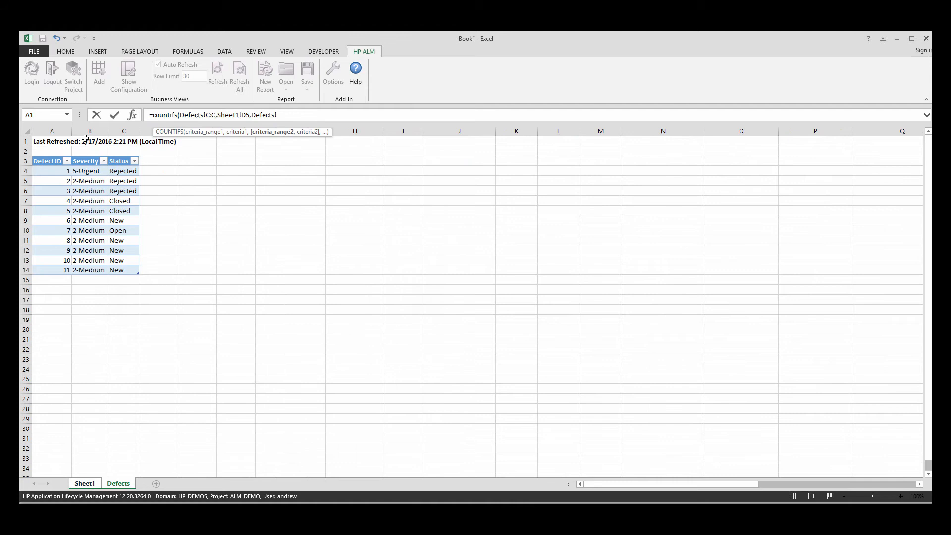
left_click(89, 131)
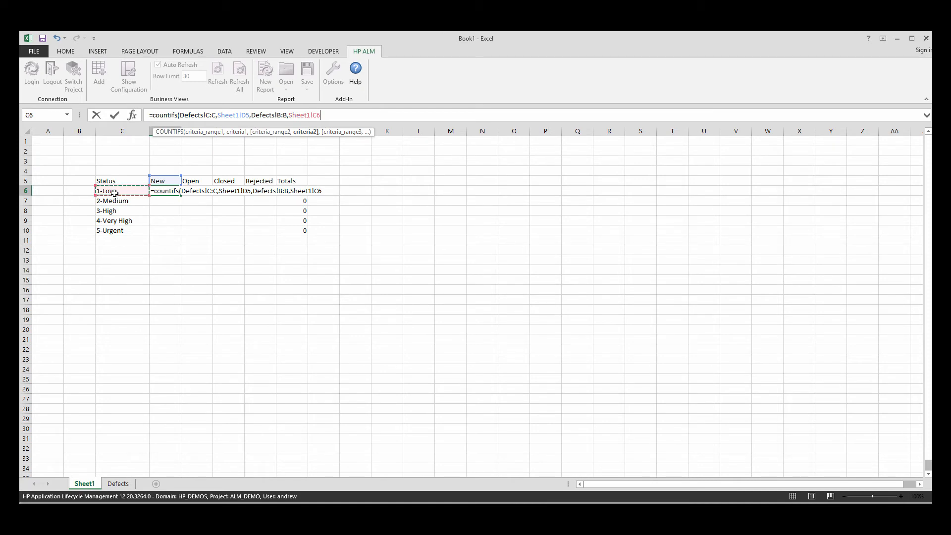
mouse_move(164, 231)
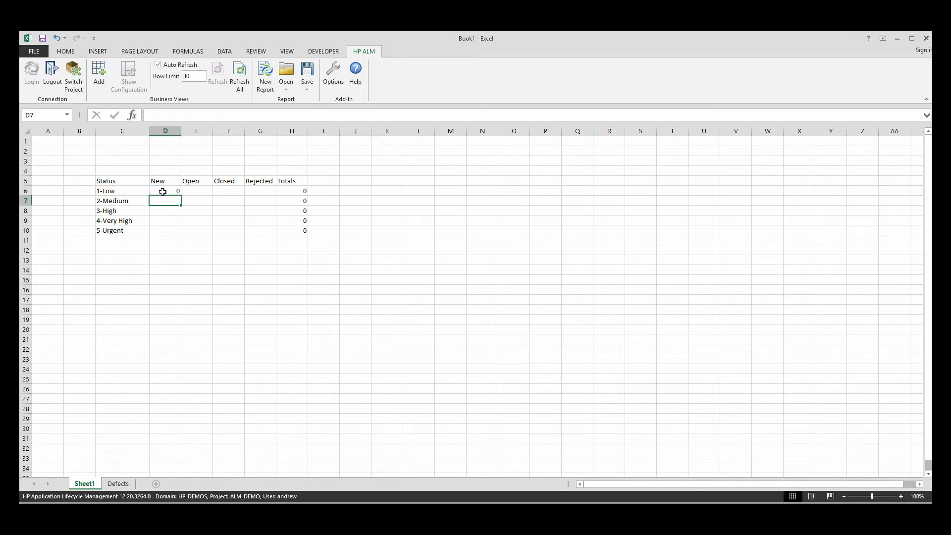
left_click(166, 191)
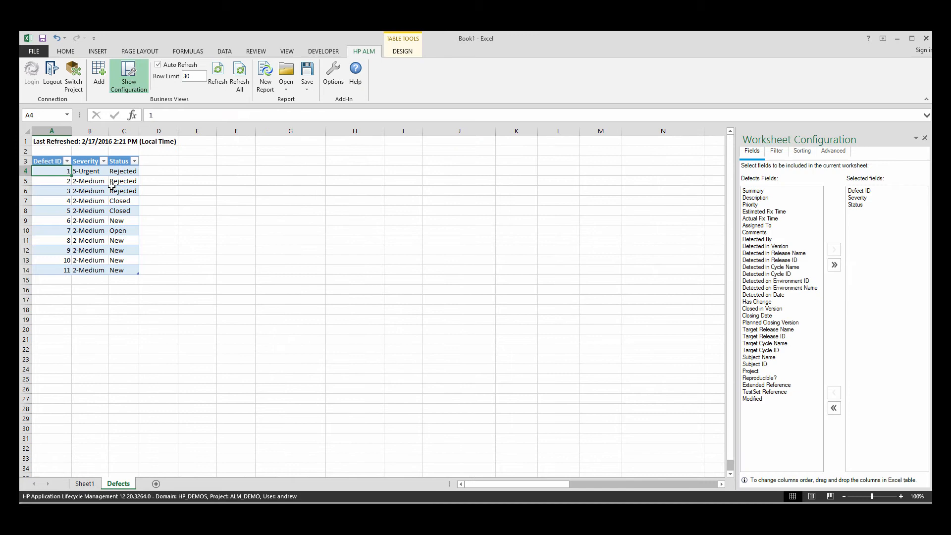
mouse_move(104, 448)
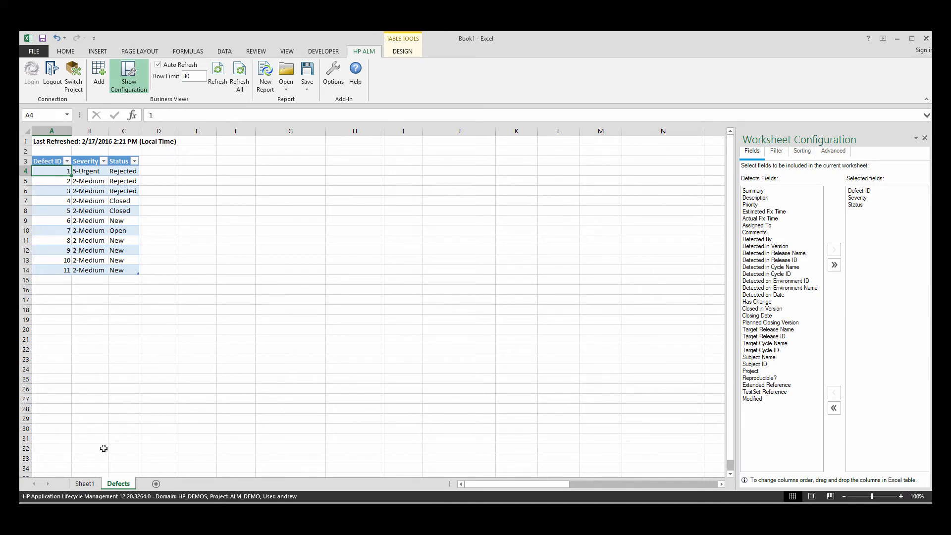
Step: Try copying the D6 count across row 6, then edit it to make its Defects ranges absolute
left_click(84, 483)
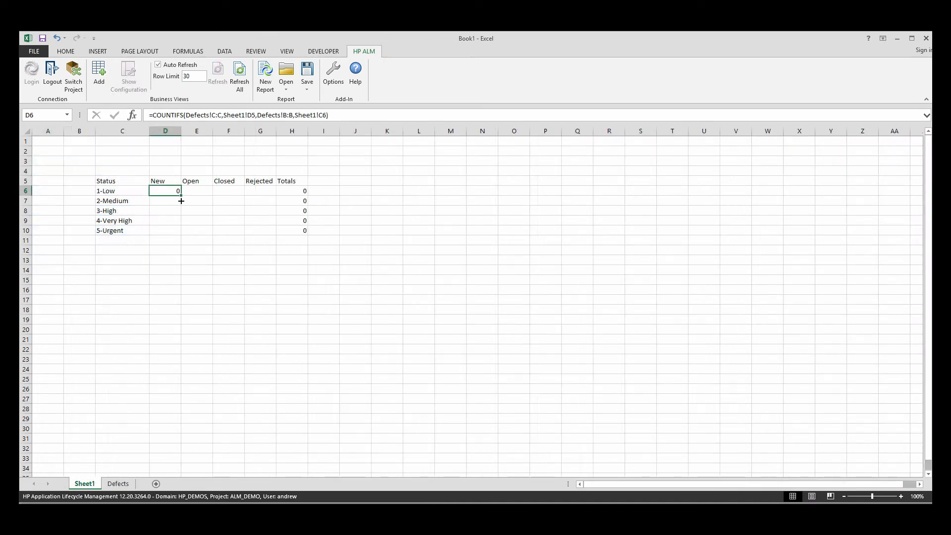
left_click_drag(165, 190, 260, 190)
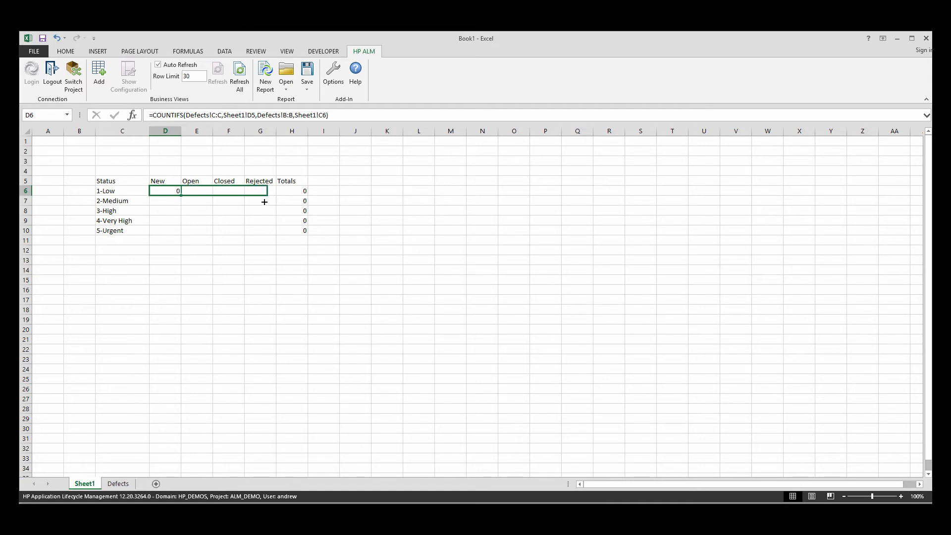
left_click(166, 190)
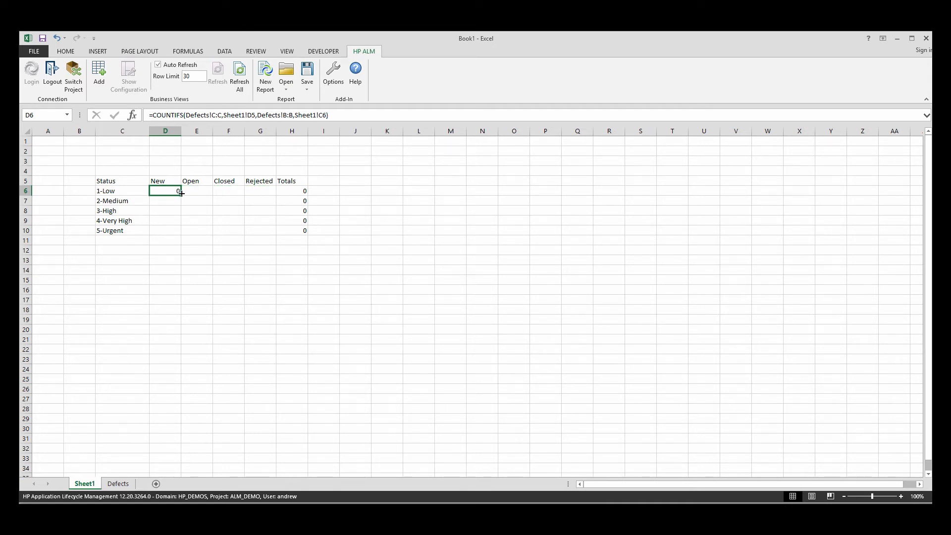
mouse_move(176, 142)
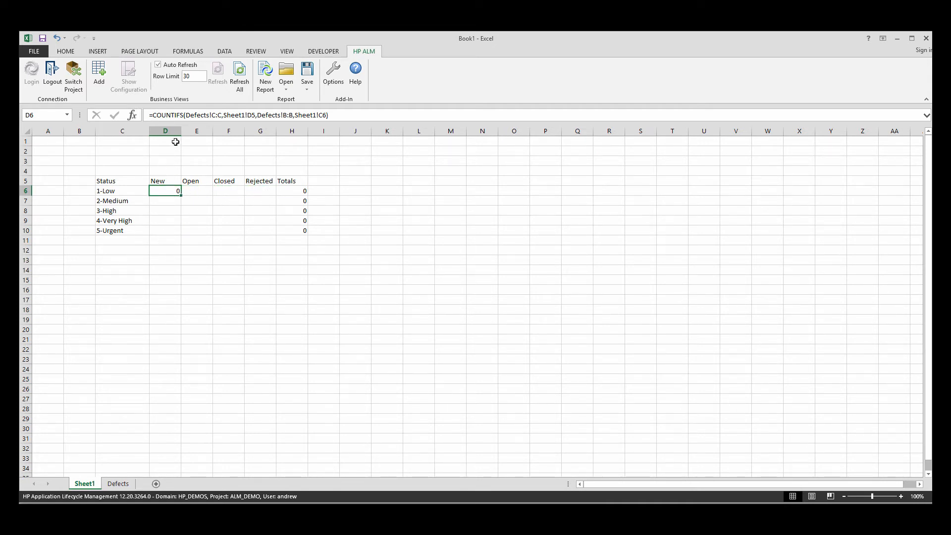
double_click(165, 191)
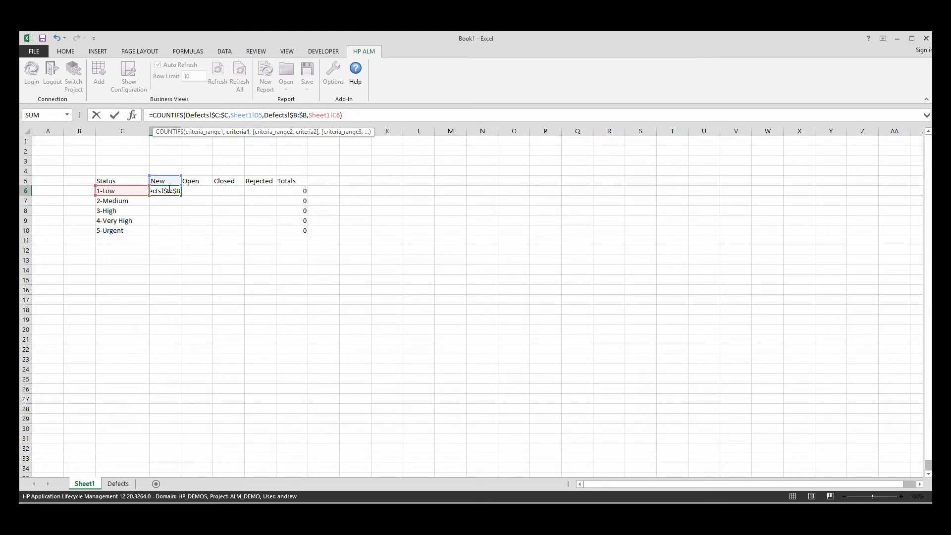
mouse_move(135, 176)
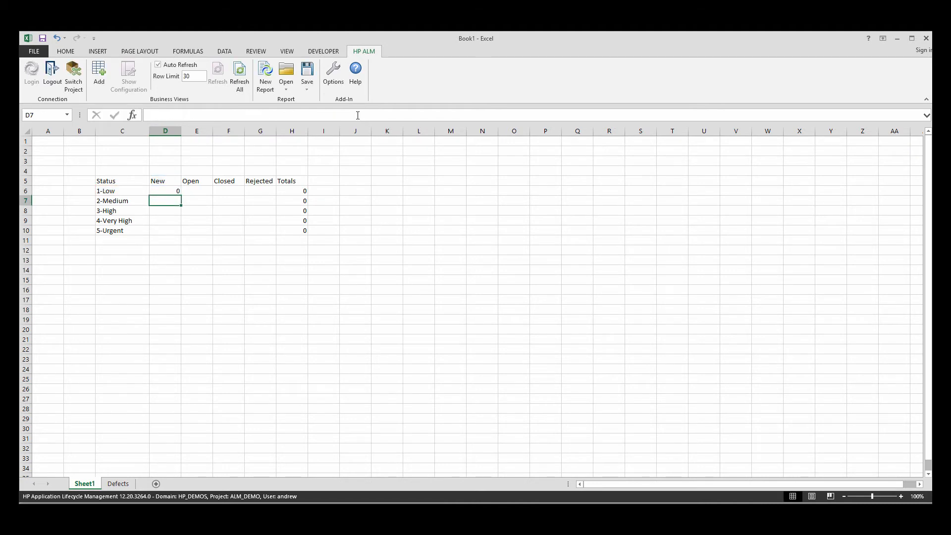
Step: Fill the COUNTIFS formula from D6 across to Rejected and down to 5-Urgent, then verify the copied counts and totals
left_click(166, 190)
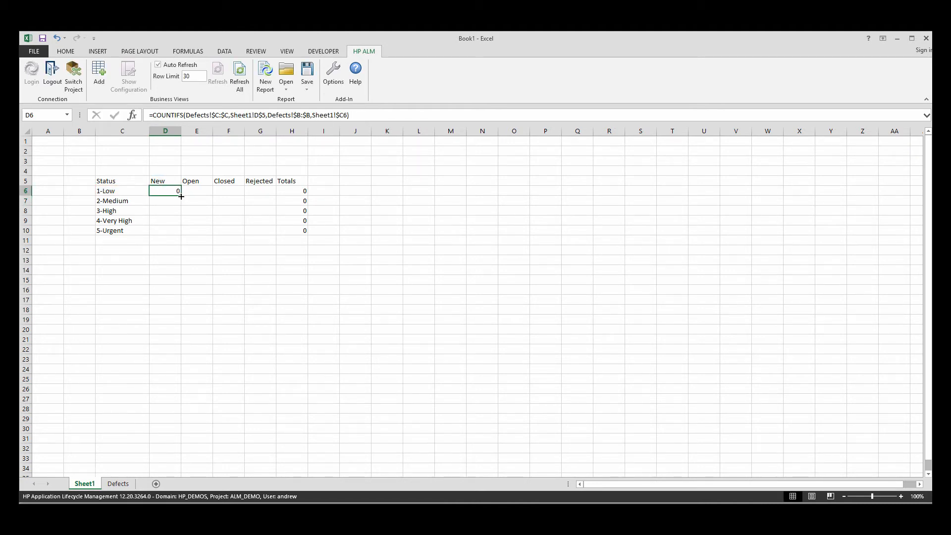
left_click_drag(179, 196, 273, 191)
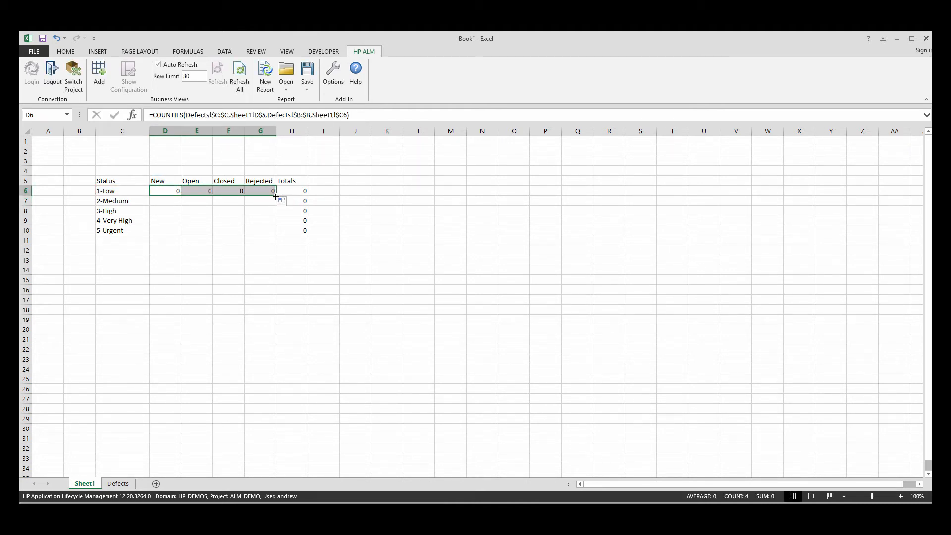
left_click_drag(274, 191, 273, 233)
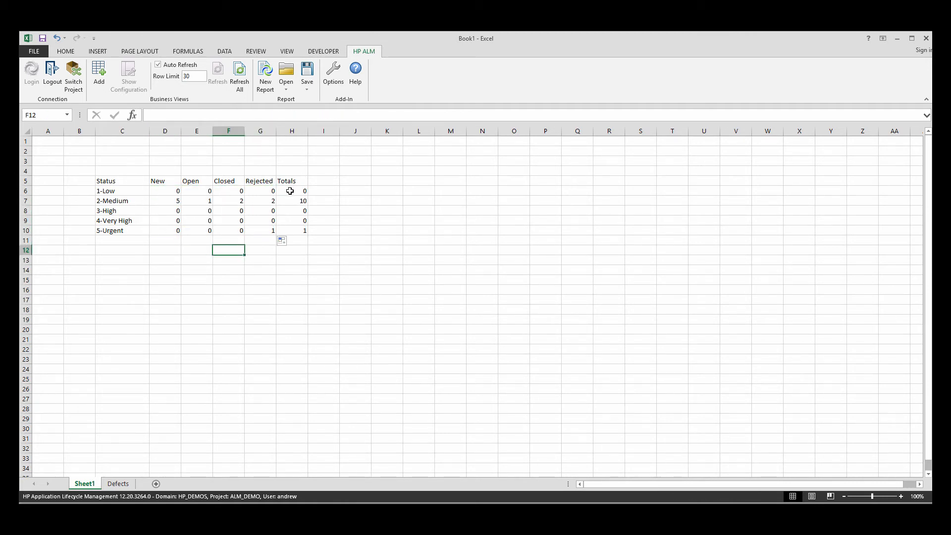
left_click(166, 181)
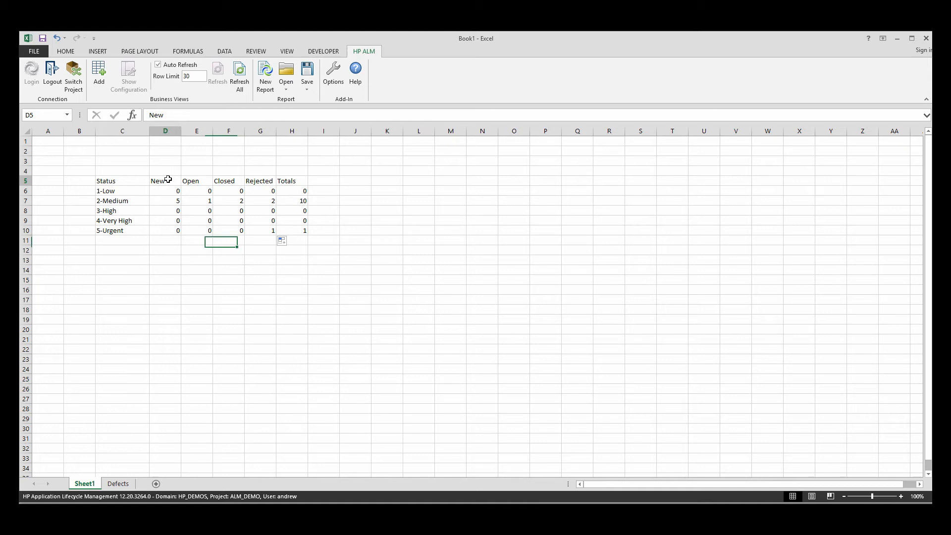
left_click(166, 200)
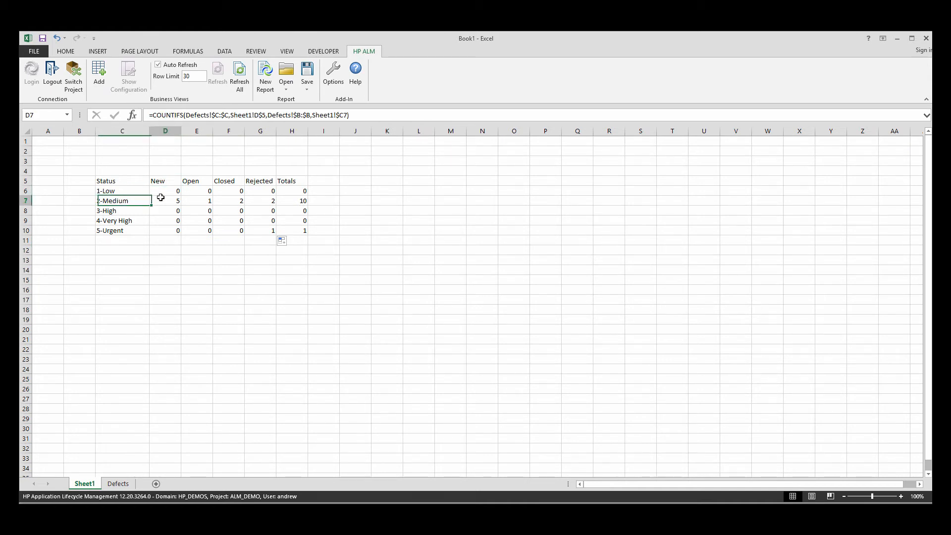
left_click(196, 181)
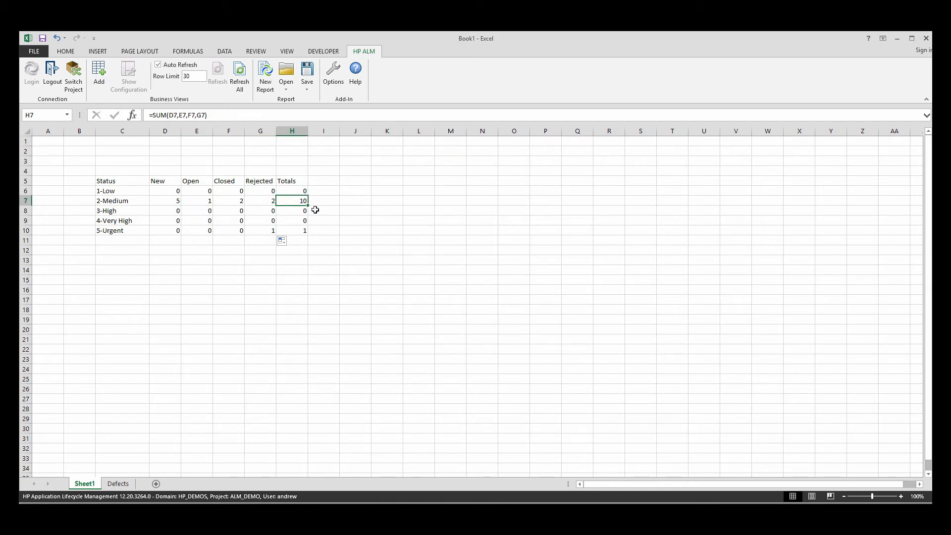
mouse_move(130, 178)
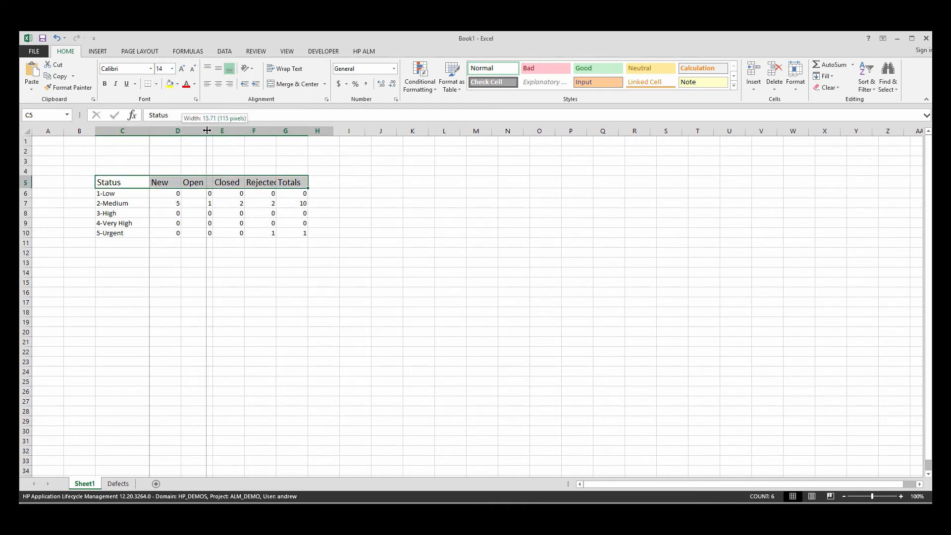
Step: Widen the count table's columns and shade its header row and severity labels grey
left_click_drag(207, 131, 291, 131)
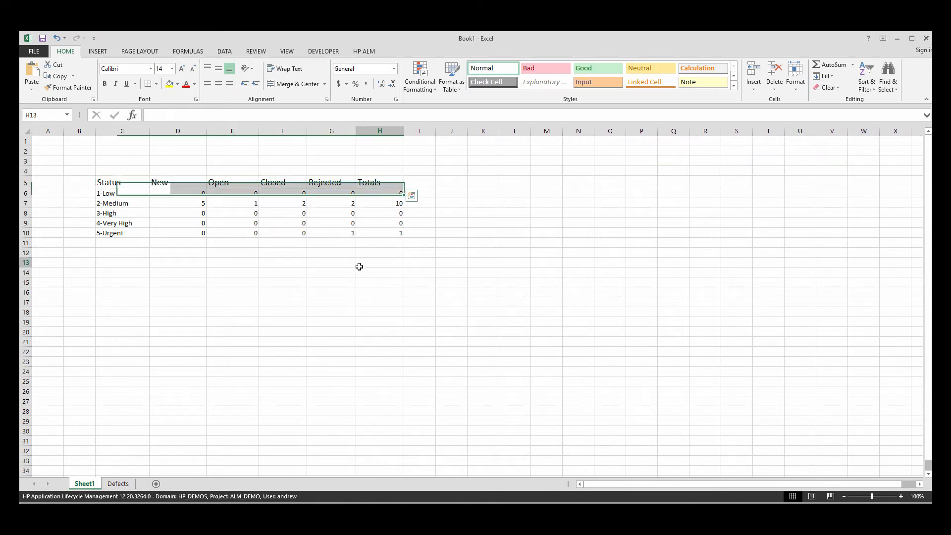
left_click(122, 183)
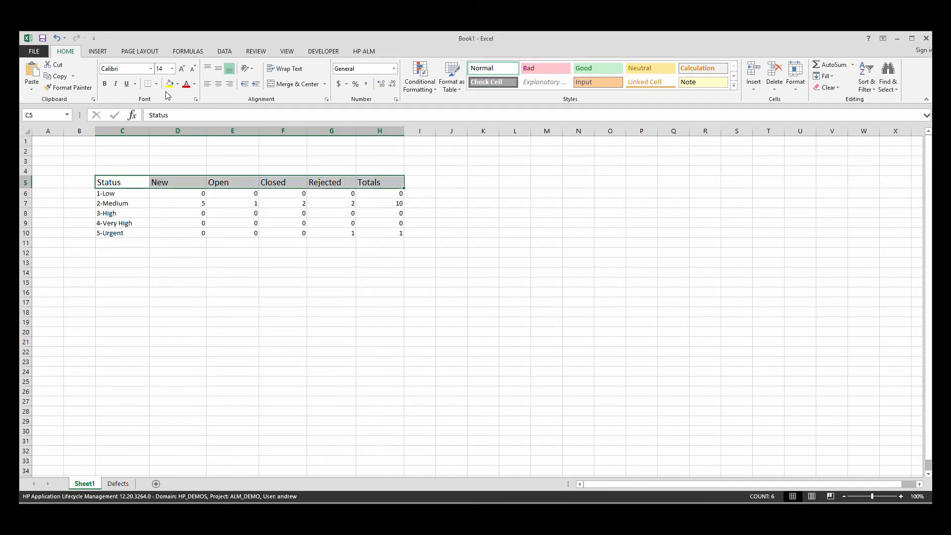
left_click(177, 83)
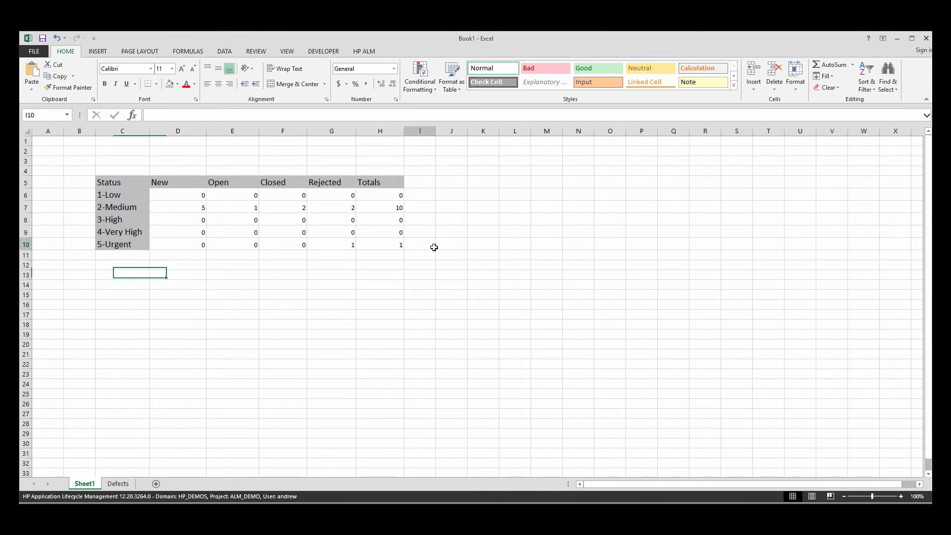
left_click(79, 170)
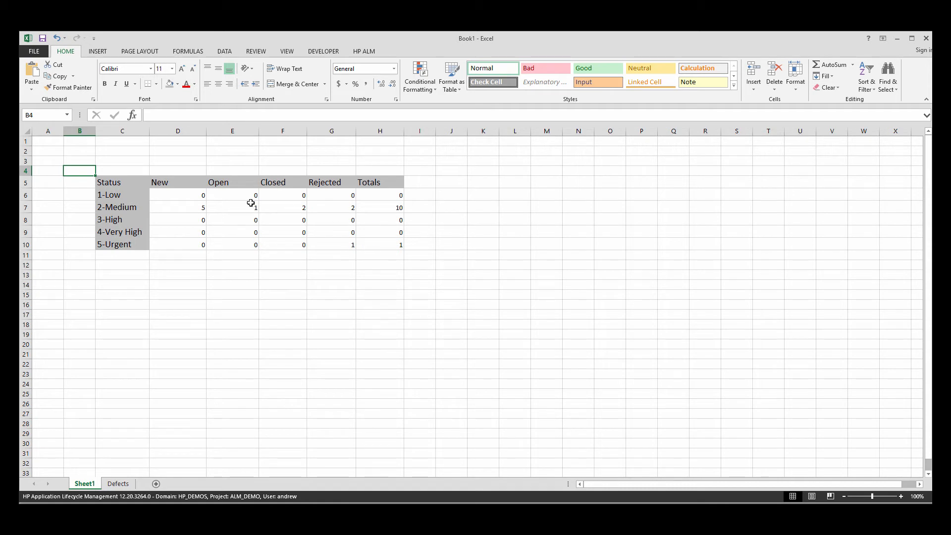
mouse_move(356, 206)
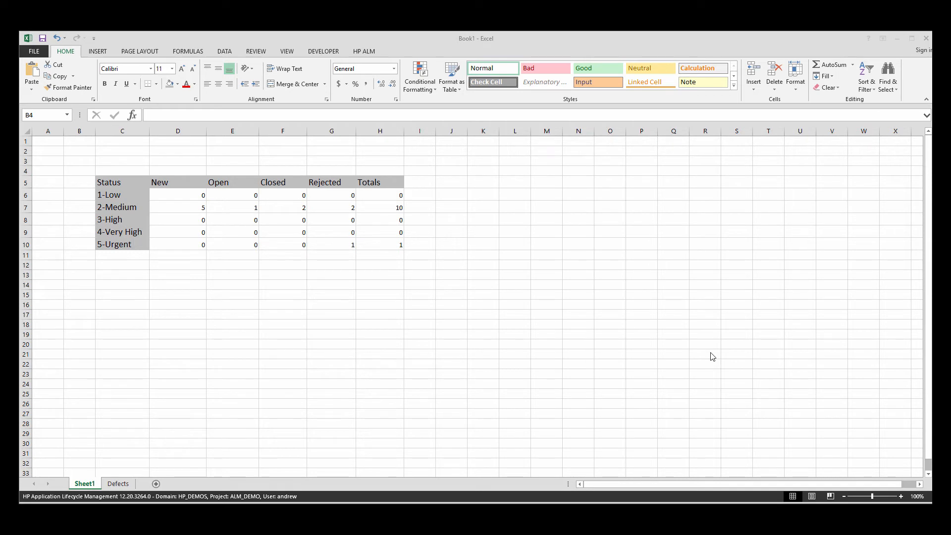
mouse_move(176, 212)
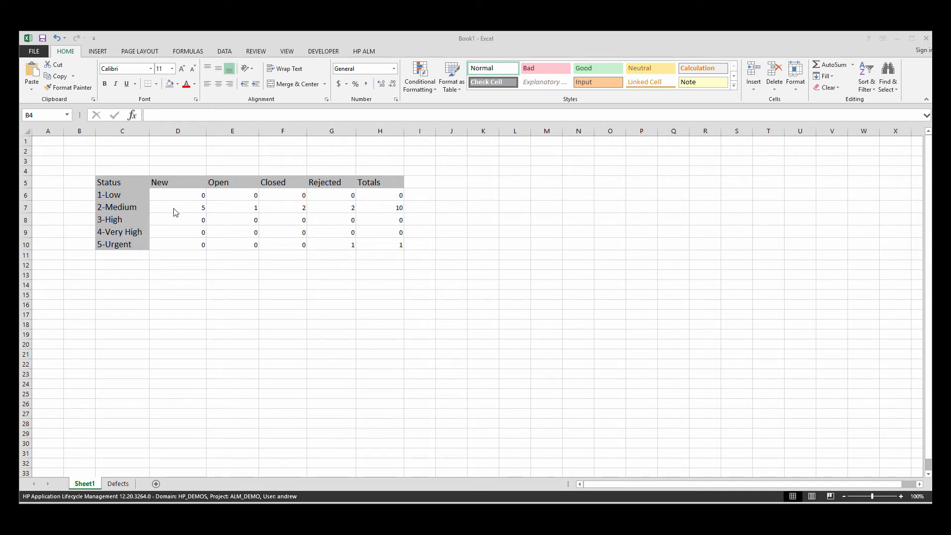
left_click(79, 171)
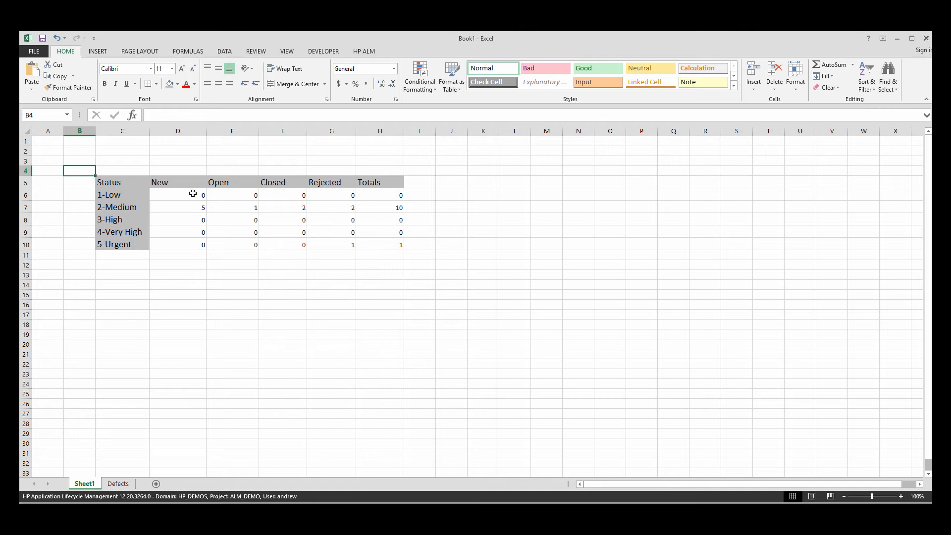
Step: Insert a 3-D stacked column chart from the severity-by-status count table
left_click(97, 50)
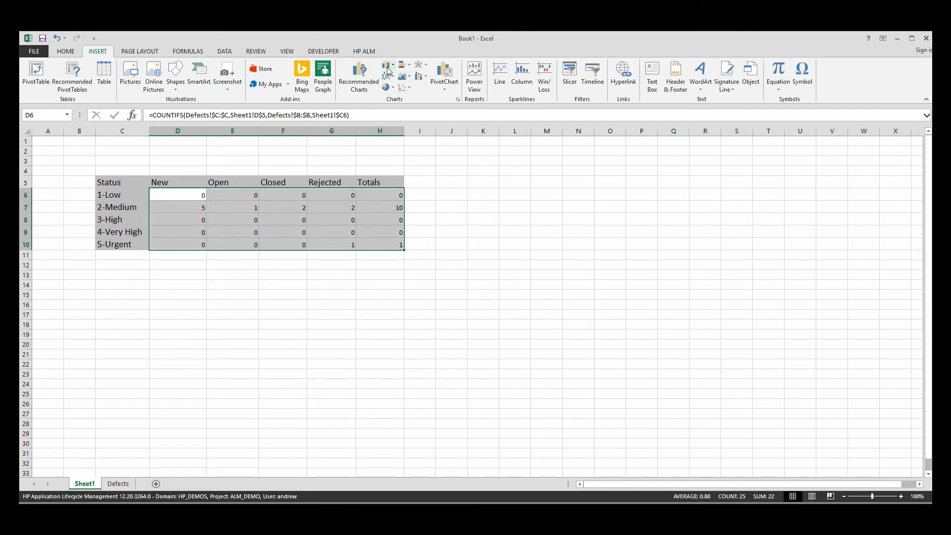
left_click(389, 66)
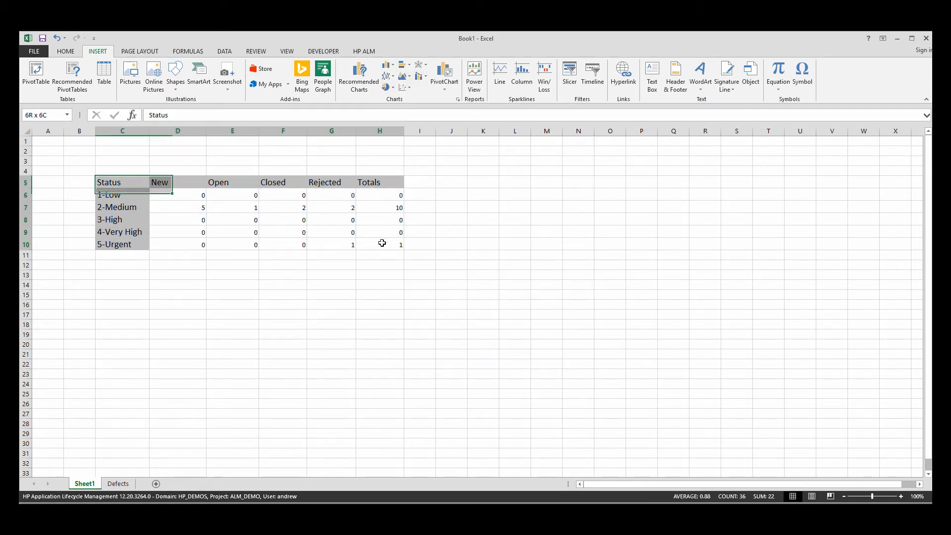
mouse_move(391, 66)
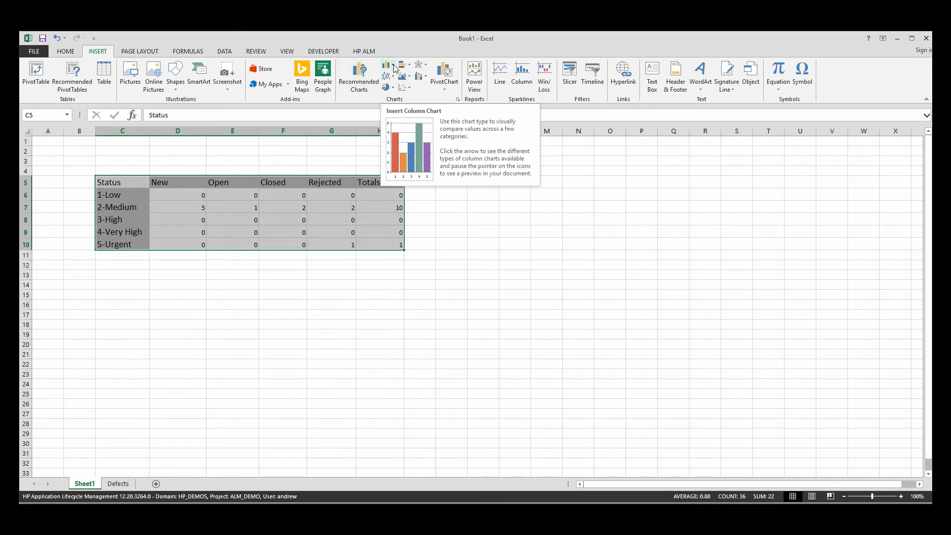
left_click(393, 66)
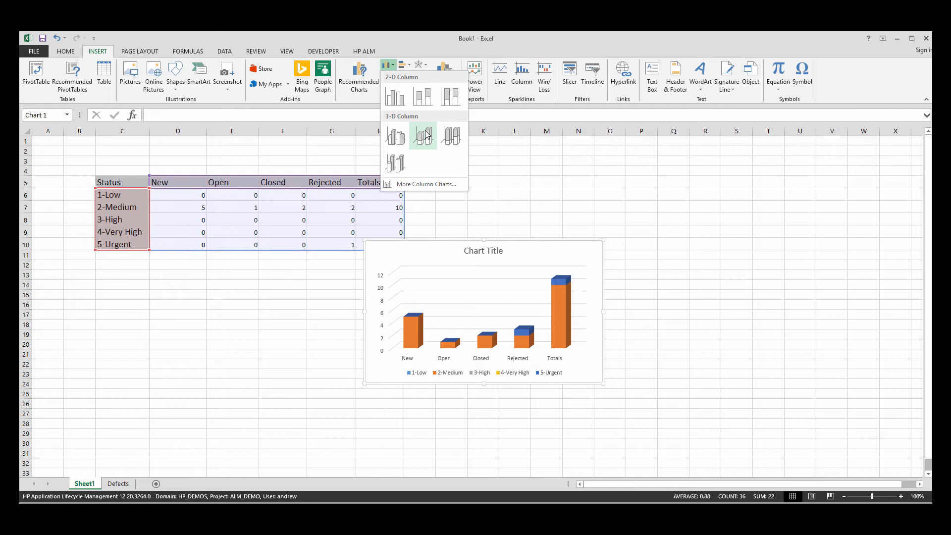
left_click(422, 136)
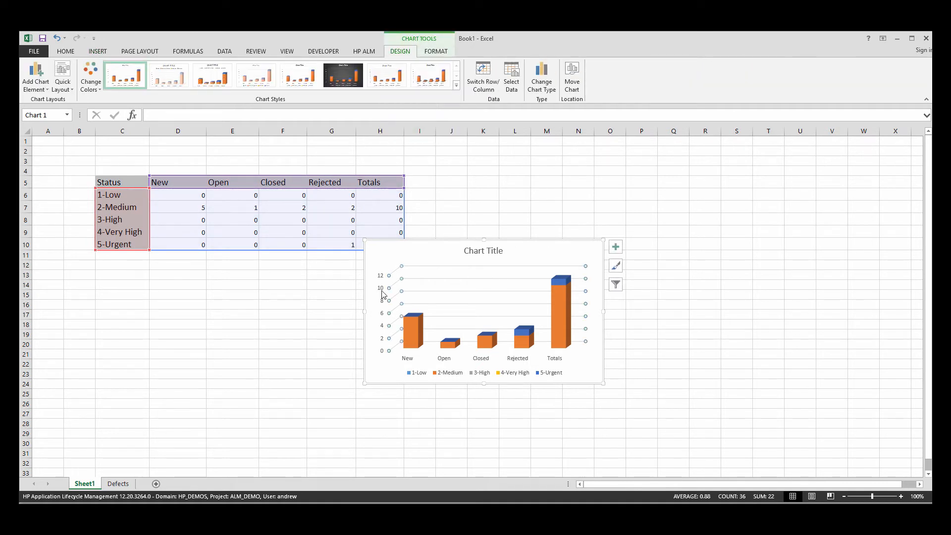
Step: Move the chart beneath the table and stretch it wider
left_click_drag(483, 312, 214, 331)
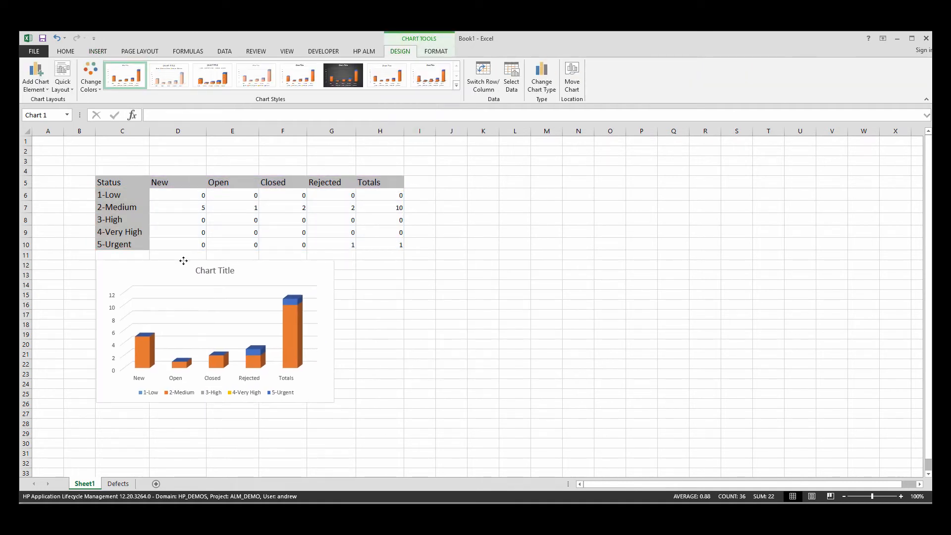
left_click(214, 334)
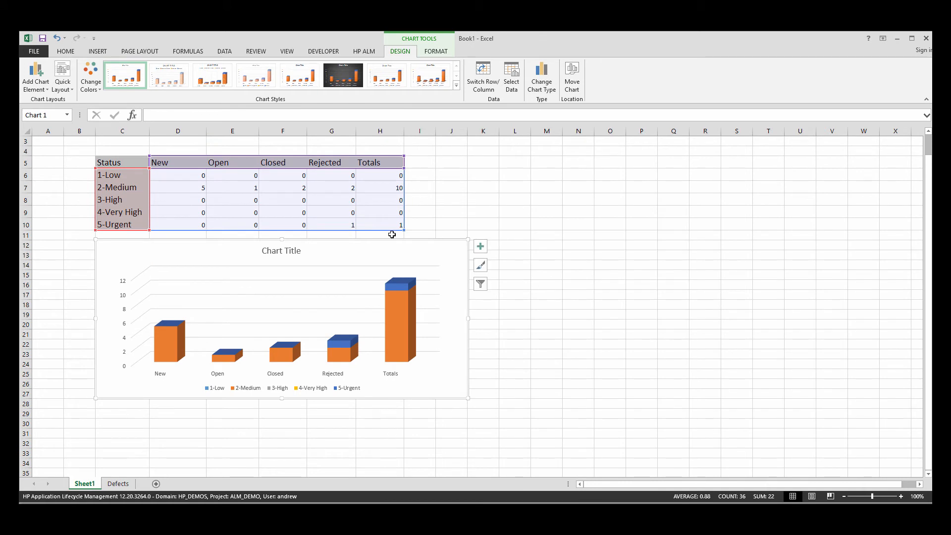
left_click_drag(392, 234, 282, 242)
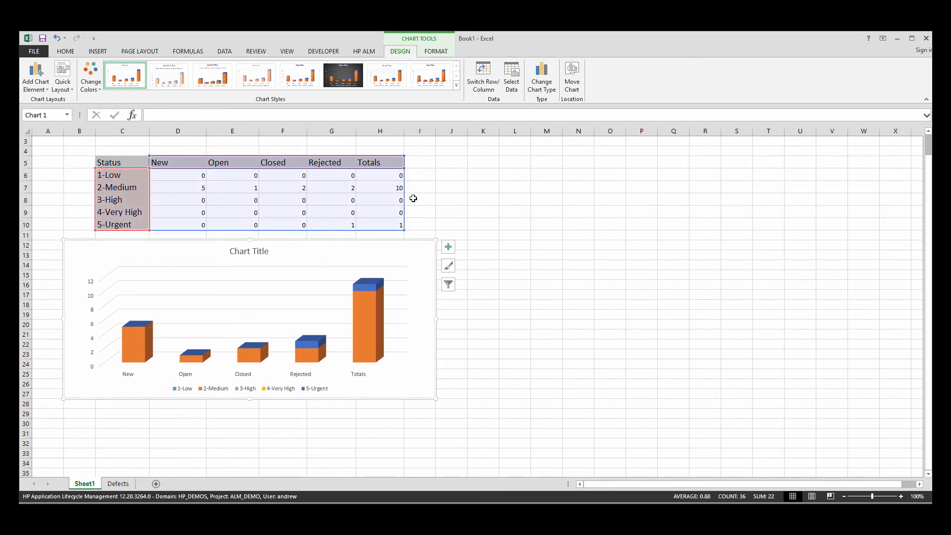
left_click(452, 199)
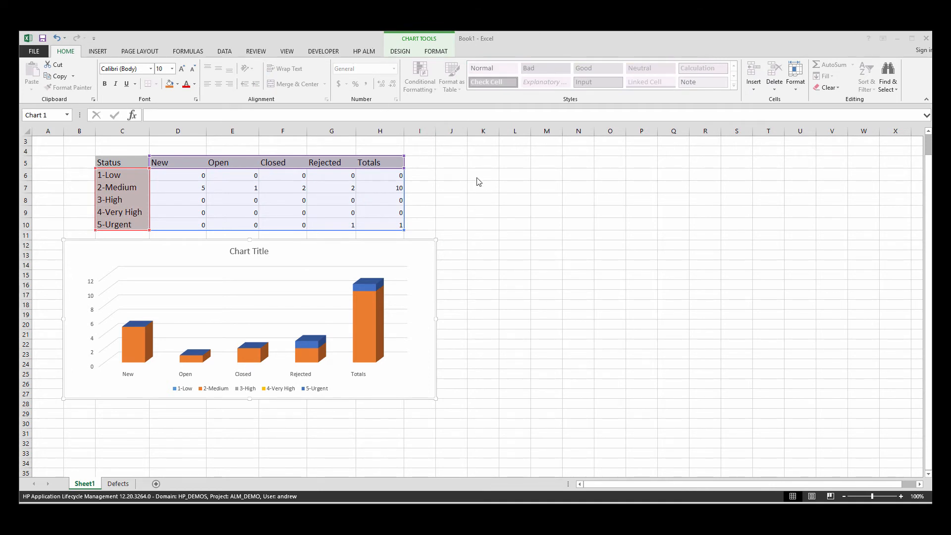
Step: Set the ALM Business View row limit to 1000, accept the auto-refresh notice and refresh all data from ALM
left_click(419, 187)
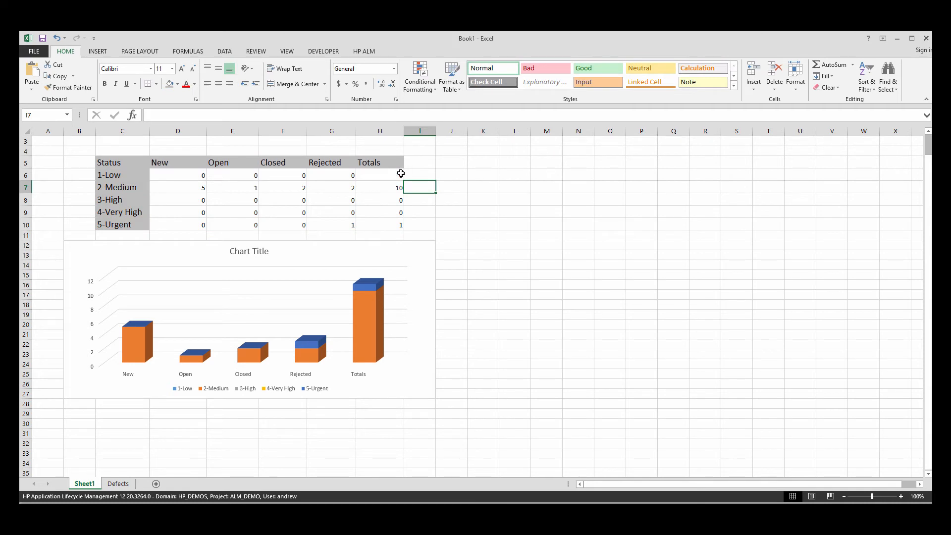
mouse_move(149, 188)
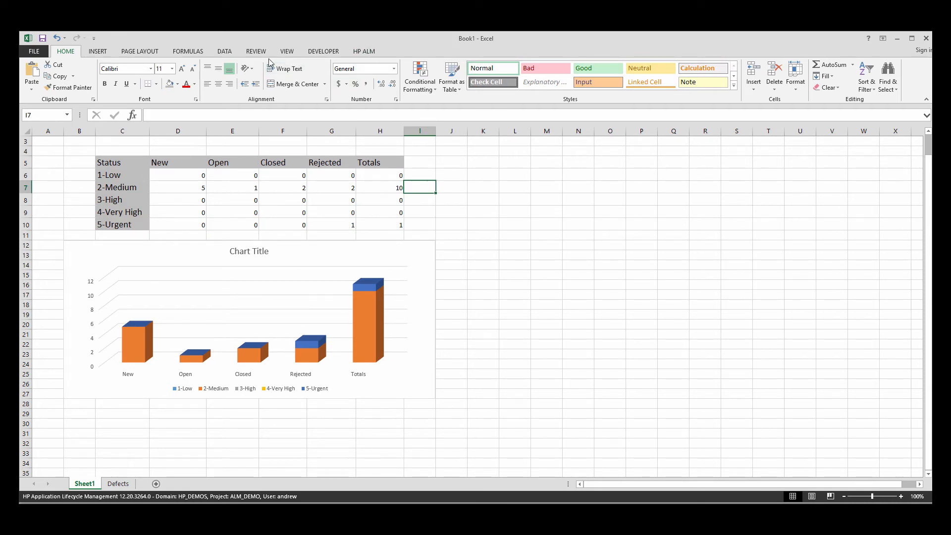
left_click(363, 51)
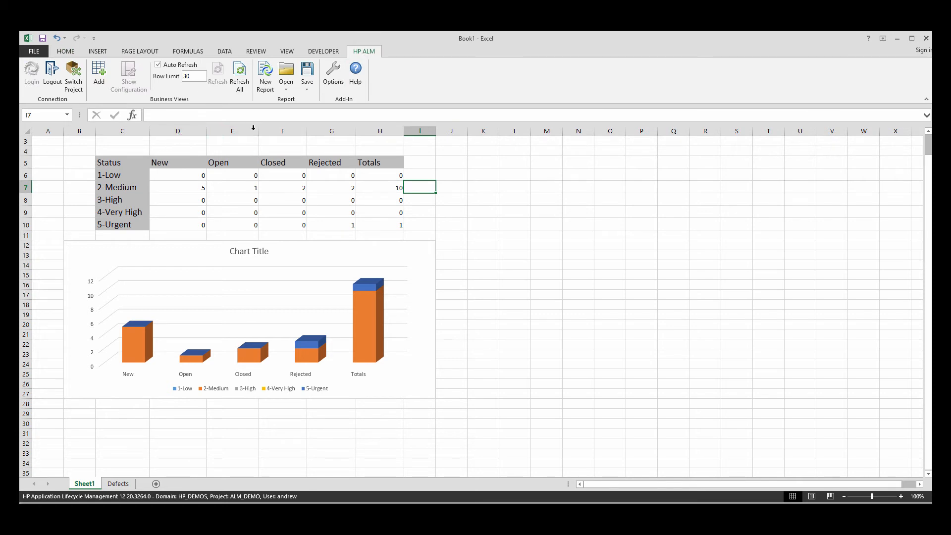
mouse_move(158, 65)
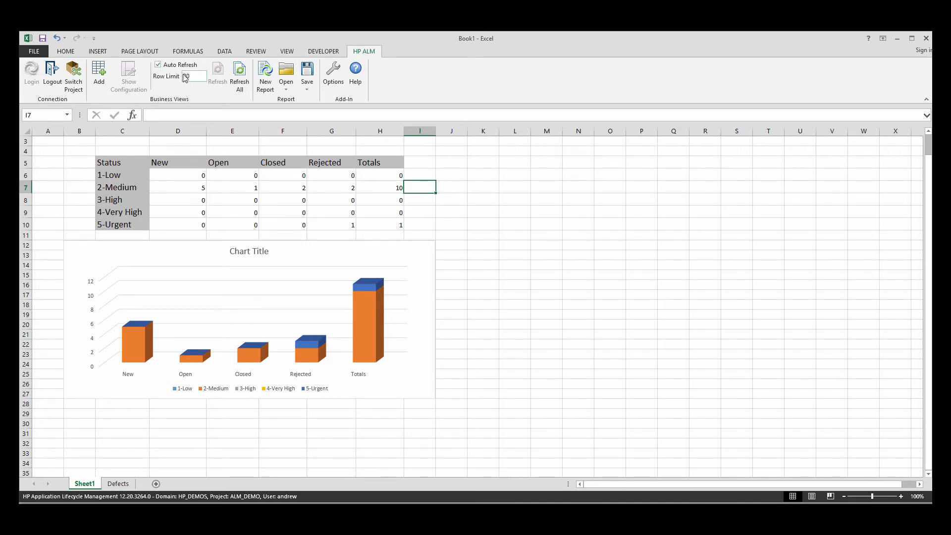
type("1000")
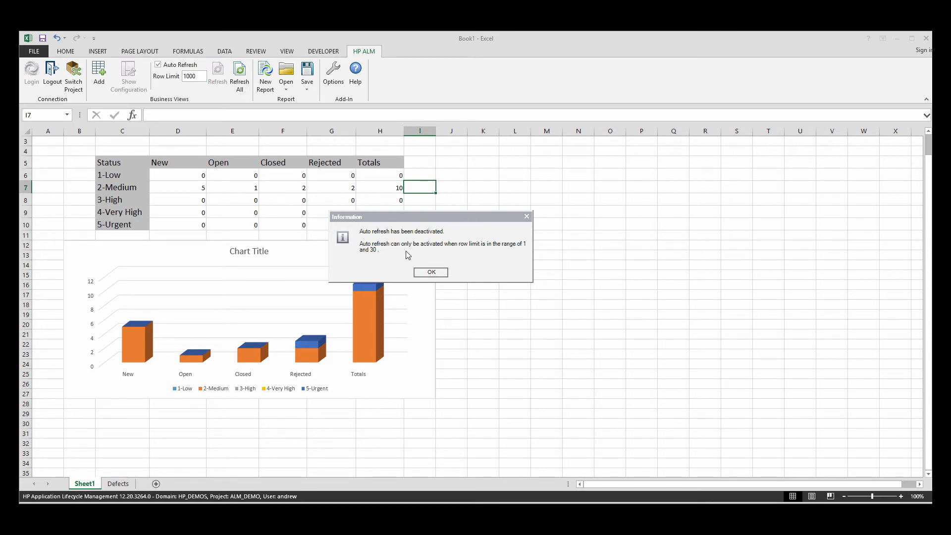
mouse_move(426, 259)
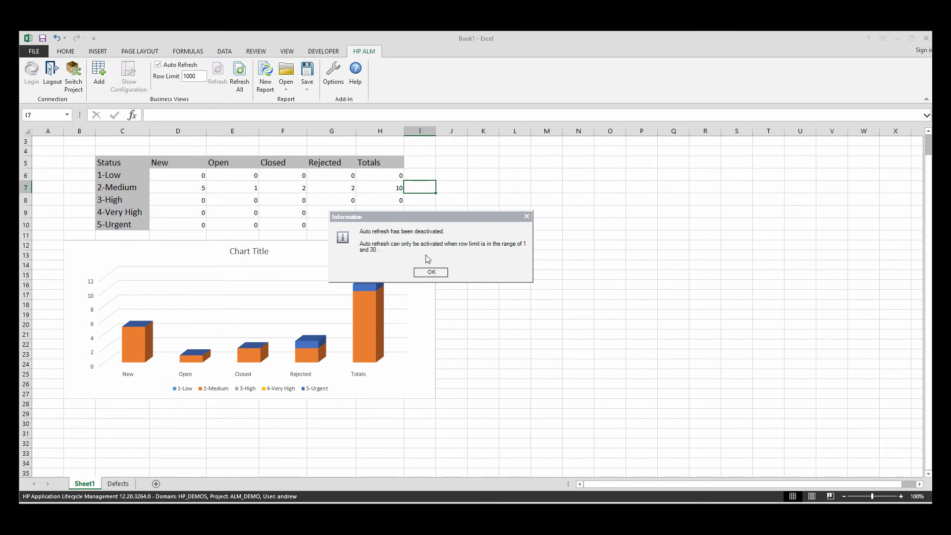
left_click(430, 272)
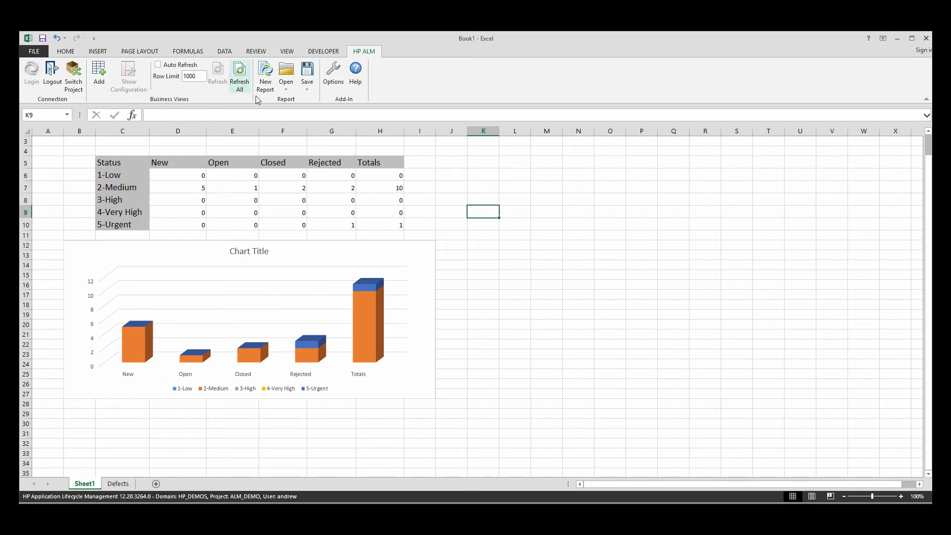
left_click(240, 72)
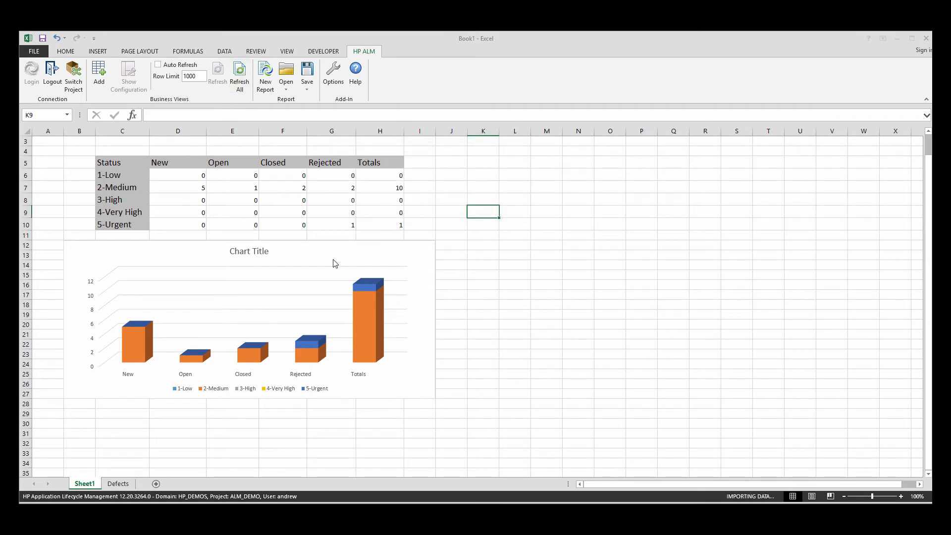
mouse_move(190, 88)
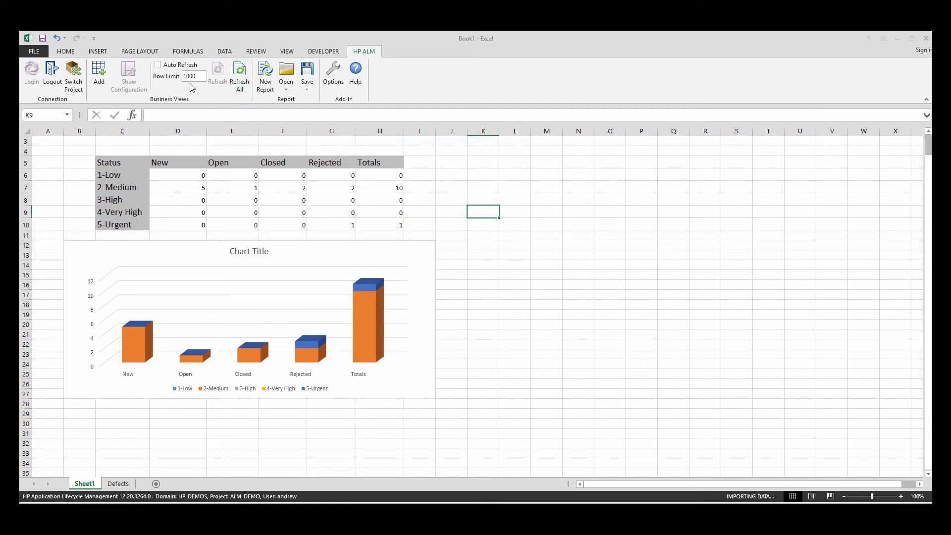
left_click(194, 76)
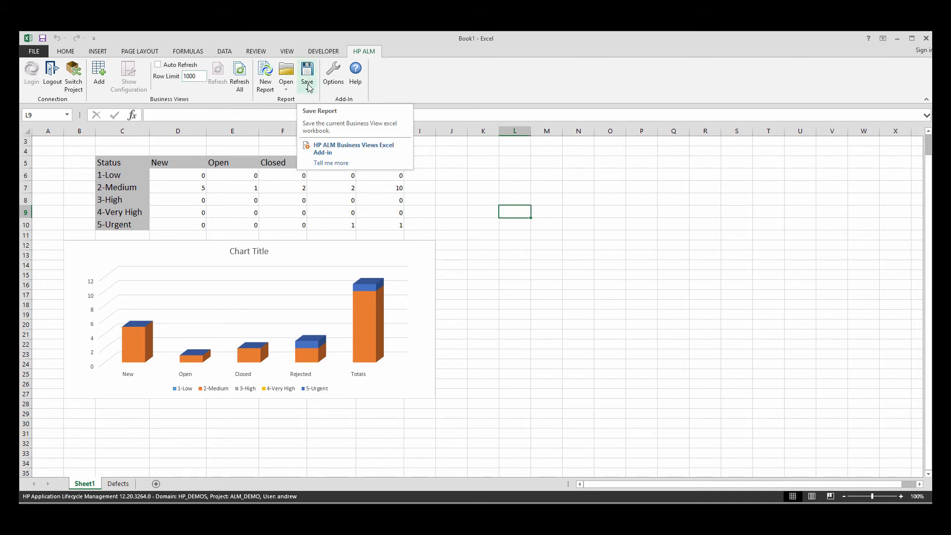
Step: Save the workbook to ALM as Demo Report in the Private folder, replacing the existing report
left_click(307, 72)
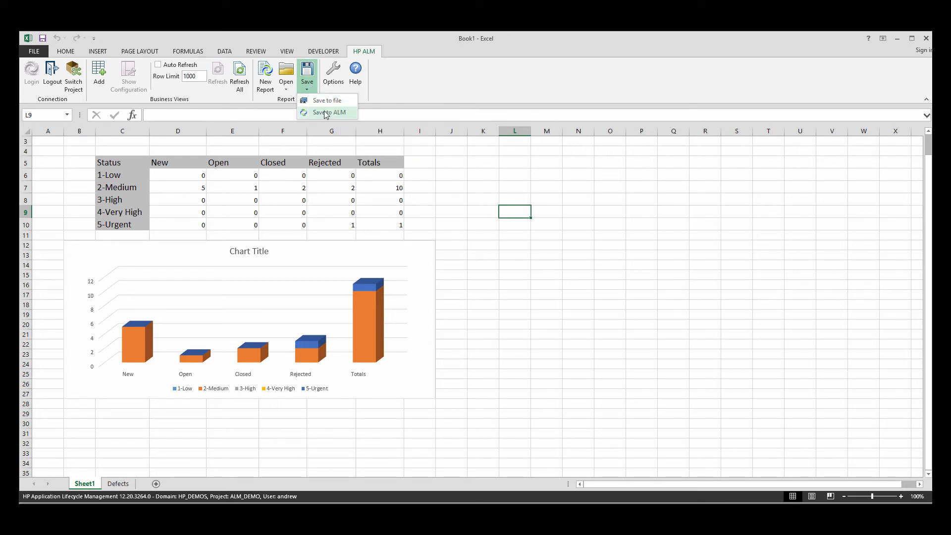
left_click(328, 112)
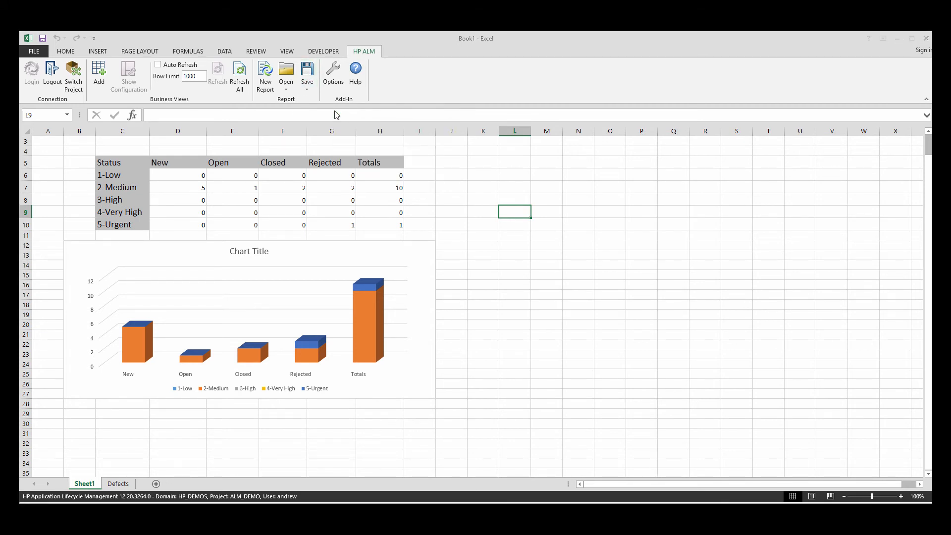
left_click(306, 72)
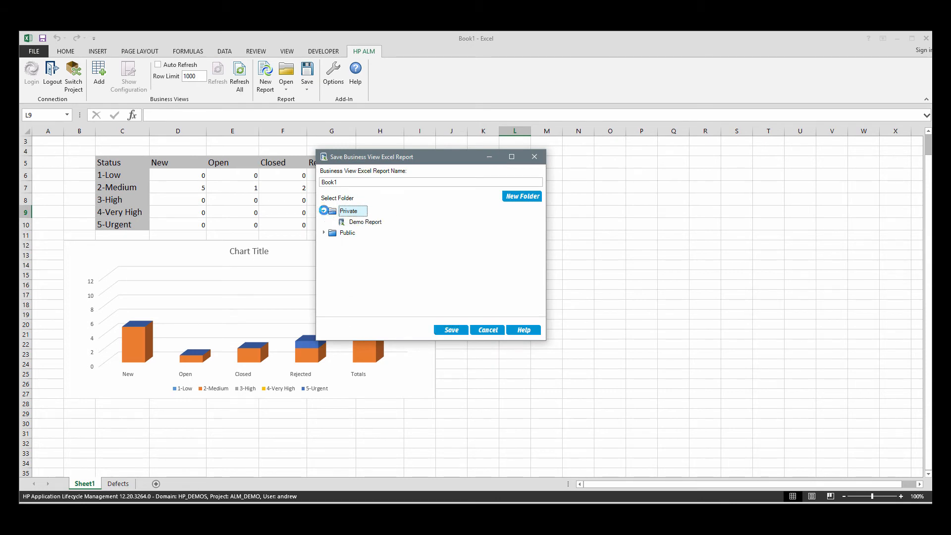
left_click(365, 221)
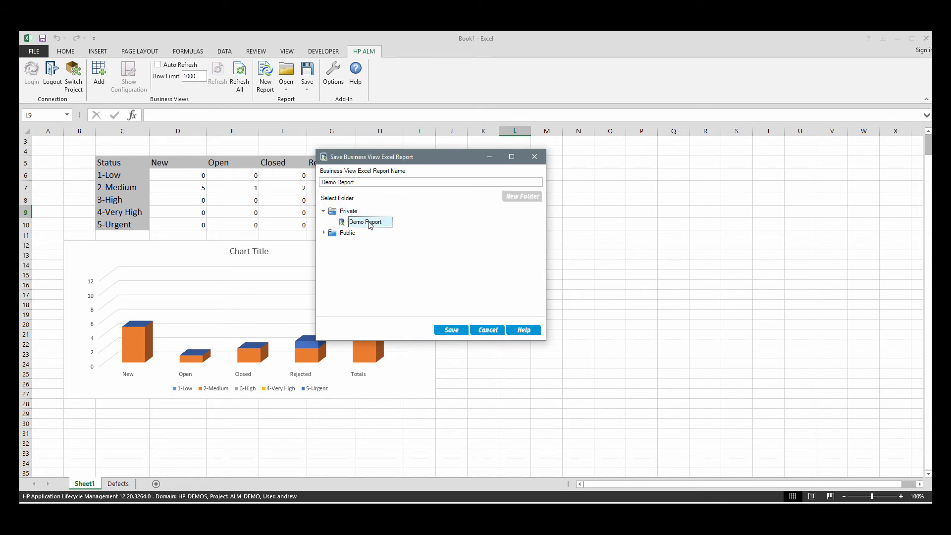
mouse_move(378, 228)
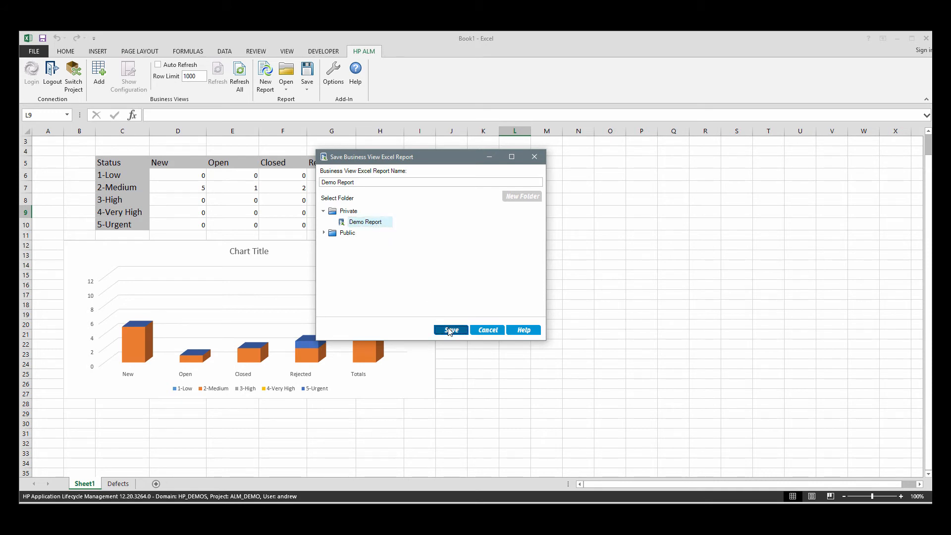
left_click(451, 329)
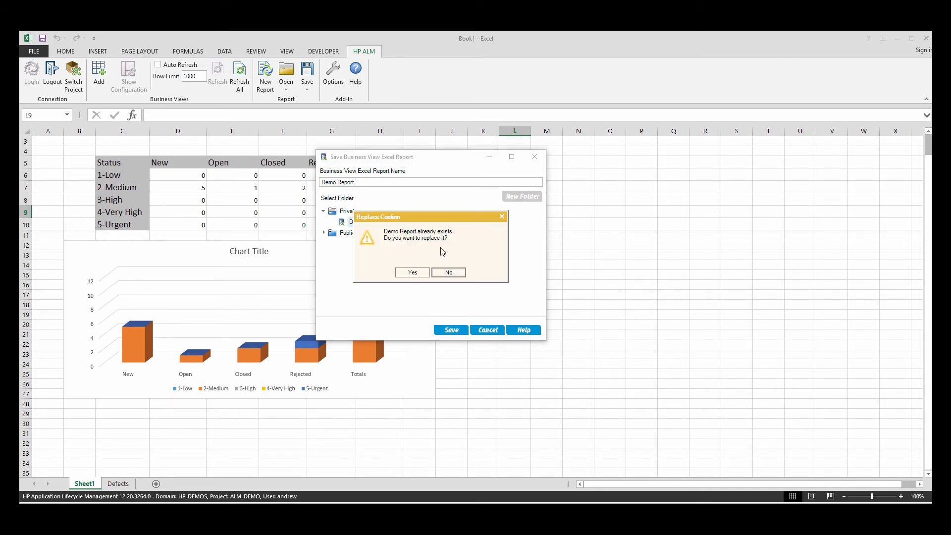
mouse_move(404, 281)
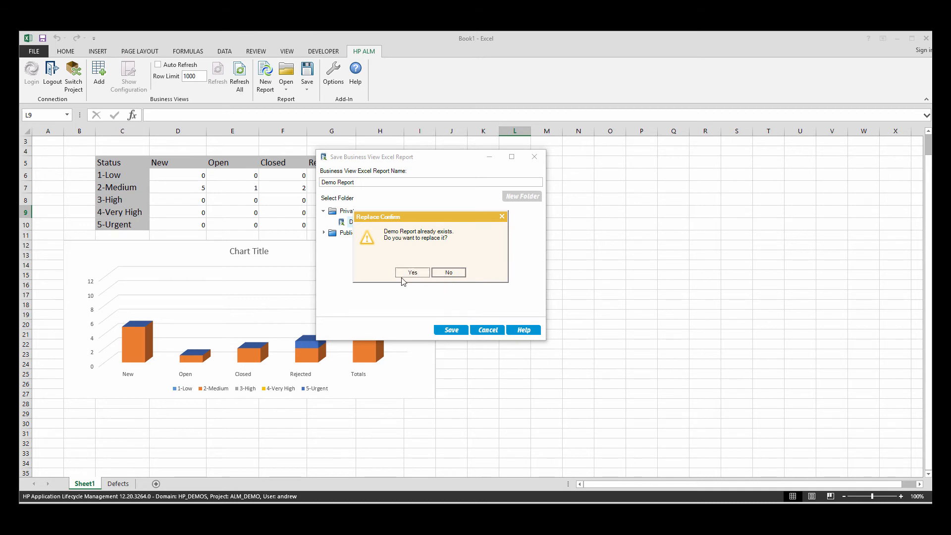
left_click(413, 272)
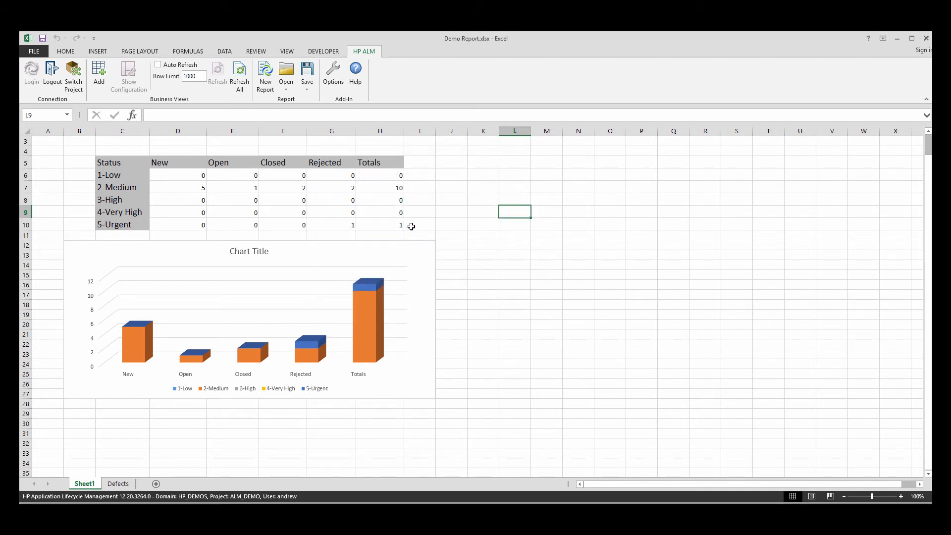
mouse_move(259, 497)
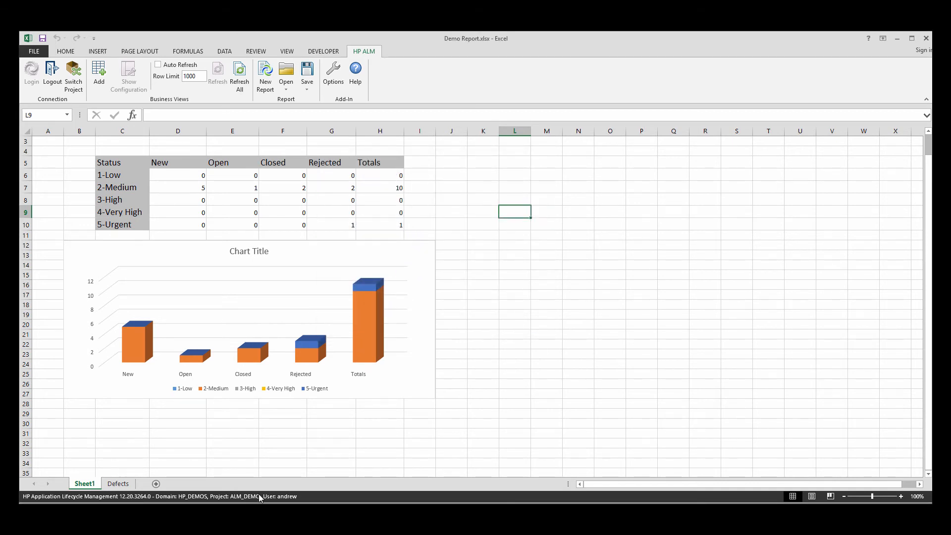
mouse_move(445, 183)
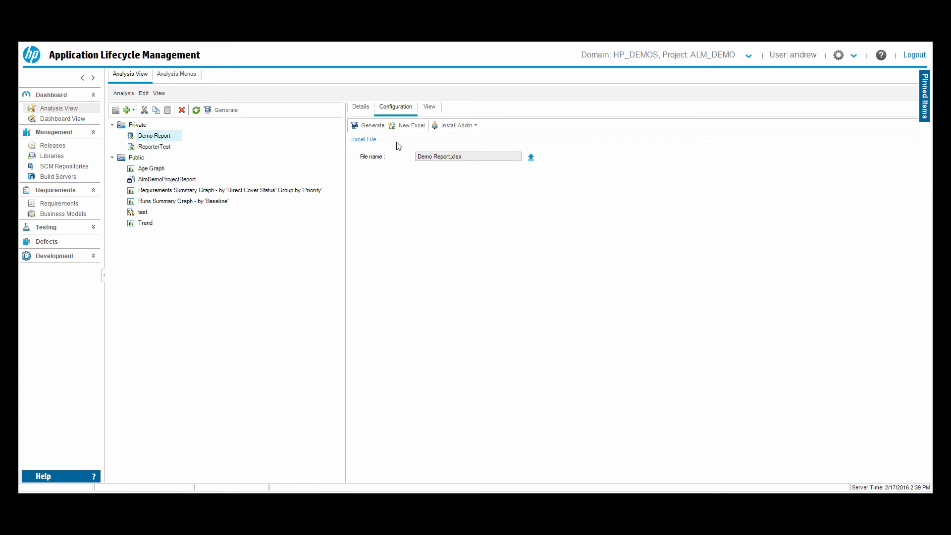
mouse_move(190, 146)
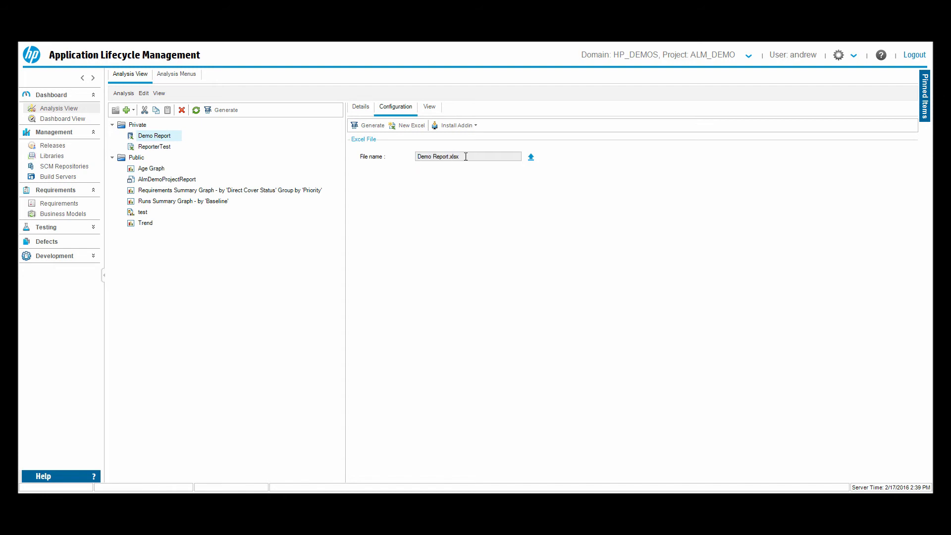
Step: Select Demo Report.xlsx in the Configuration tab and generate the report workbook
double_click(437, 157)
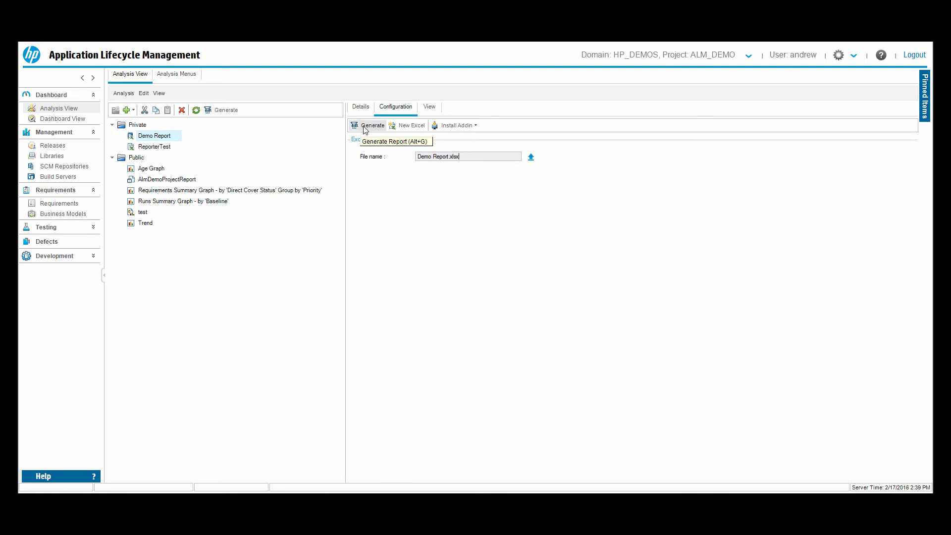
left_click(370, 126)
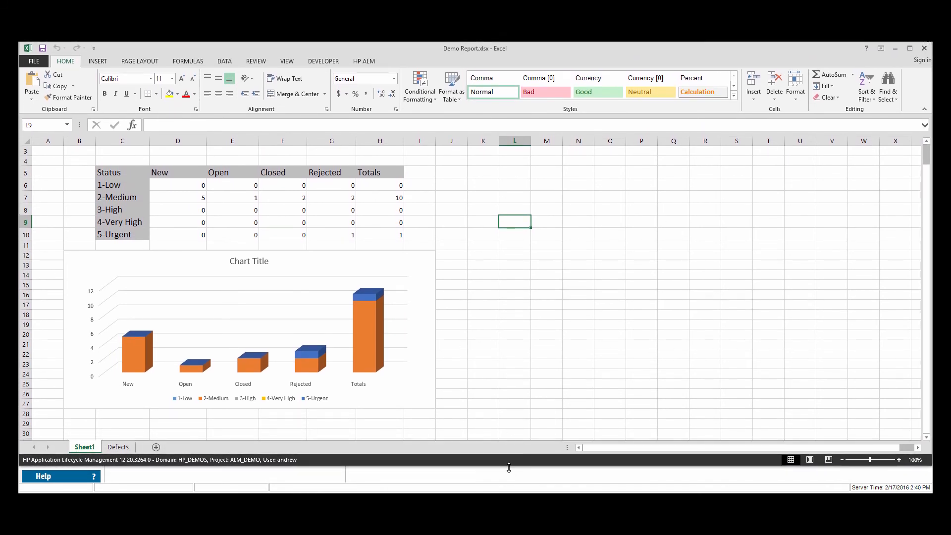
mouse_move(394, 248)
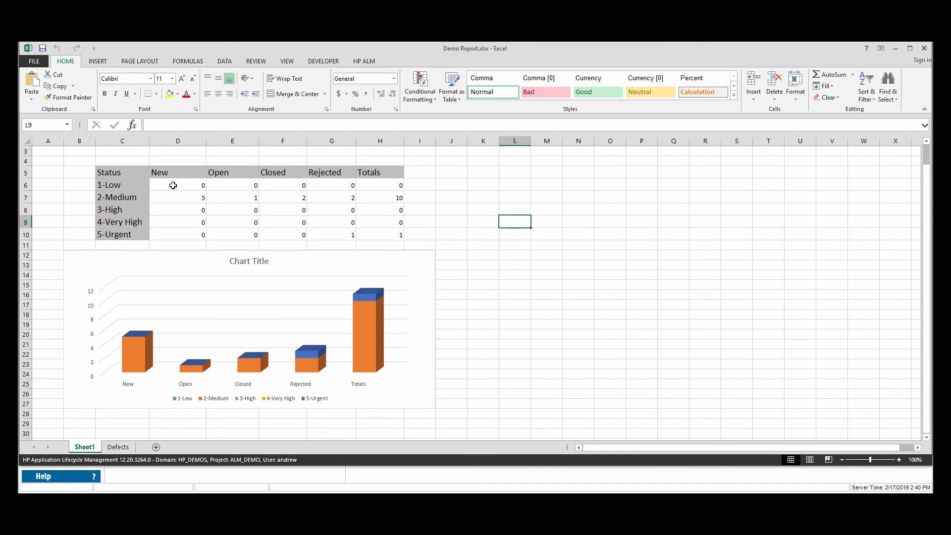
Step: Inspect the generated Sheet1 summary table and the Defects sheet's refreshed records
left_click(122, 173)
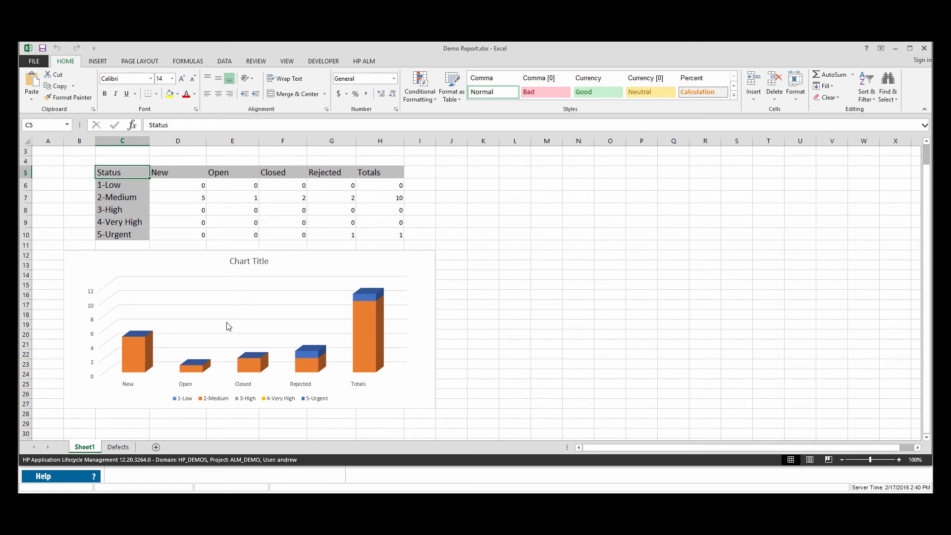
left_click(117, 447)
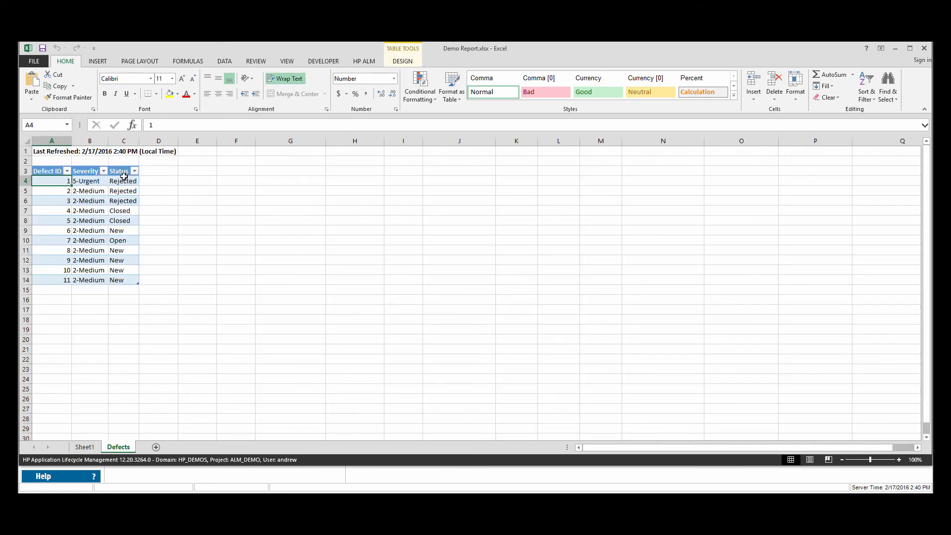
left_click(123, 181)
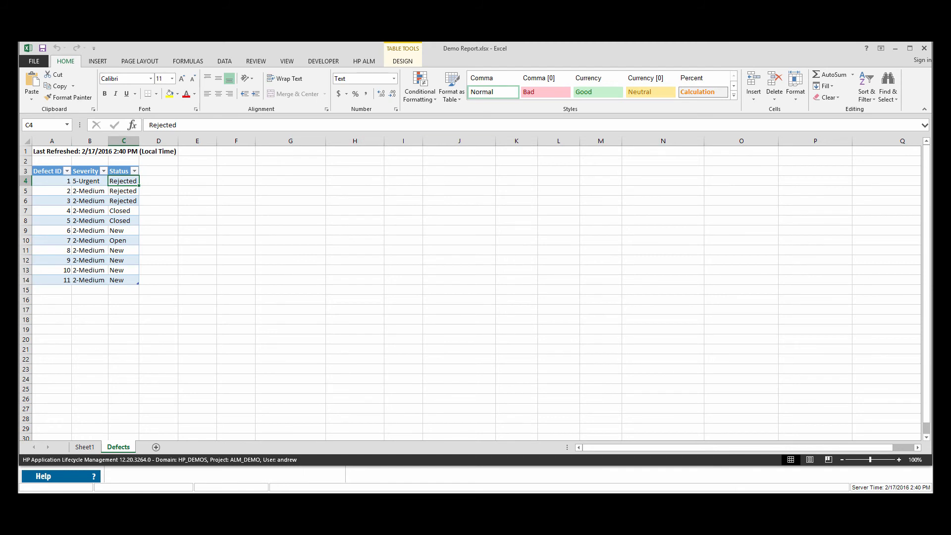
mouse_move(92, 290)
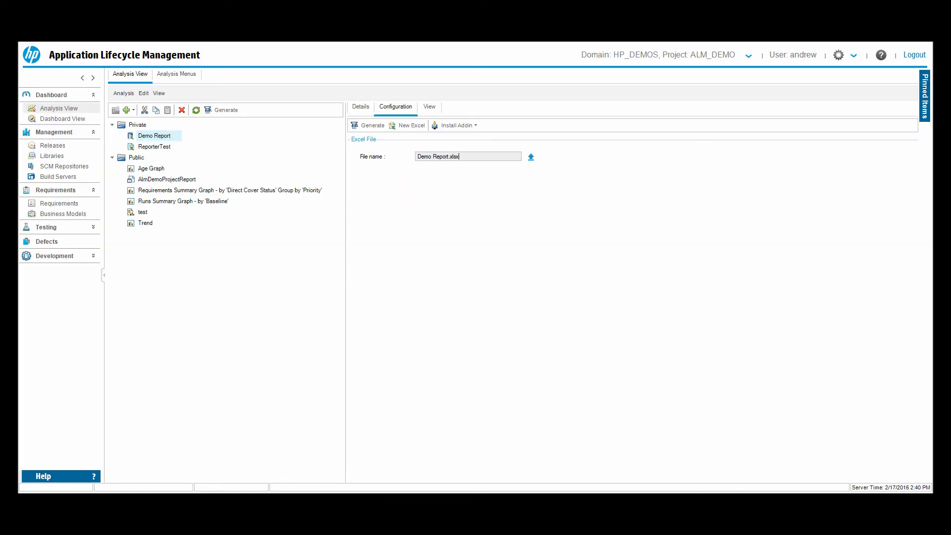
Step: Start a new defect dated February 8, 2016 with subject HC Test Matrix
left_click(46, 242)
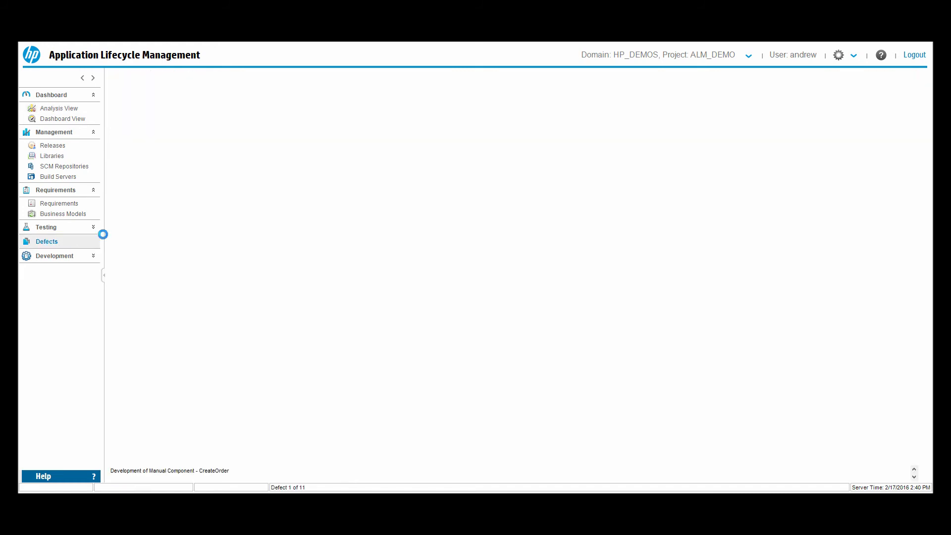
left_click(47, 241)
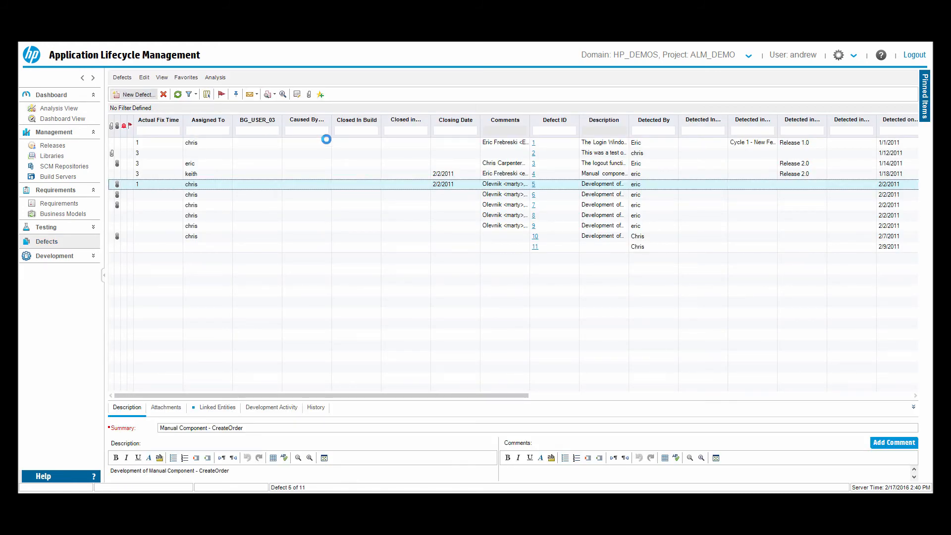
left_click(135, 95)
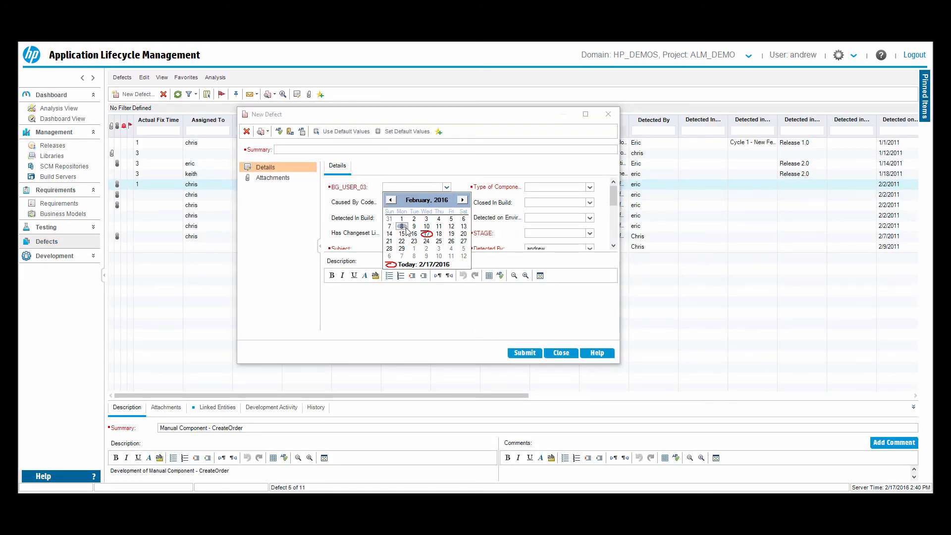
left_click(401, 226)
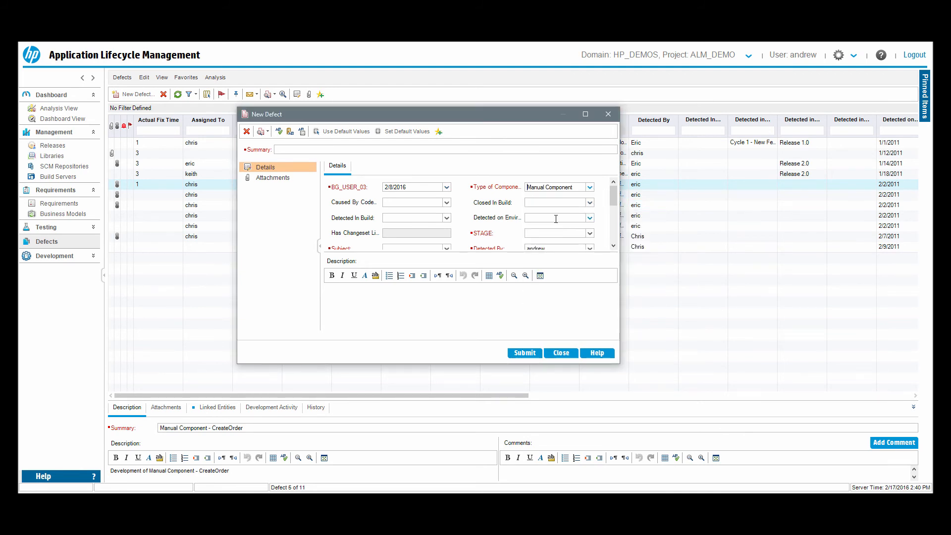
left_click(588, 232)
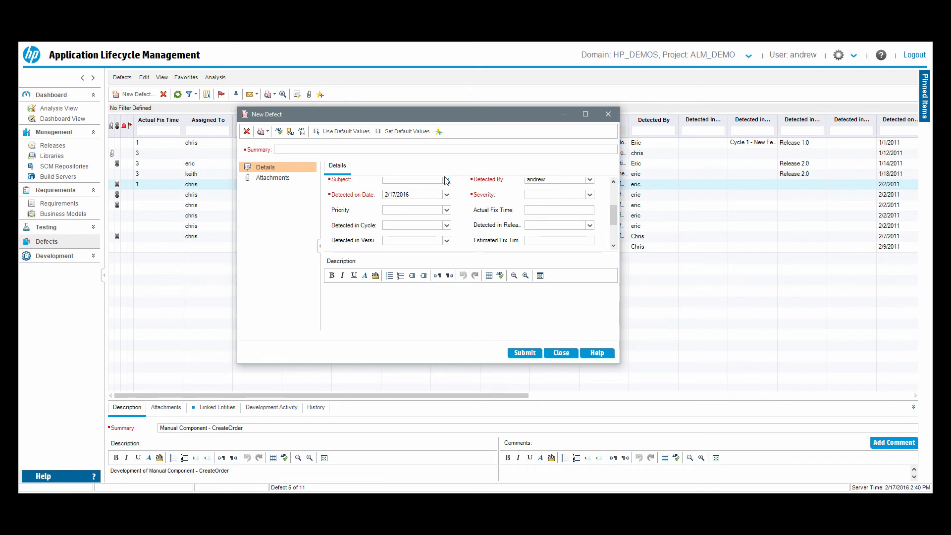
left_click(447, 179)
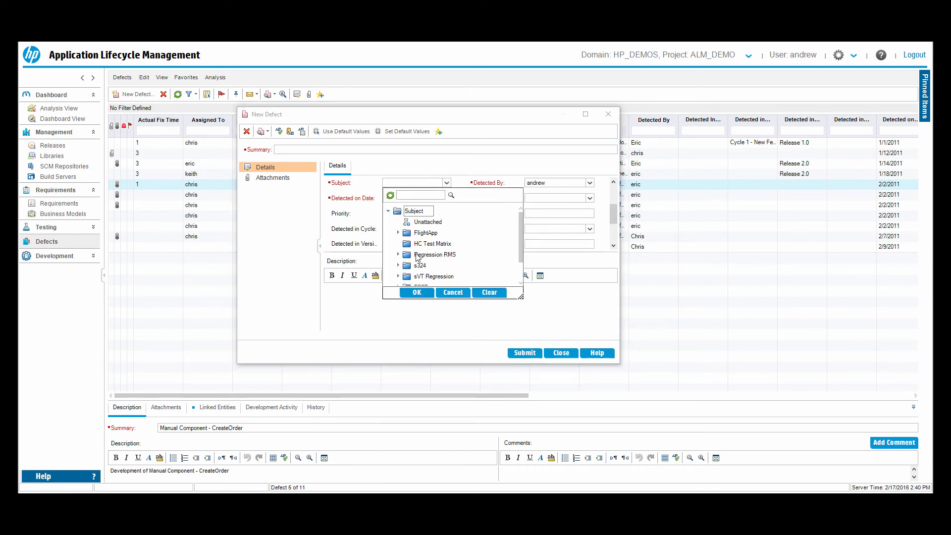
left_click(452, 292)
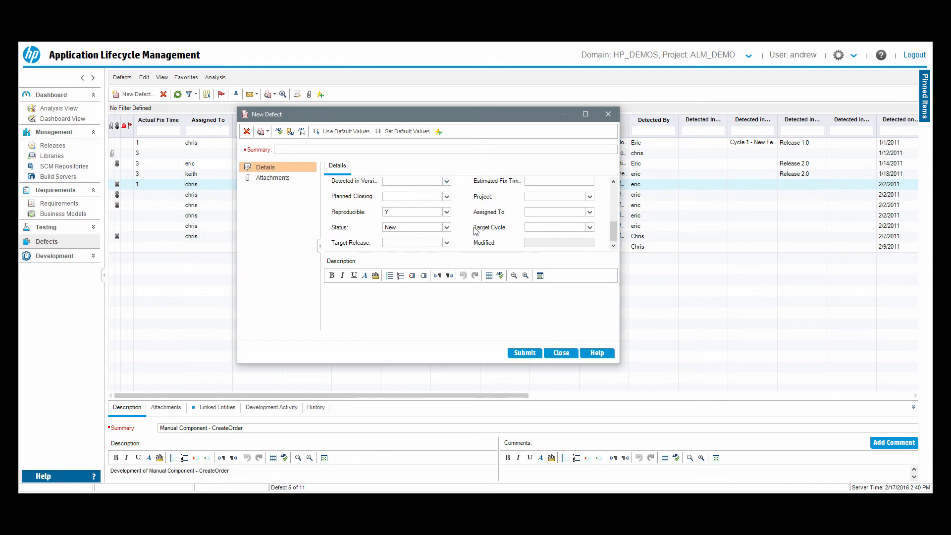
Step: Set status Reopen and severity 5-Urgent, submit with summary 'demo' and create the defect
left_click(445, 227)
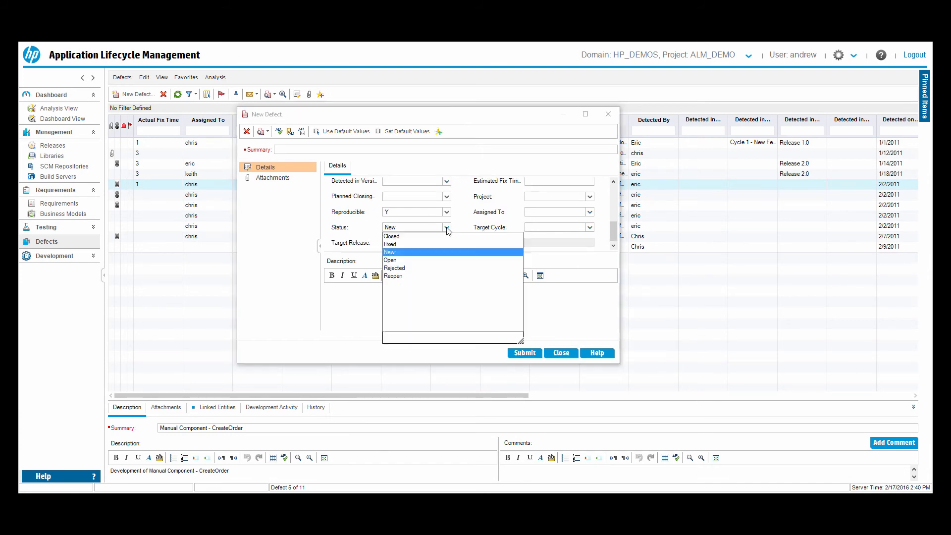
mouse_move(278, 340)
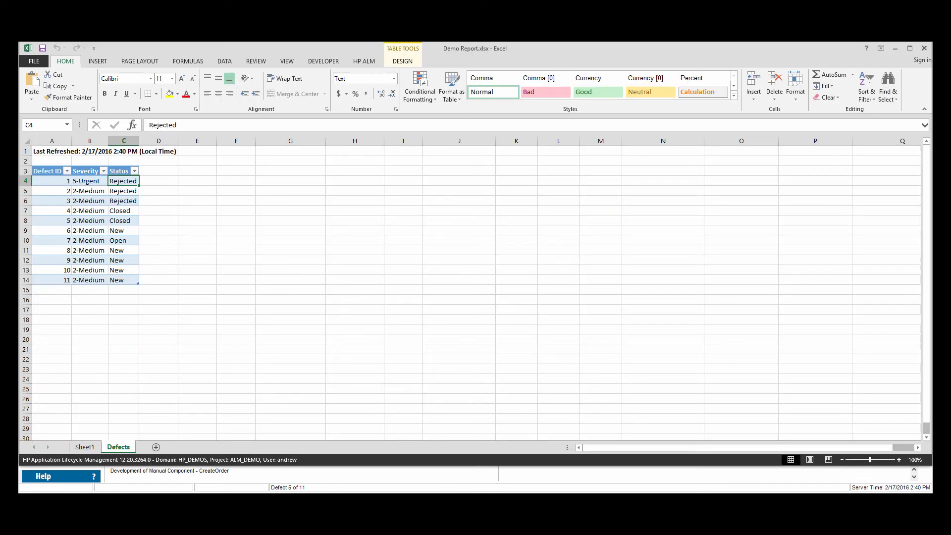
mouse_move(136, 191)
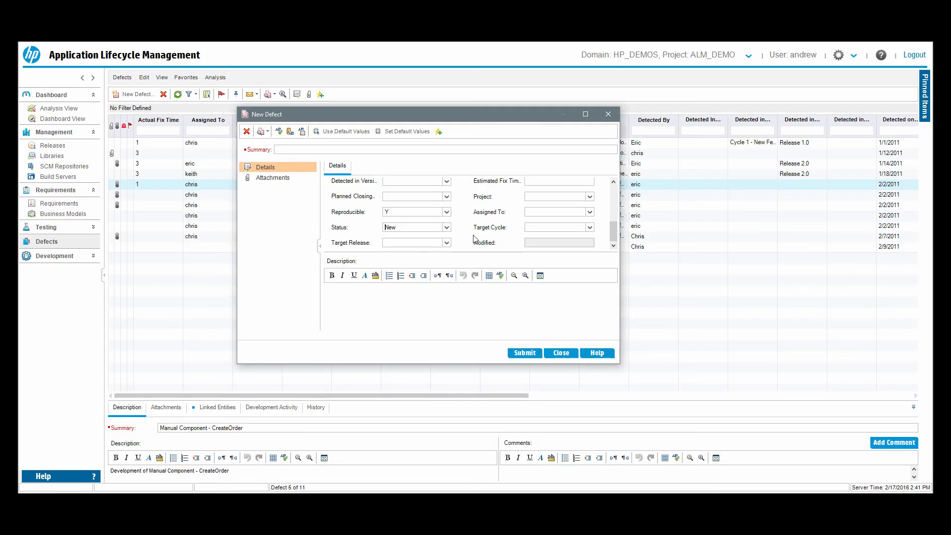
left_click(415, 227)
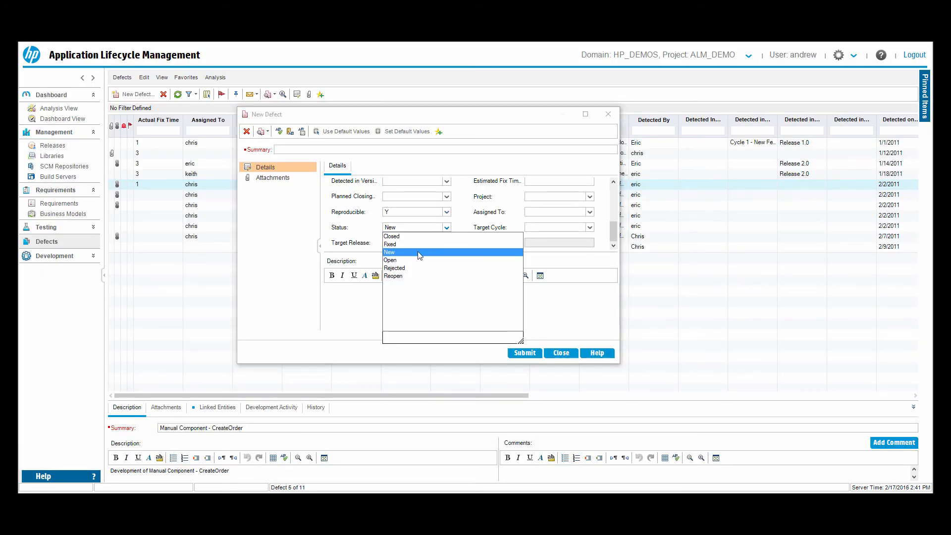
left_click(393, 276)
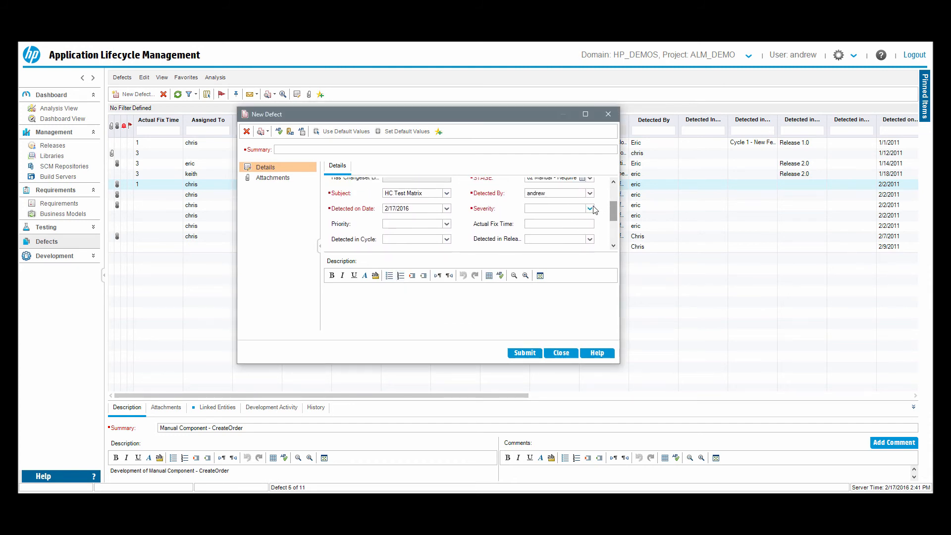
left_click(555, 208)
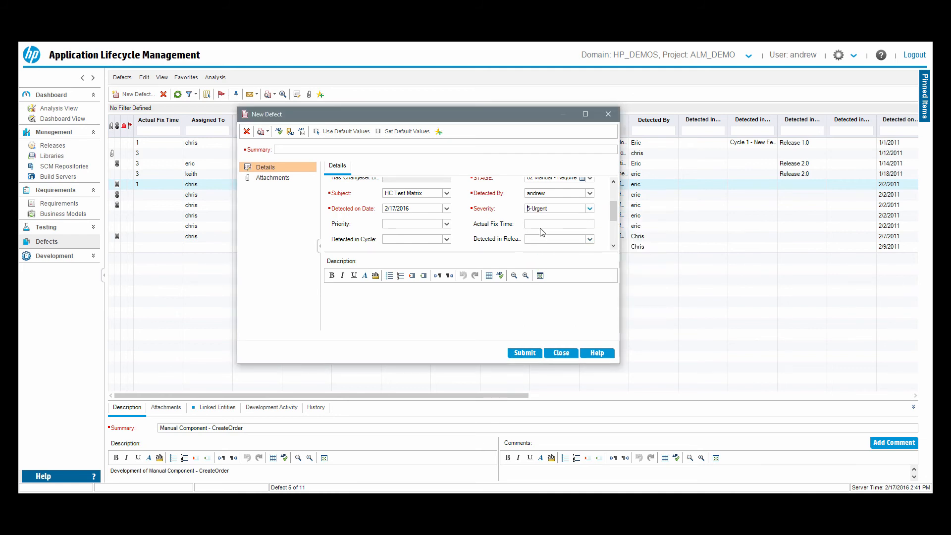
left_click(523, 353)
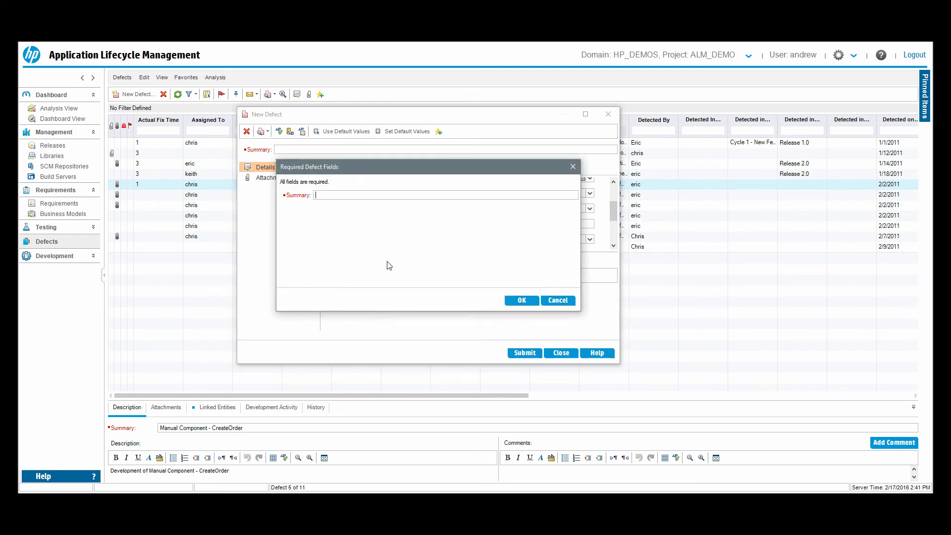
type("demo")
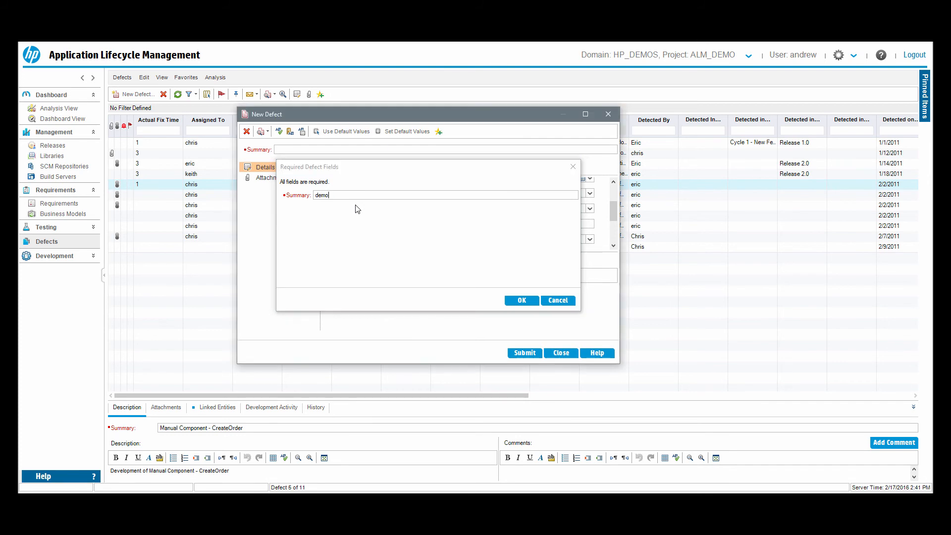
left_click(521, 301)
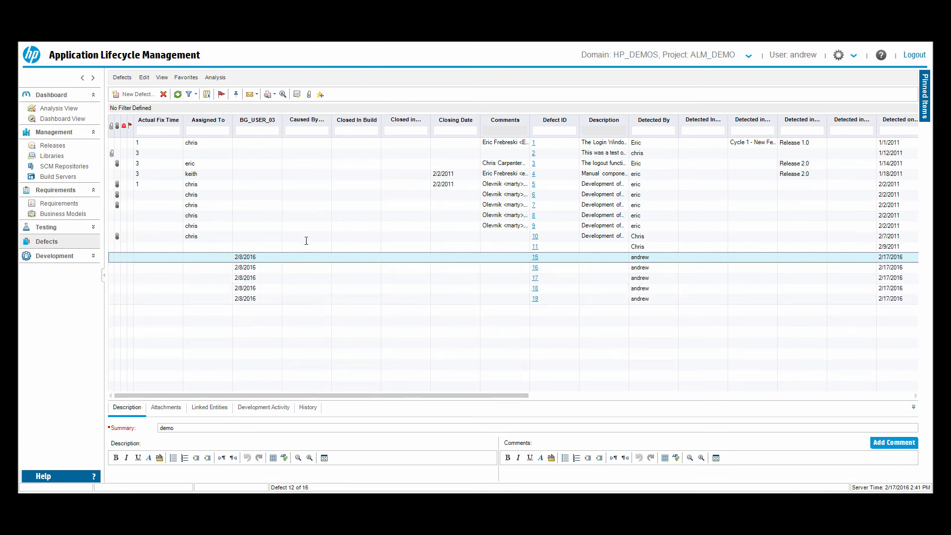
mouse_move(111, 383)
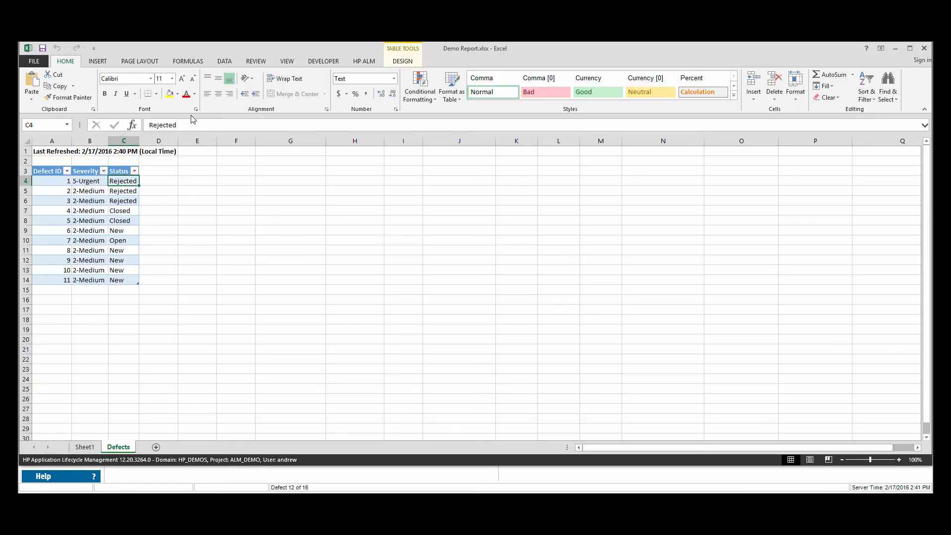
Step: Refresh all ALM data so defects 15–19 appear, then return to the Sheet1 count table
left_click(364, 60)
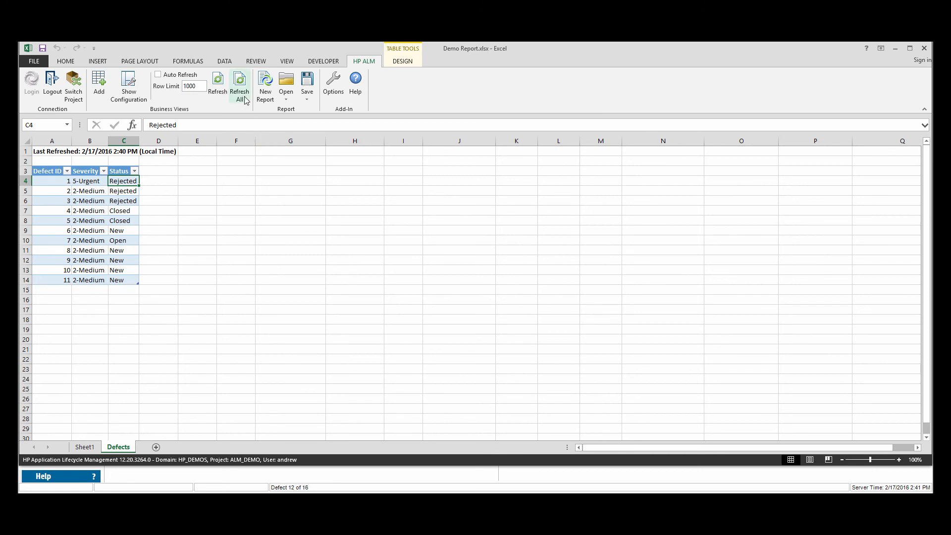
left_click(239, 83)
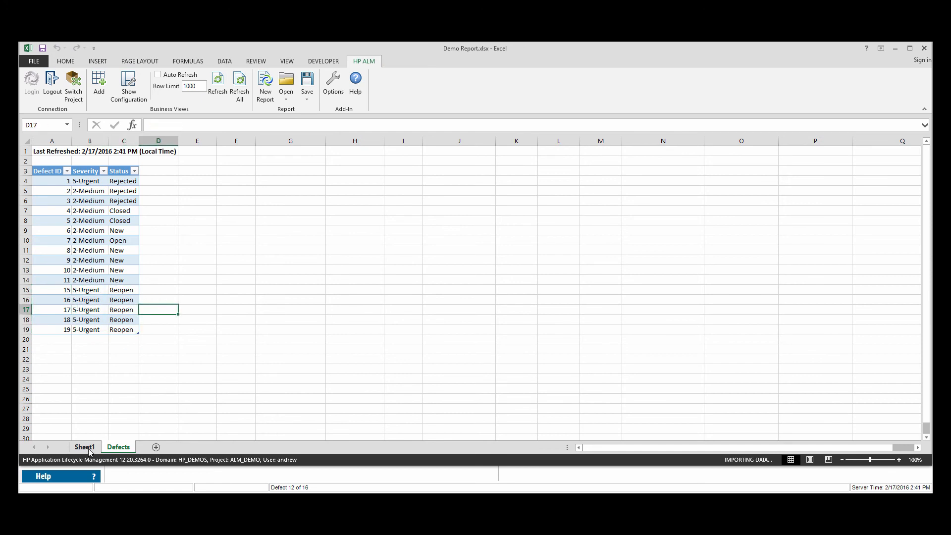
left_click(86, 447)
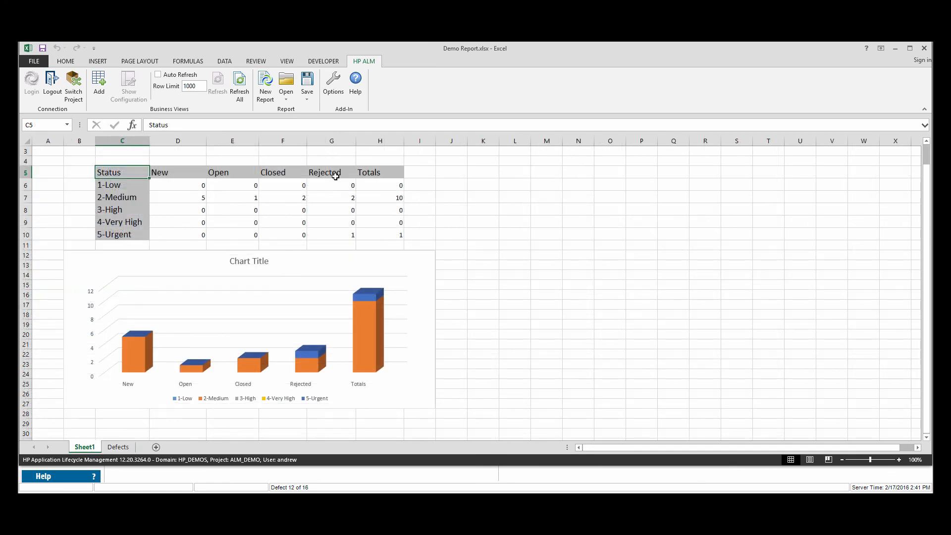
Step: Insert a Reopen column before Rejected, fill its counts down to show 5 urgent defects, and check the chart's new Reopen bar
left_click(331, 172)
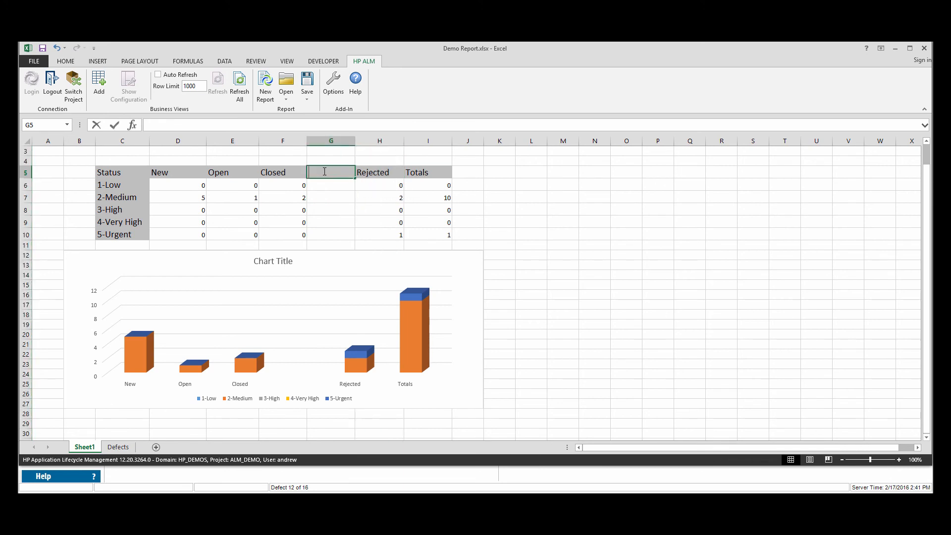
type("Reopen")
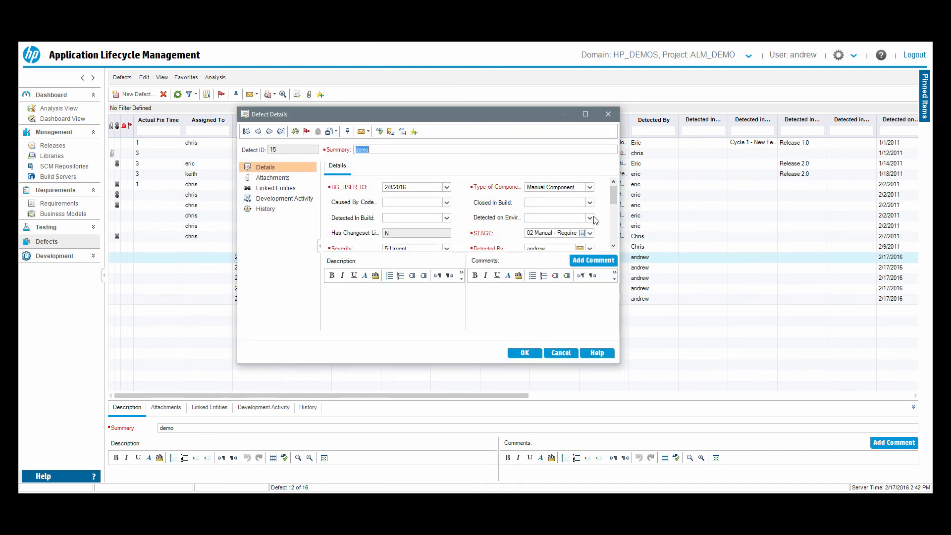
scroll("down", 3)
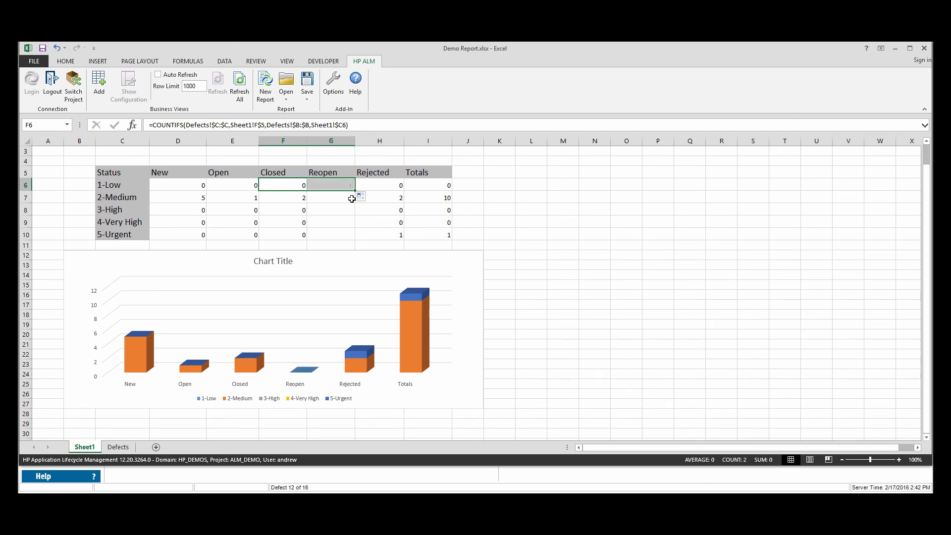
left_click_drag(351, 185, 350, 235)
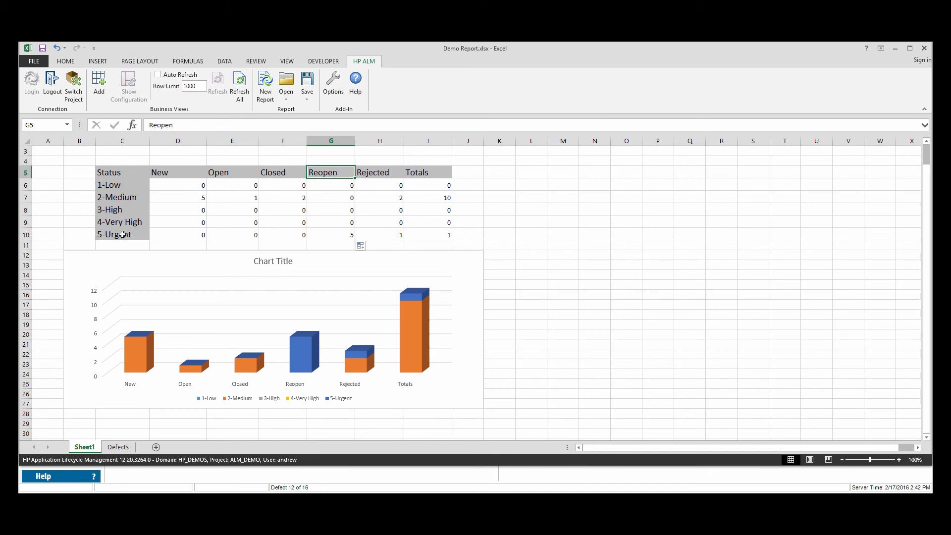
left_click(331, 235)
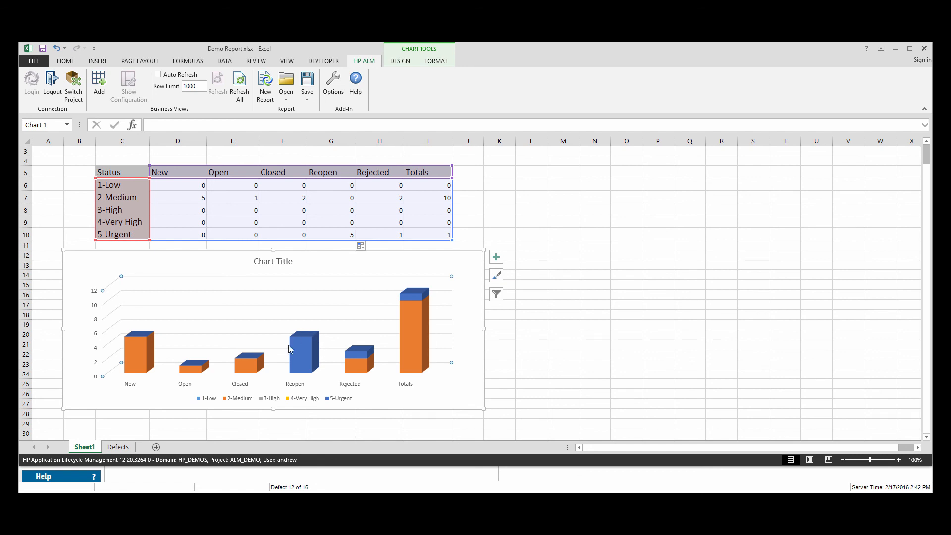
mouse_move(305, 333)
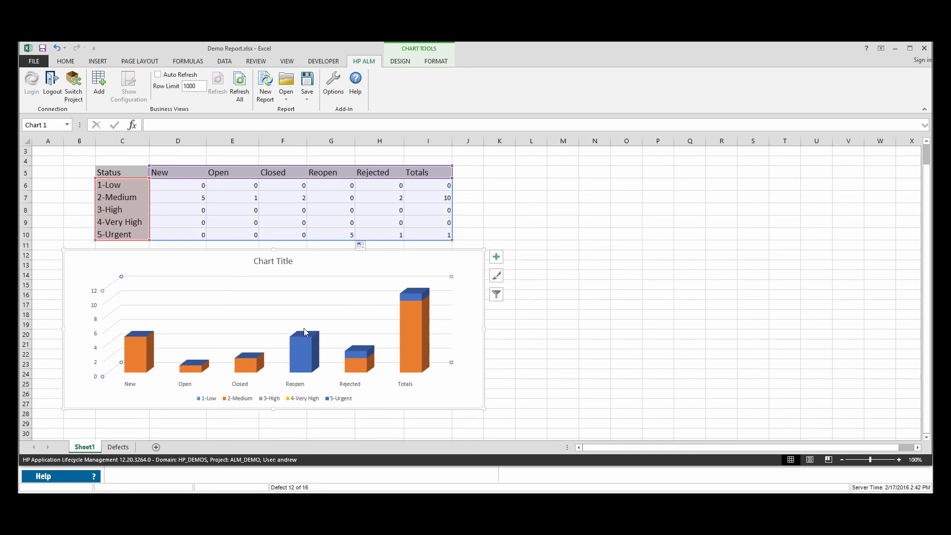
left_click(500, 172)
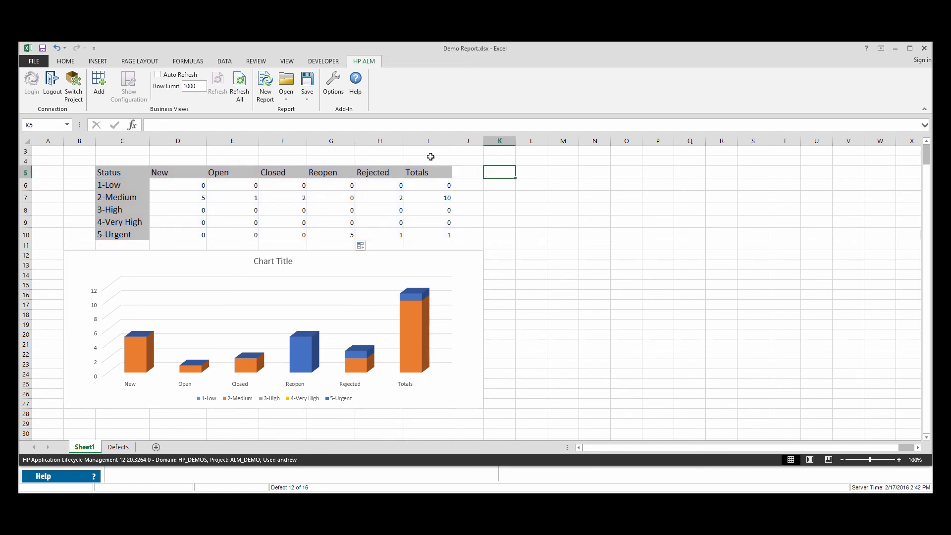
Step: Save the workbook to ALM as 'Demo Report', confirming replacement of the existing report
left_click(306, 84)
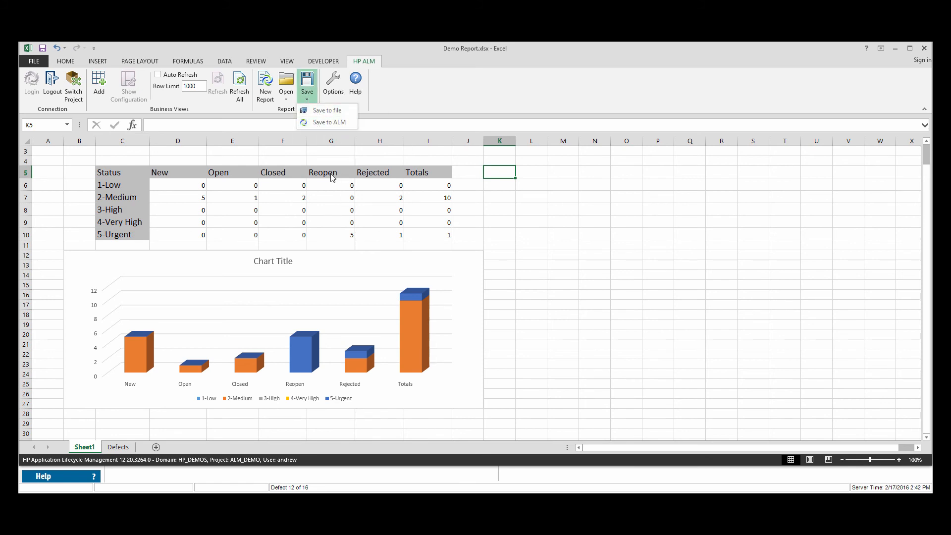
mouse_move(326, 122)
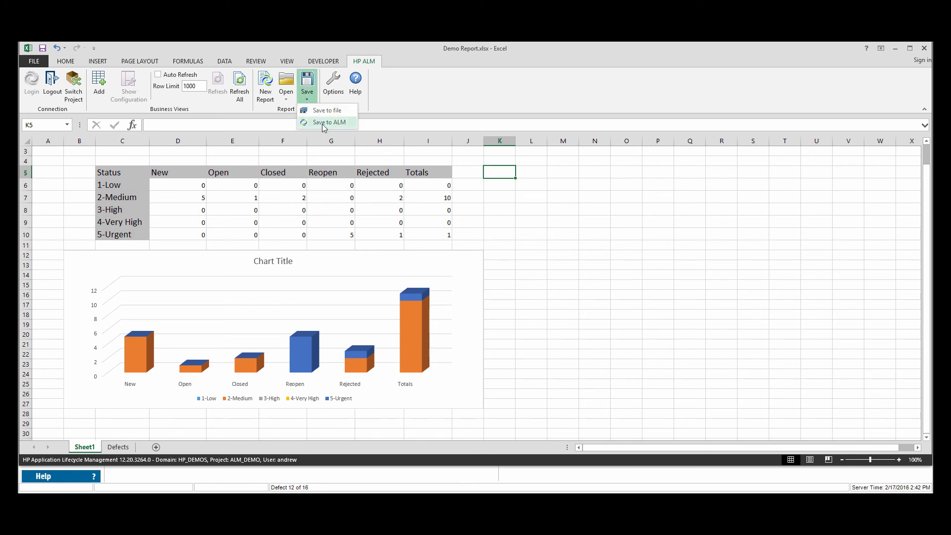
left_click(326, 122)
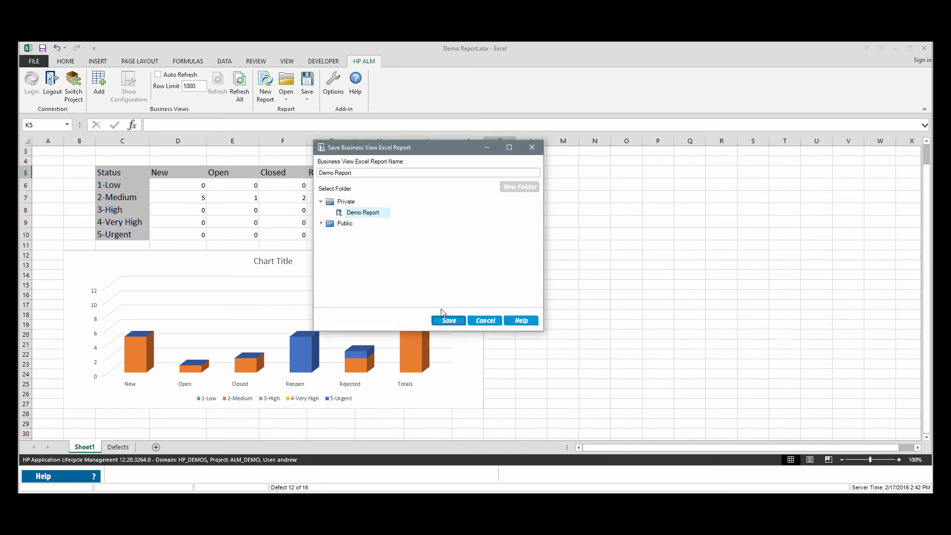
left_click(448, 320)
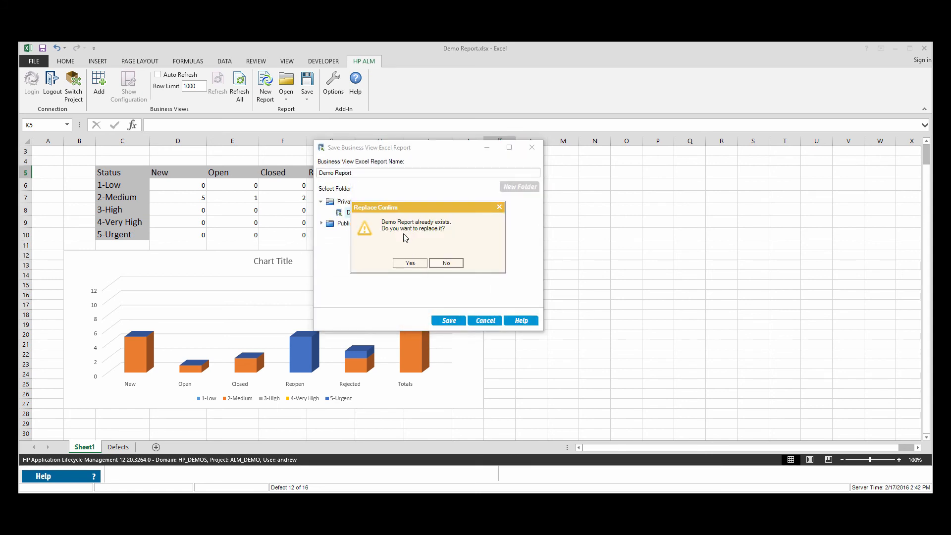
left_click(409, 263)
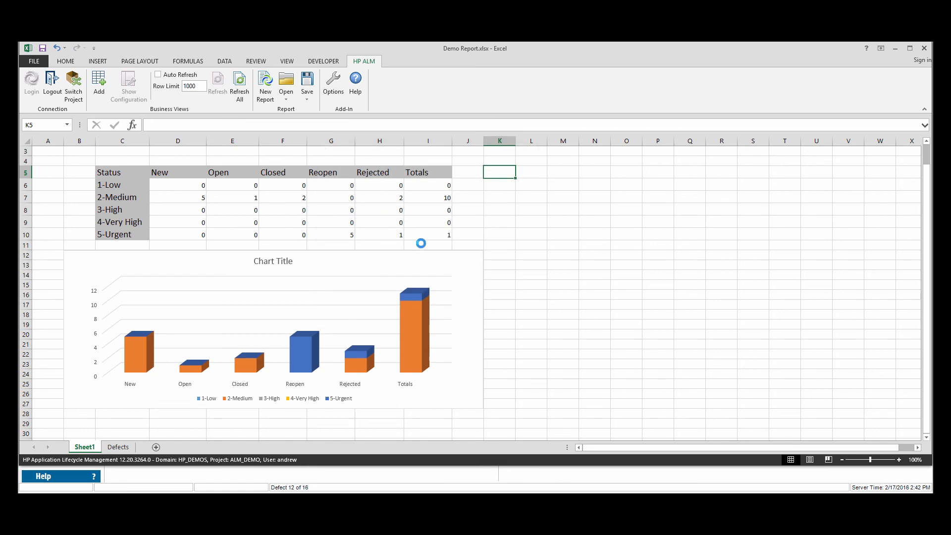